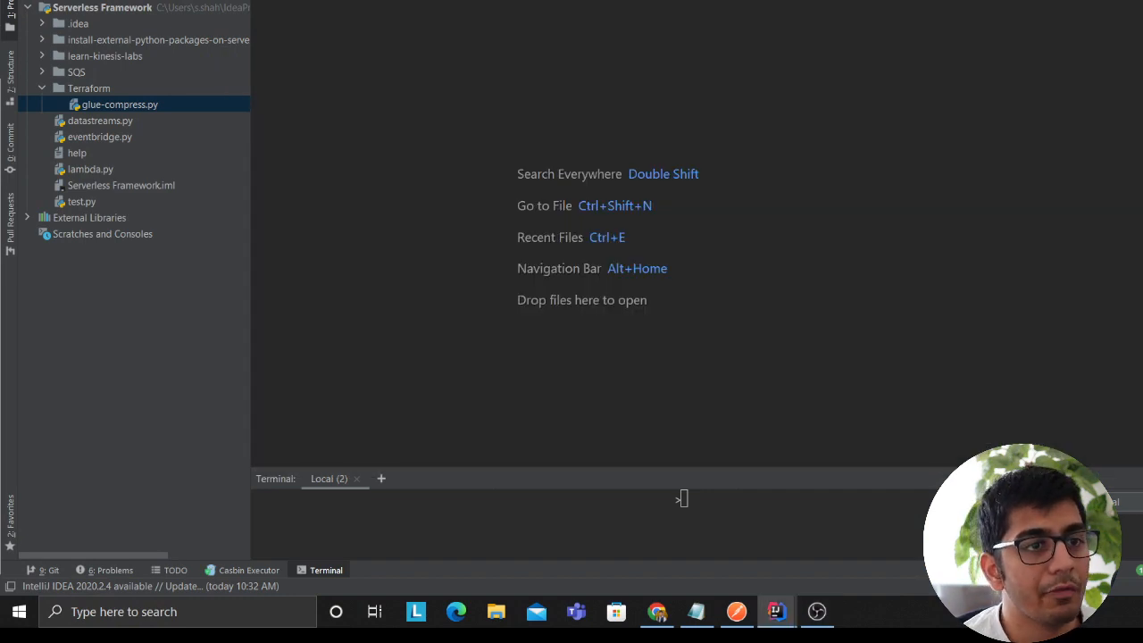
# Step: Open glue-compress.py from the Terraform folder and select its output location placeholder
pyautogui.press('alt+tab')
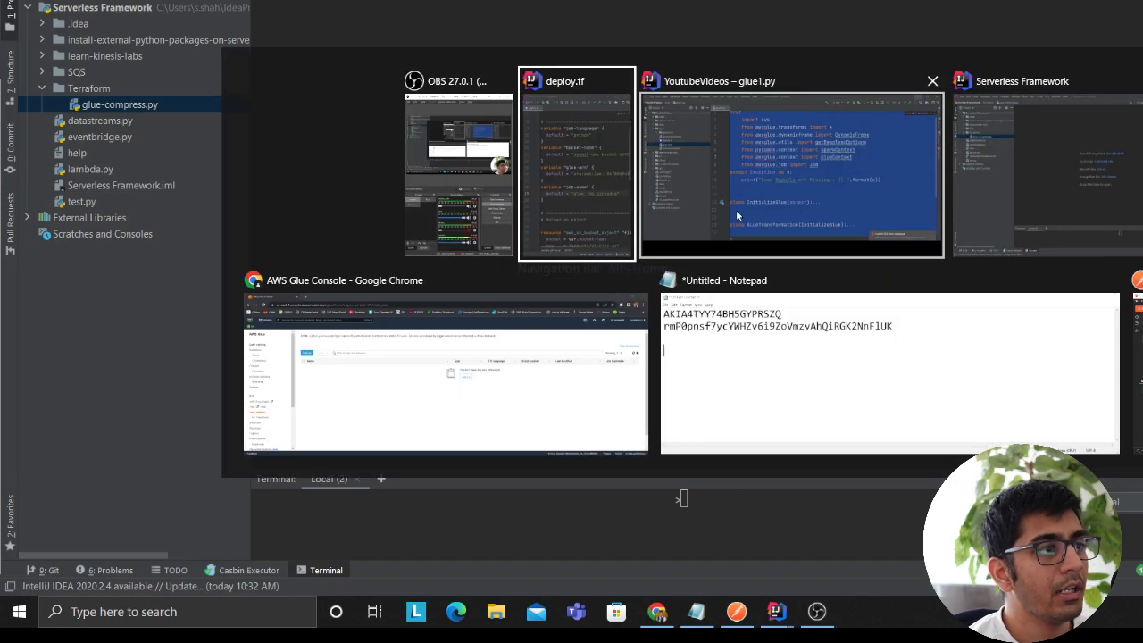
pyautogui.press('alt+tab')
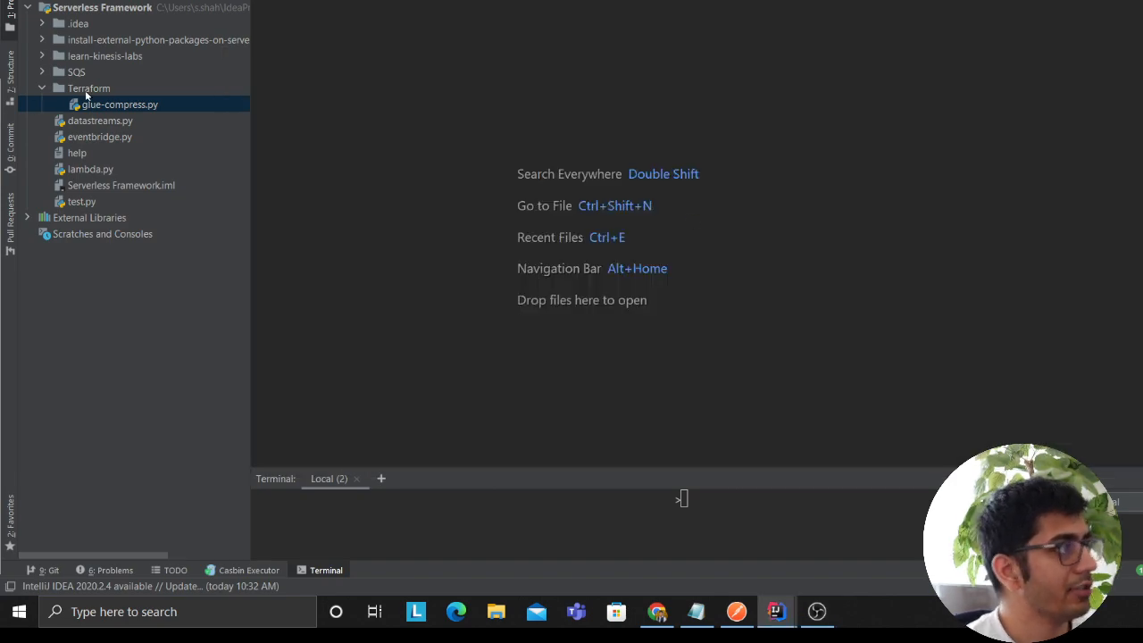
pyautogui.doubleClick(119, 105)
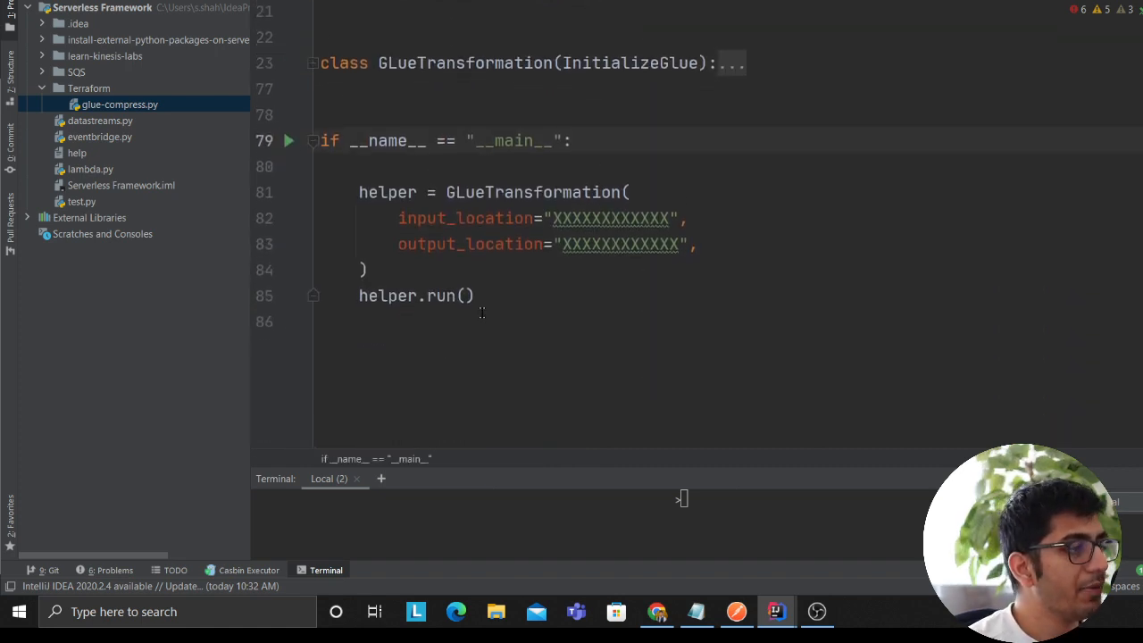
pyautogui.doubleClick(469, 244)
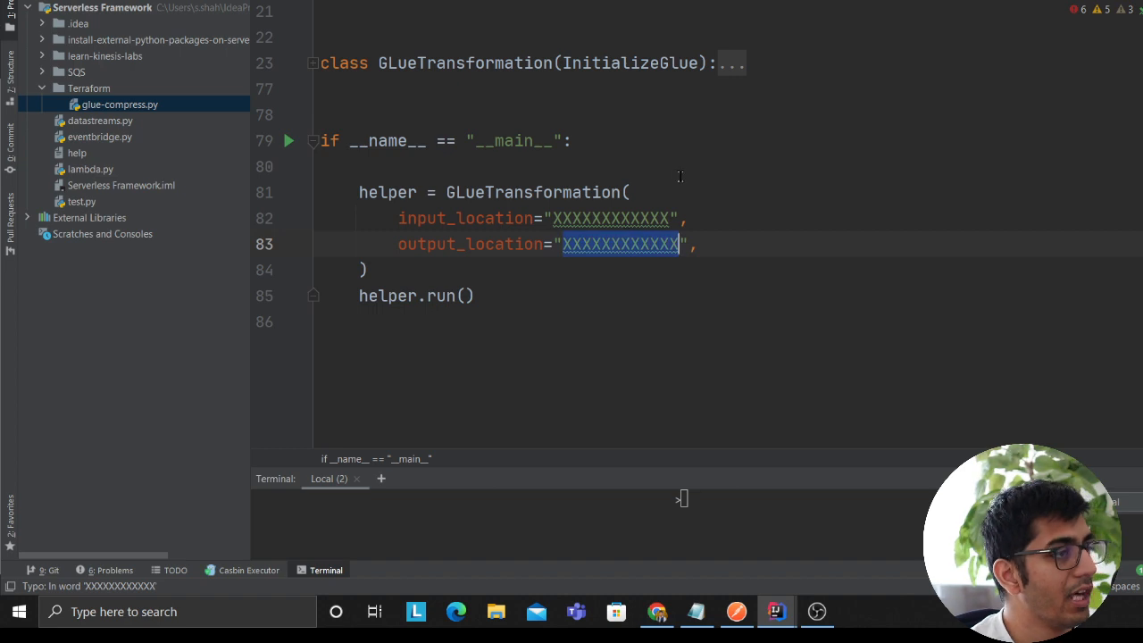
# Step: Create an empty main.tf file inside the Terraform folder
pyautogui.rightClick(89, 87)
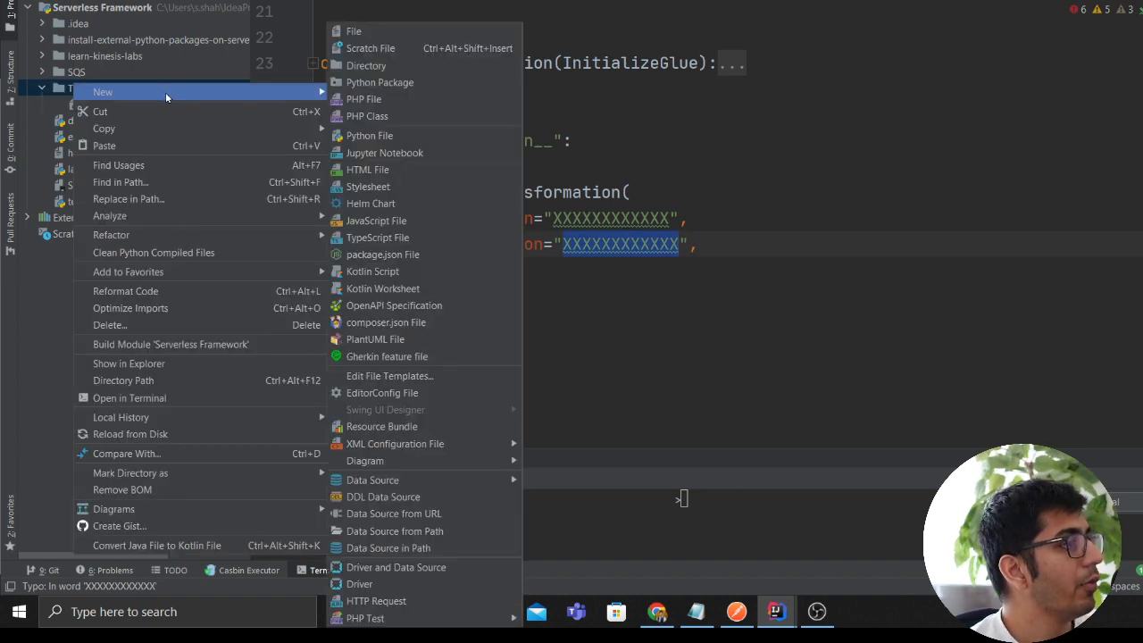
pyautogui.moveTo(354, 31)
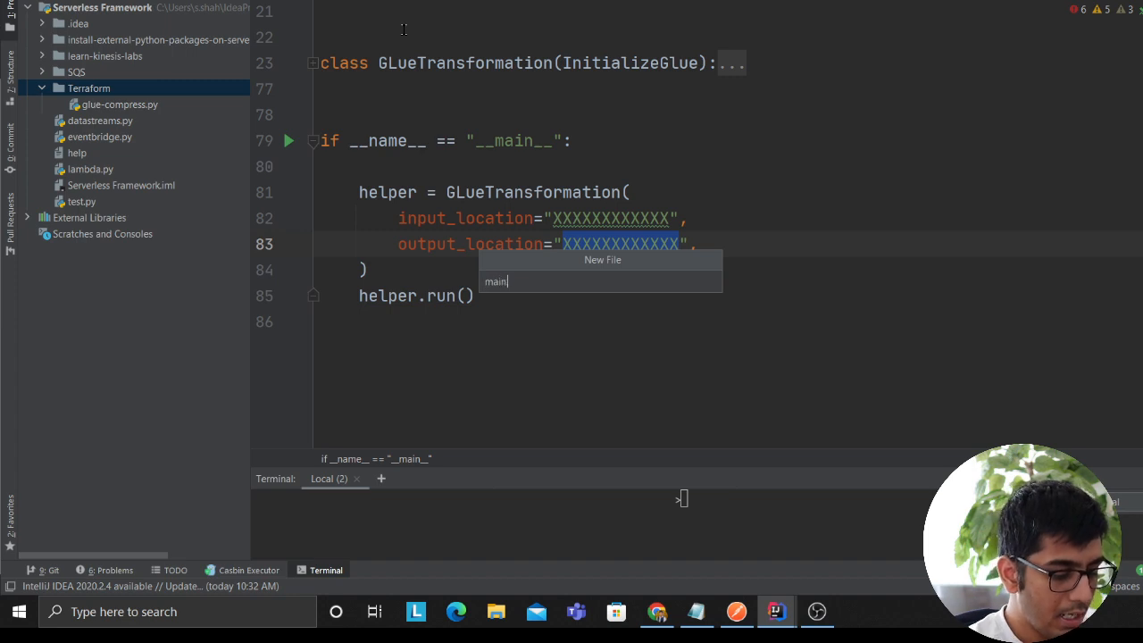
pyautogui.press('Enter')
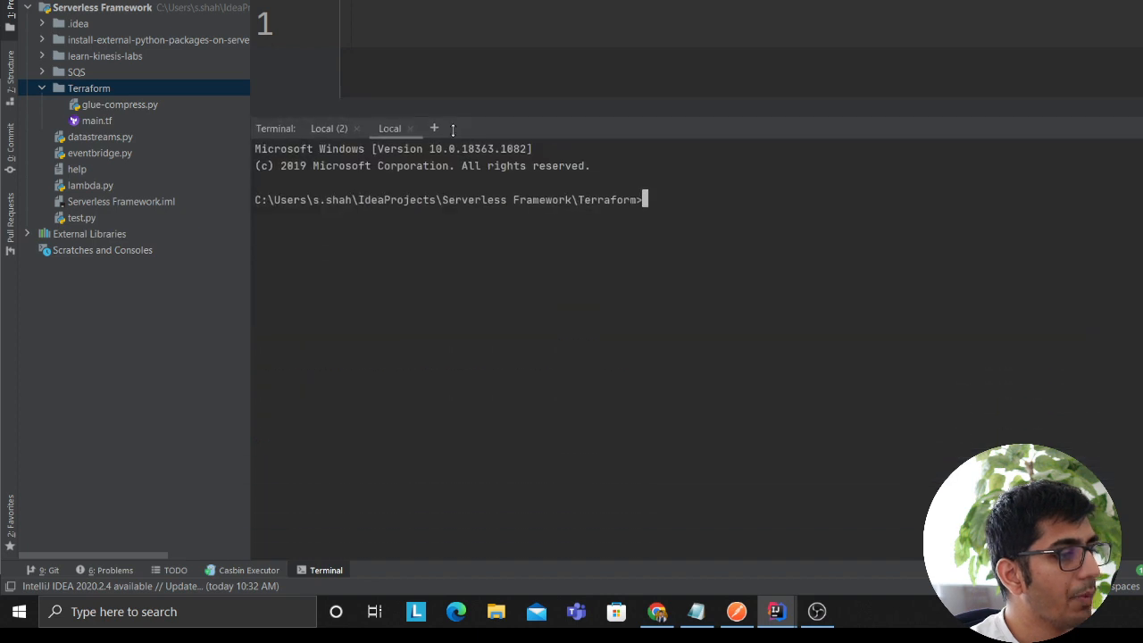
pyautogui.moveTo(530, 333)
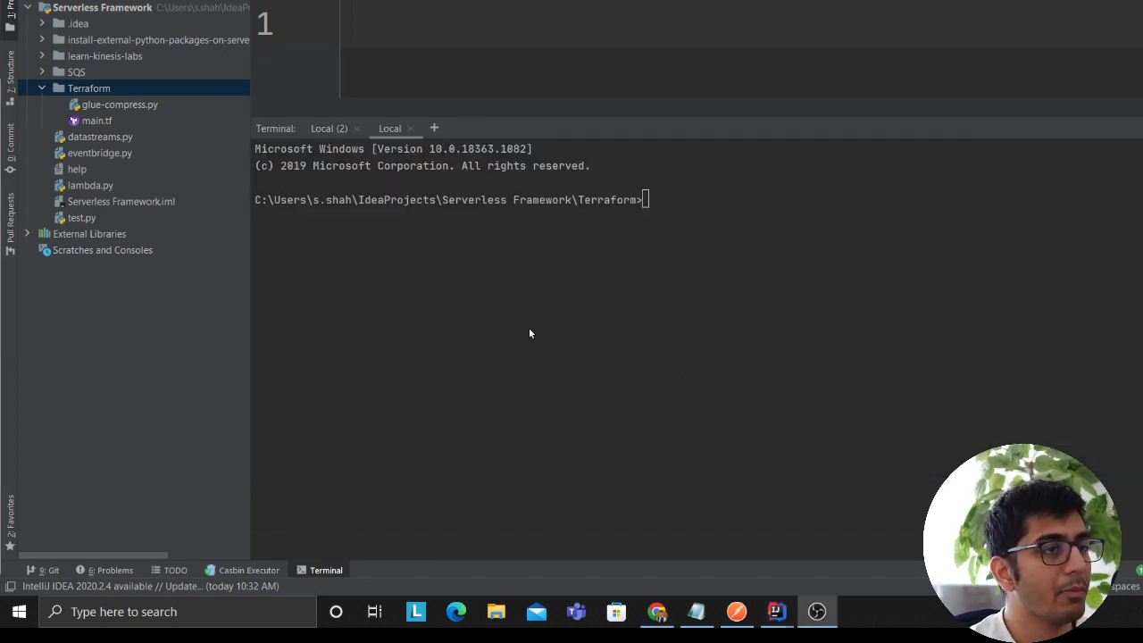
# Step: Run terraform init in a local terminal in the Terraform folder until it succeeds
pyautogui.write('t')
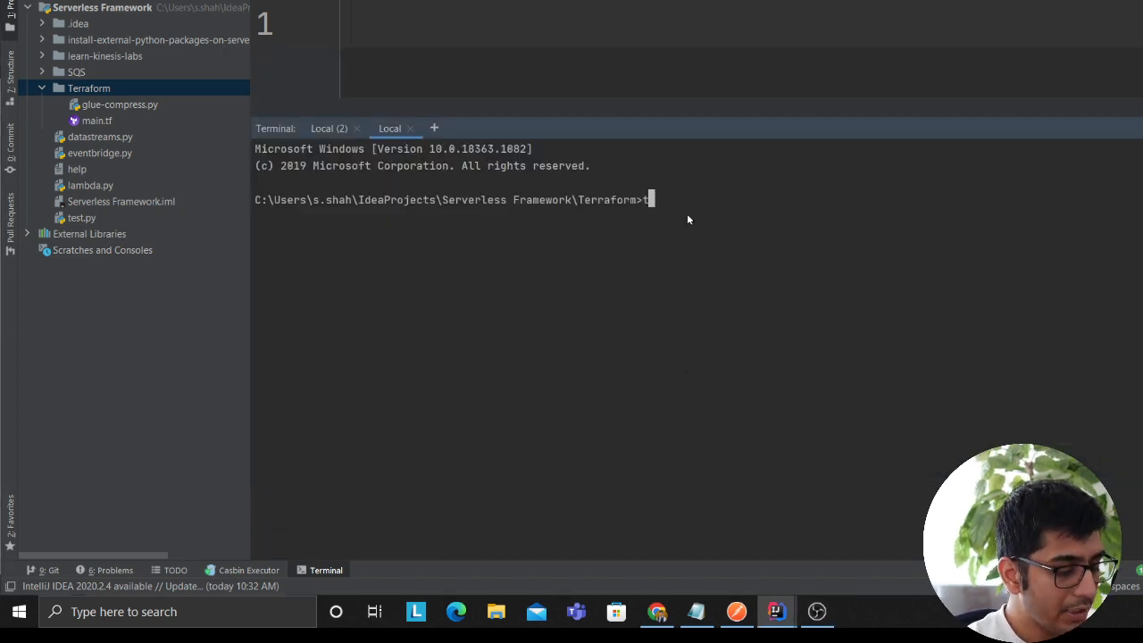
pyautogui.write('terraform init')
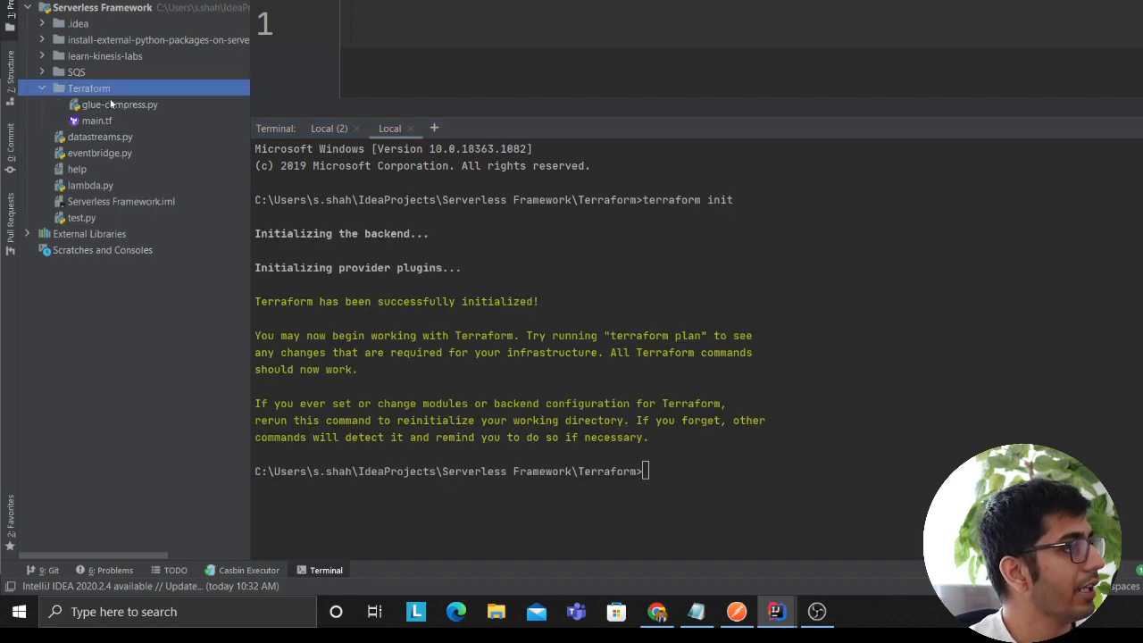
pyautogui.write('dir')
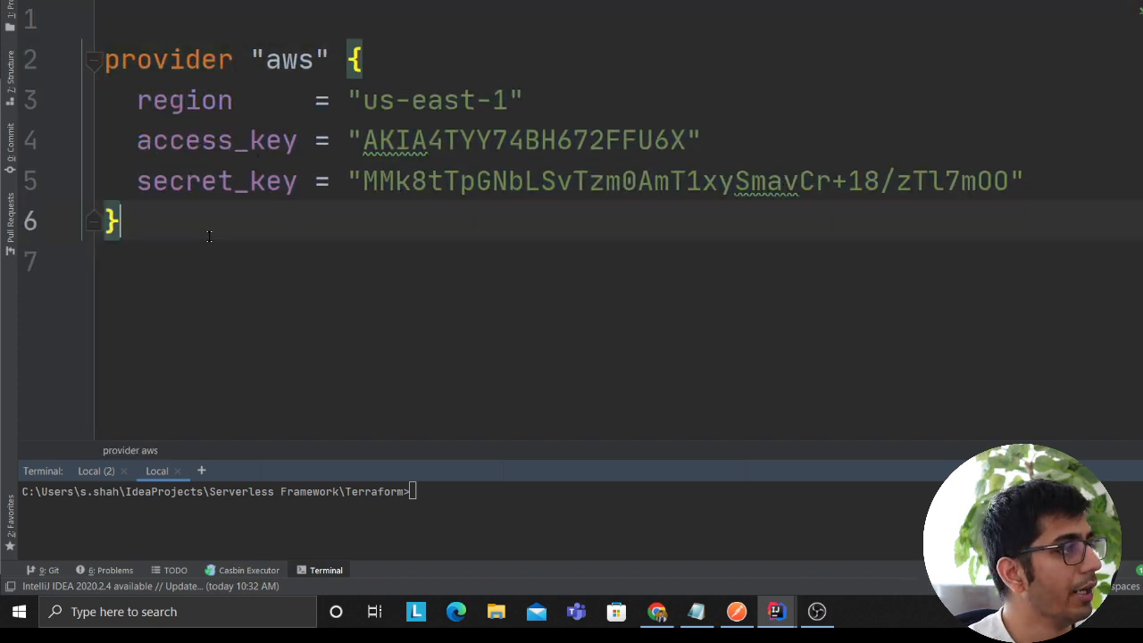
# Step: Add a separator comment and a job-language variable defaulting to 'python'
pyautogui.press('Enter')
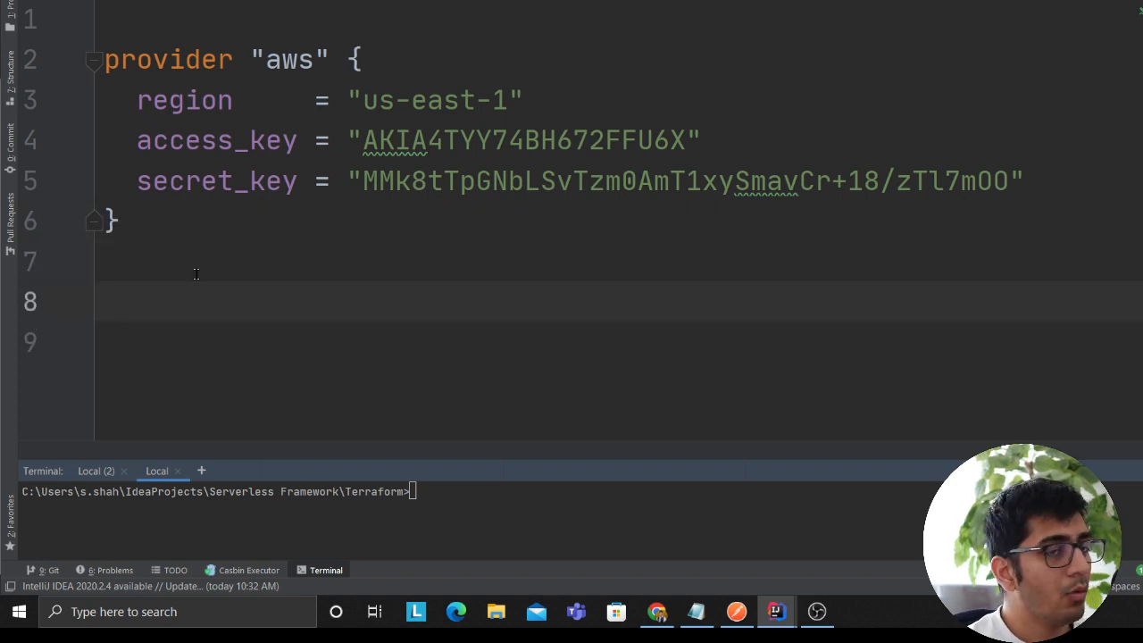
pyautogui.write('#=')
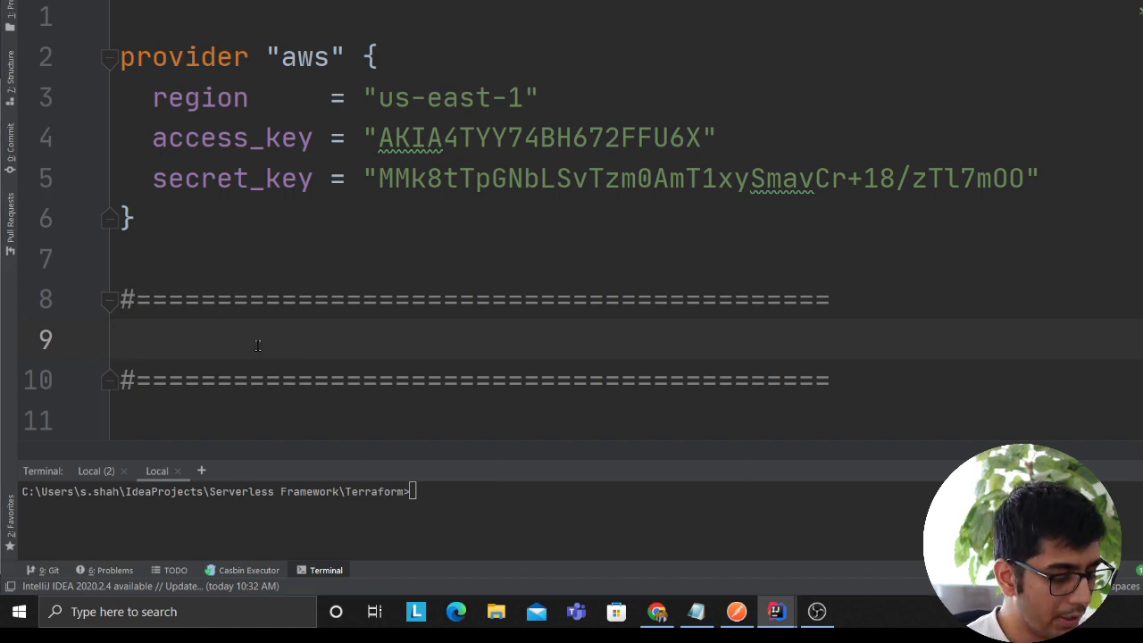
pyautogui.write('variable "" {}')
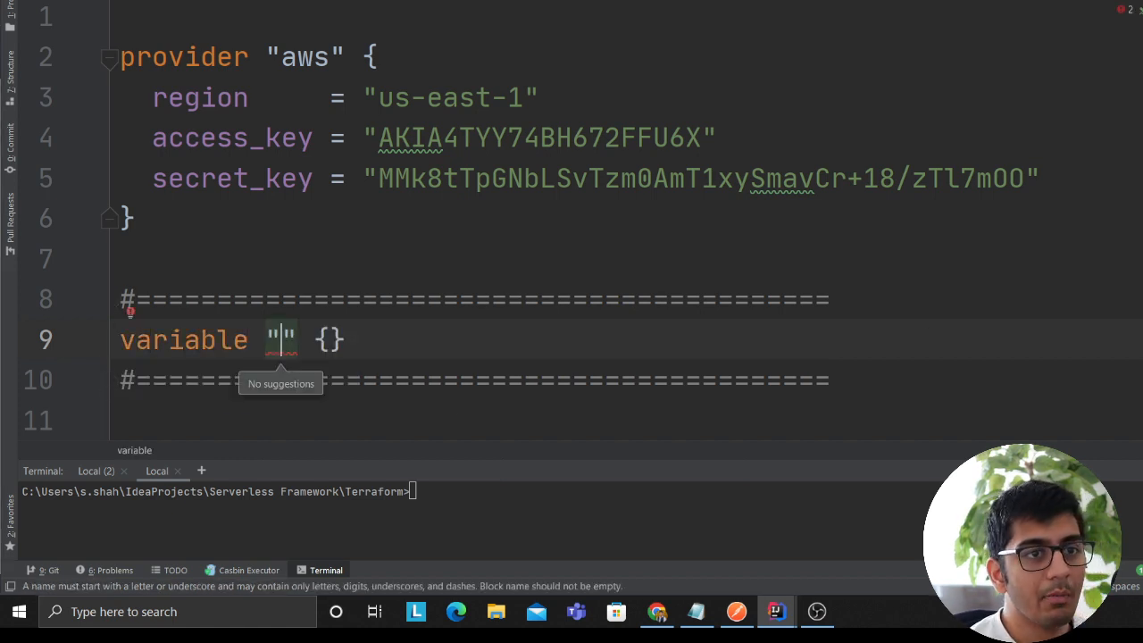
pyautogui.write('job-l')
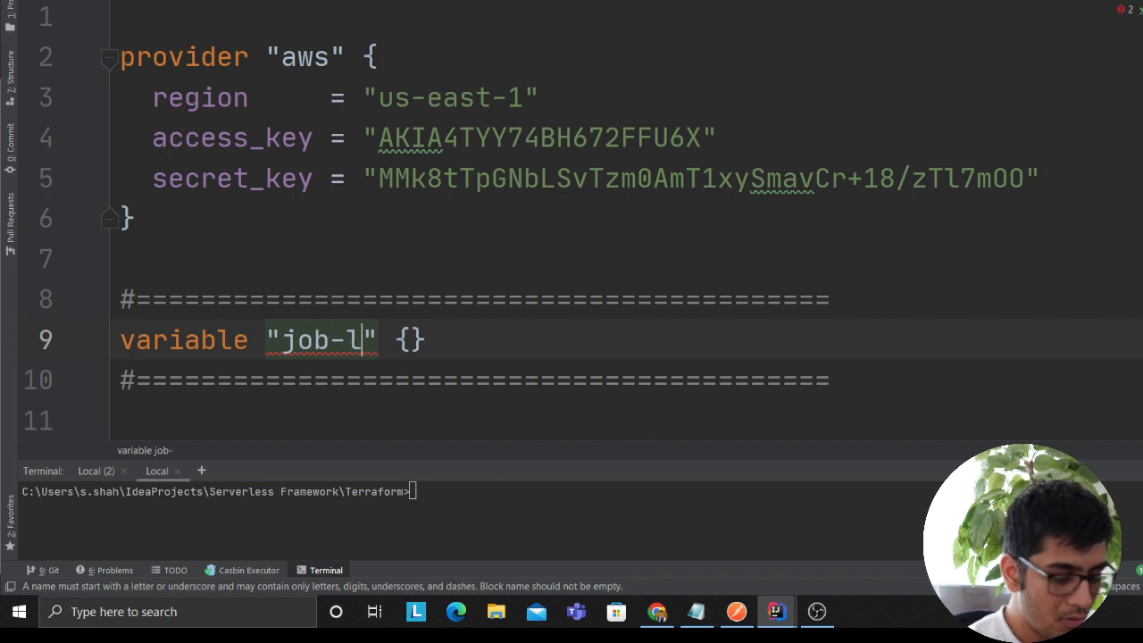
pyautogui.write('anguage')
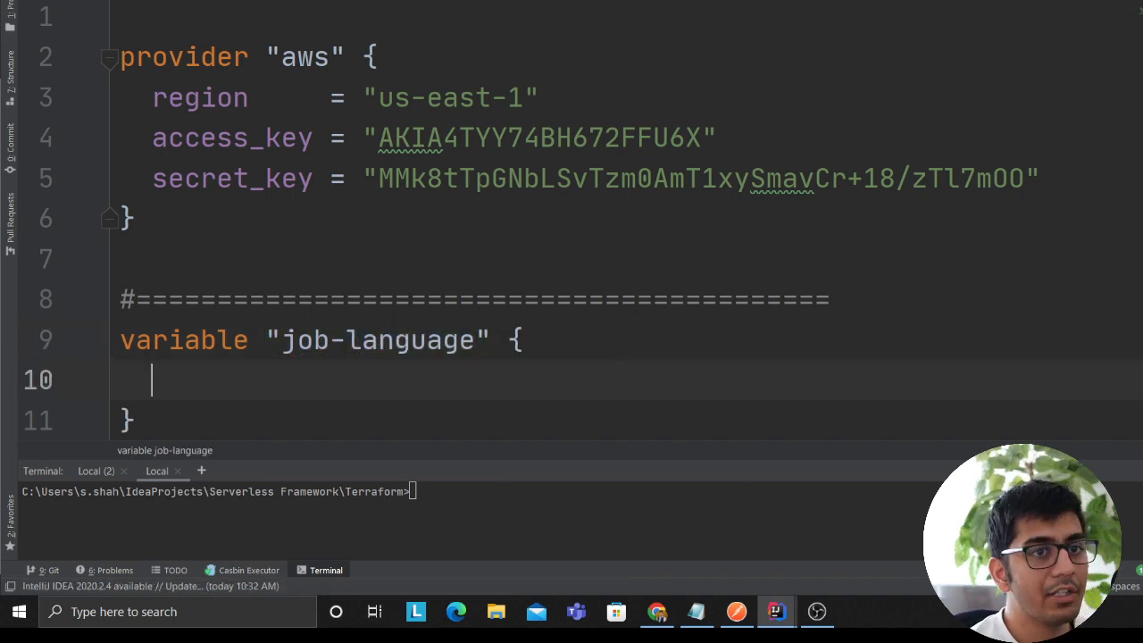
pyautogui.write('default =')
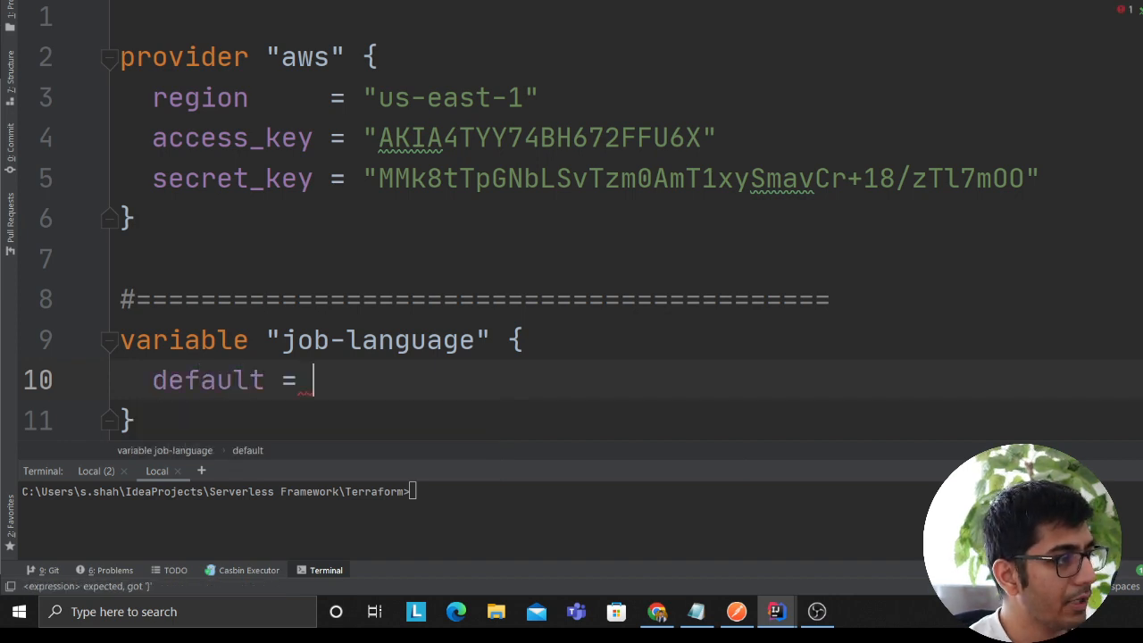
pyautogui.write("'")
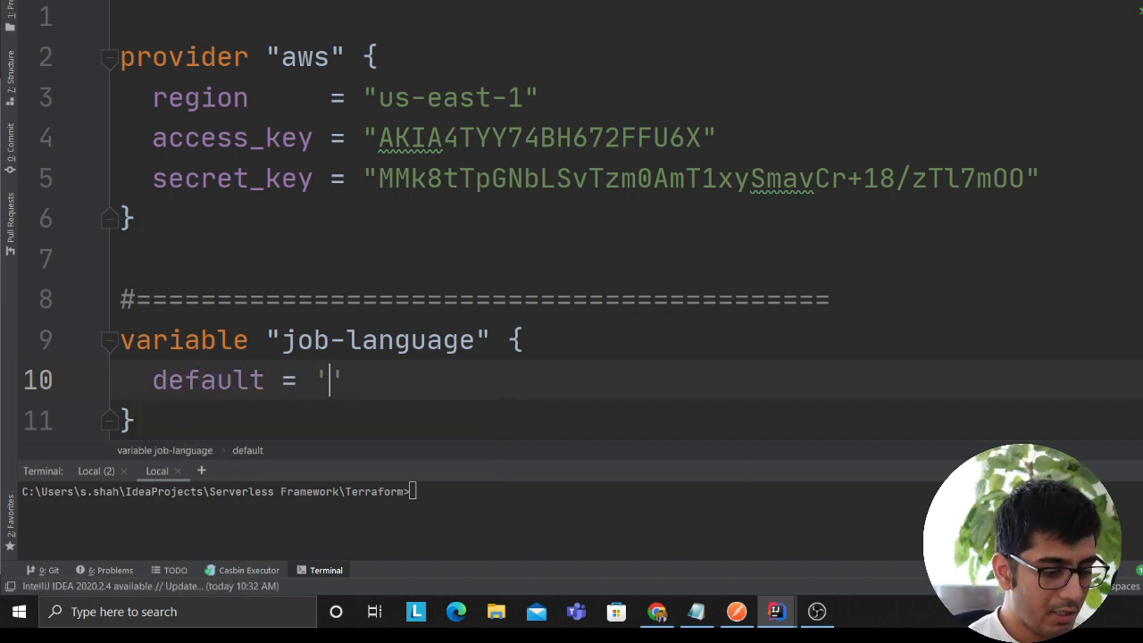
pyautogui.write('python')
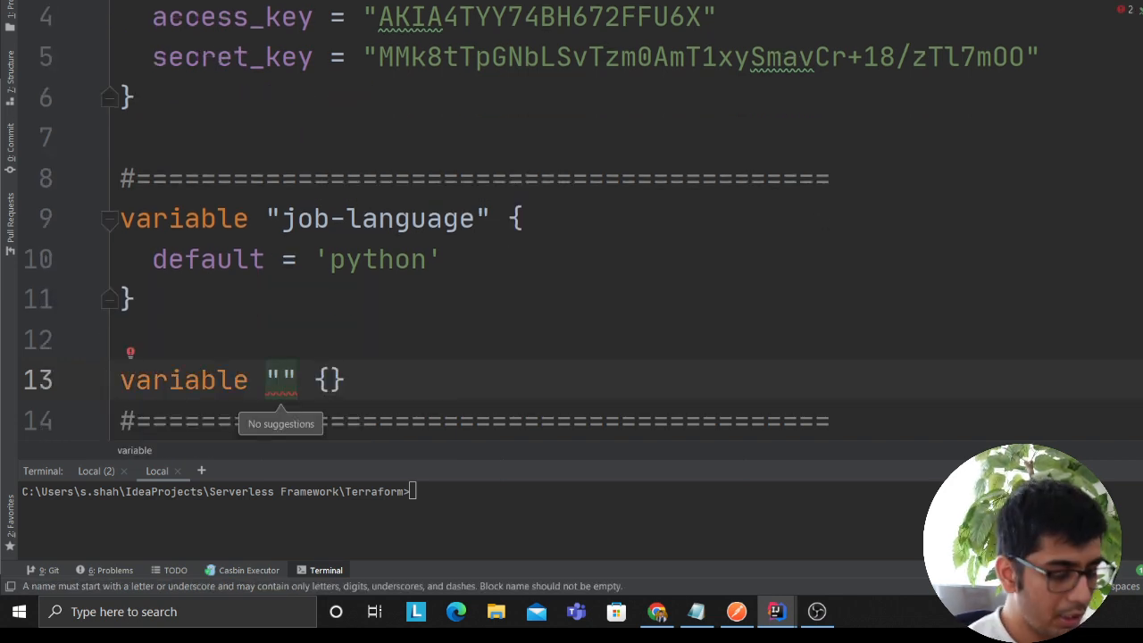
# Step: Add a bucket-name variable defaulting to "soumil-dev-bucket-1995"
pyautogui.write('bucket-name')
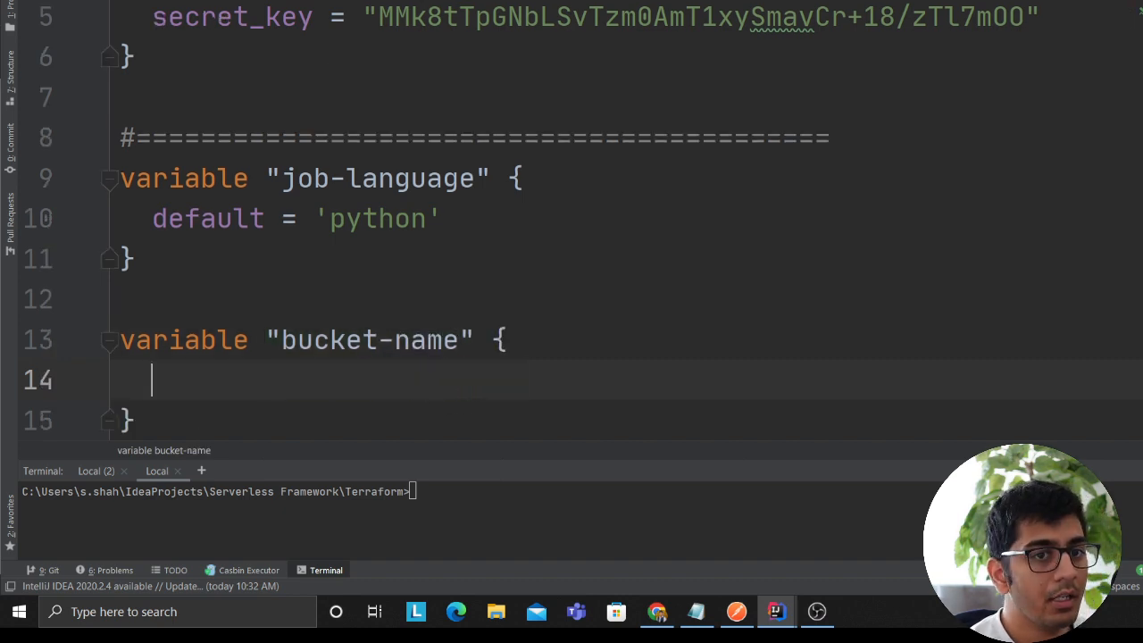
pyautogui.write('default =')
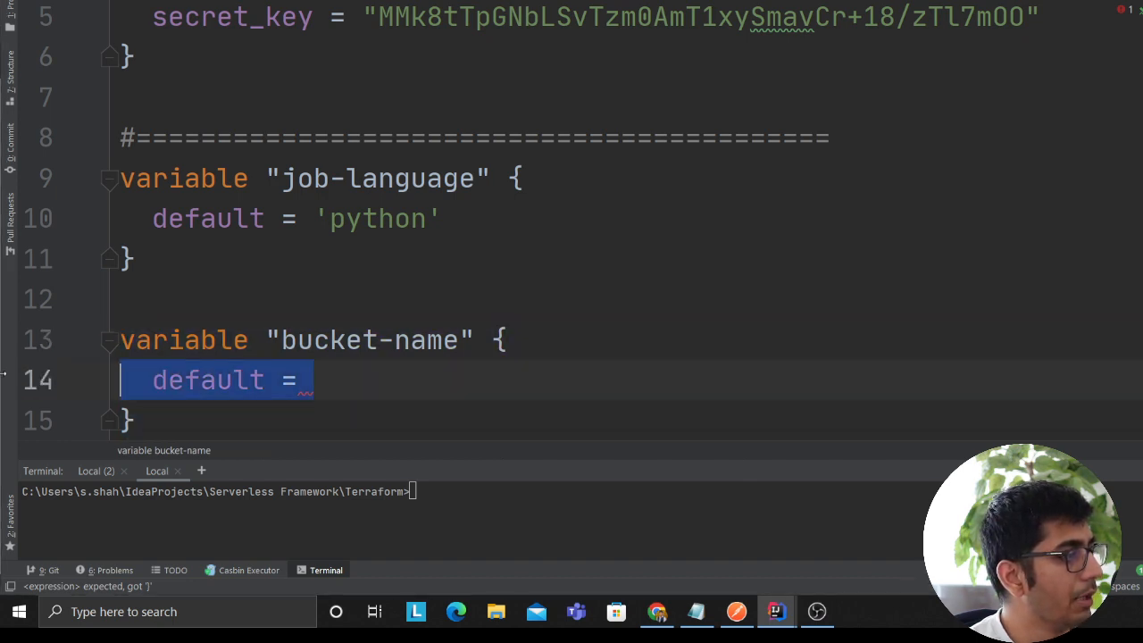
pyautogui.write('"soumil-dev-bucket-1995"')
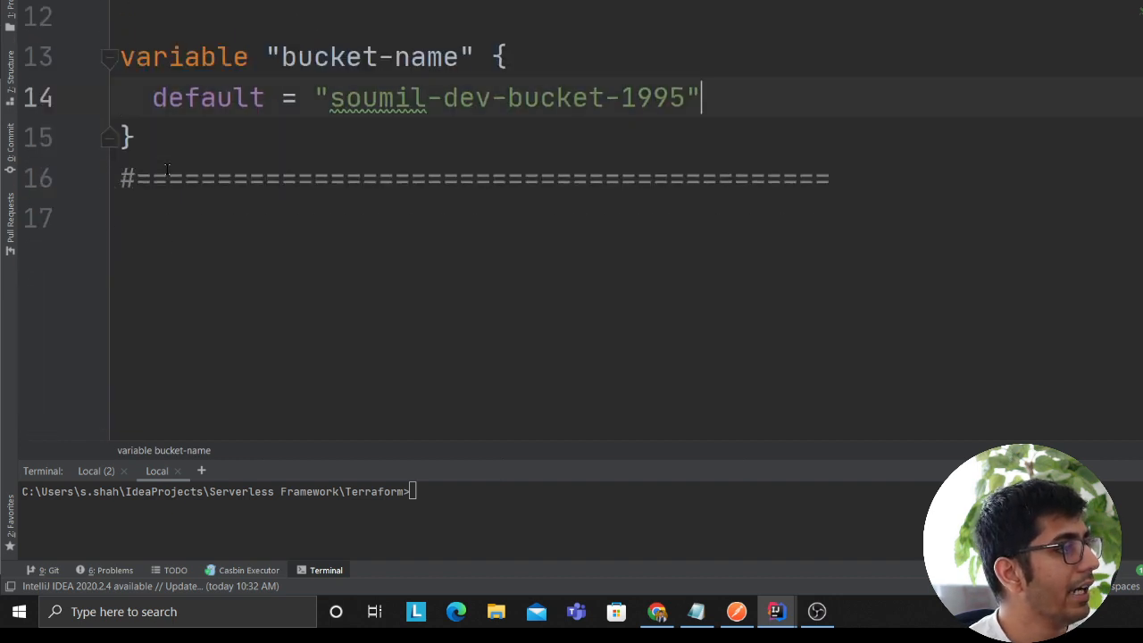
pyautogui.press('enter')
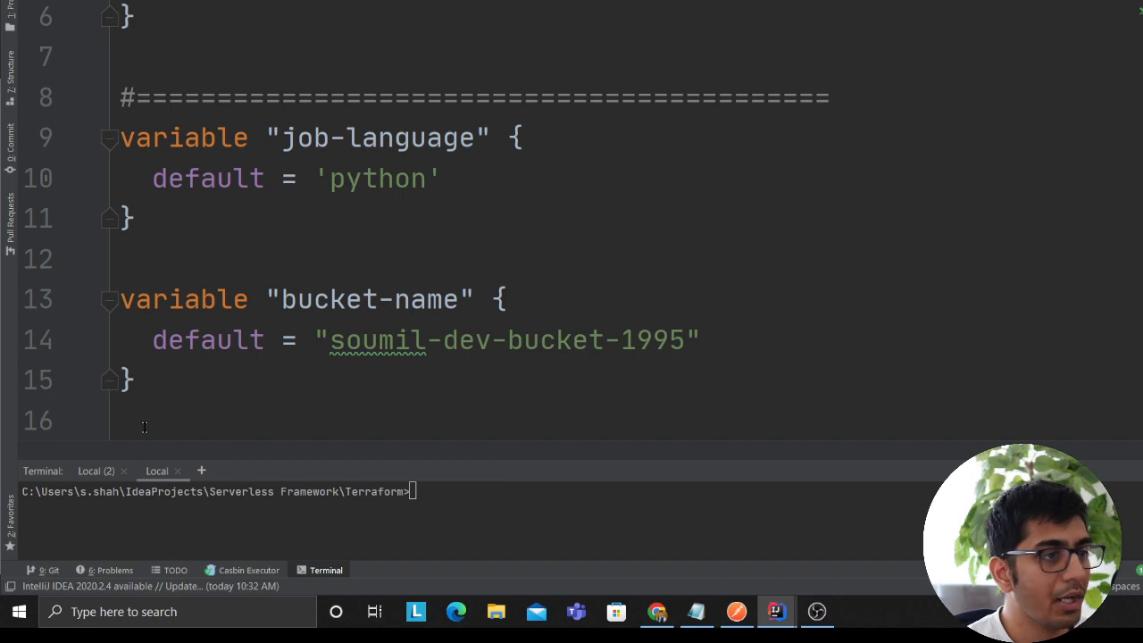
pyautogui.write('variable "" {')
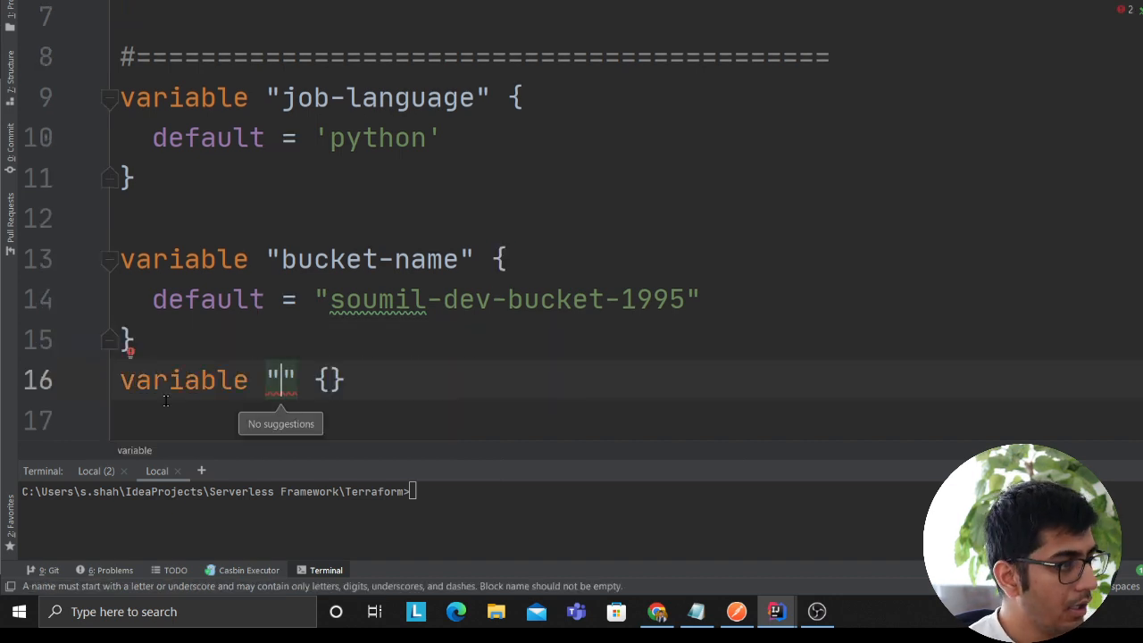
pyautogui.write('glue-arn')
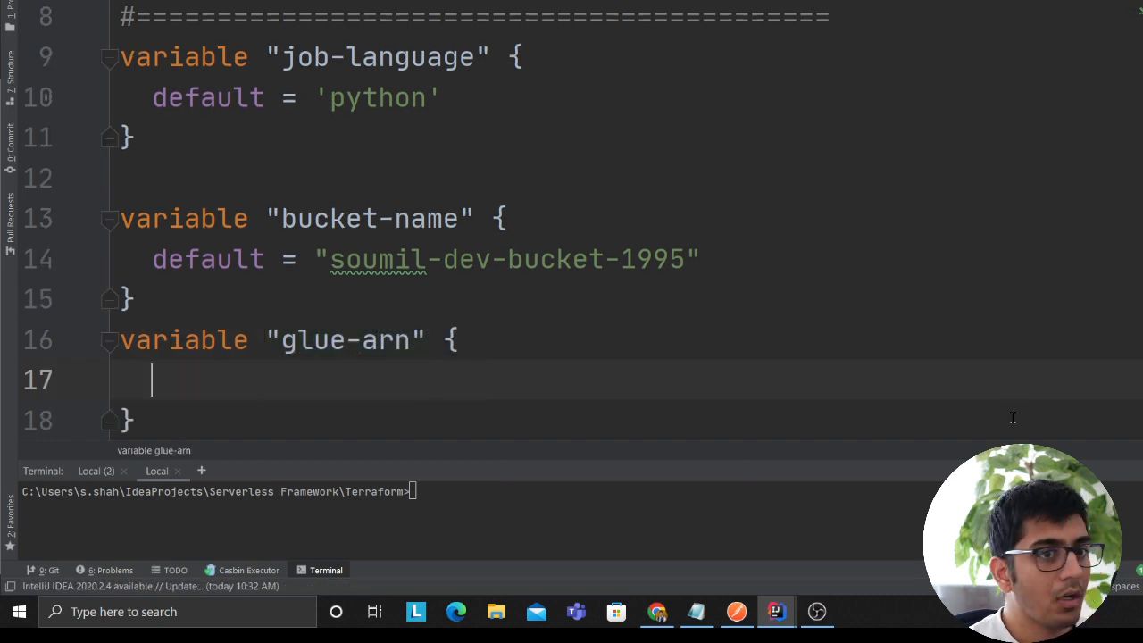
pyautogui.moveTo(364, 391)
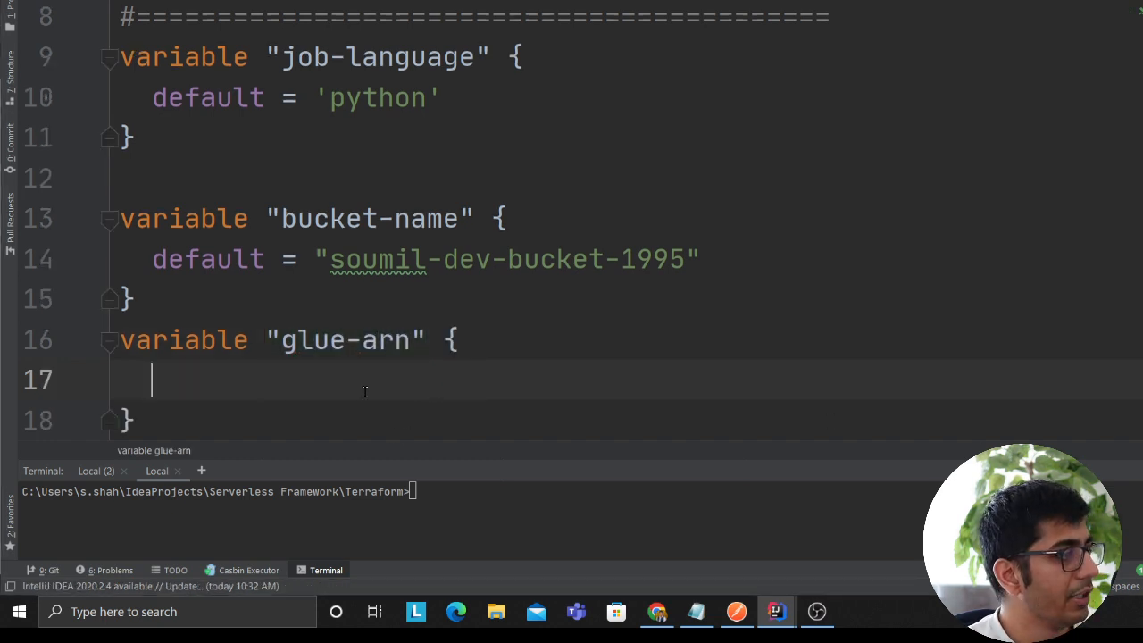
pyautogui.write('default = "arn:aws:iam::867098943567:role/AWSGlue"')
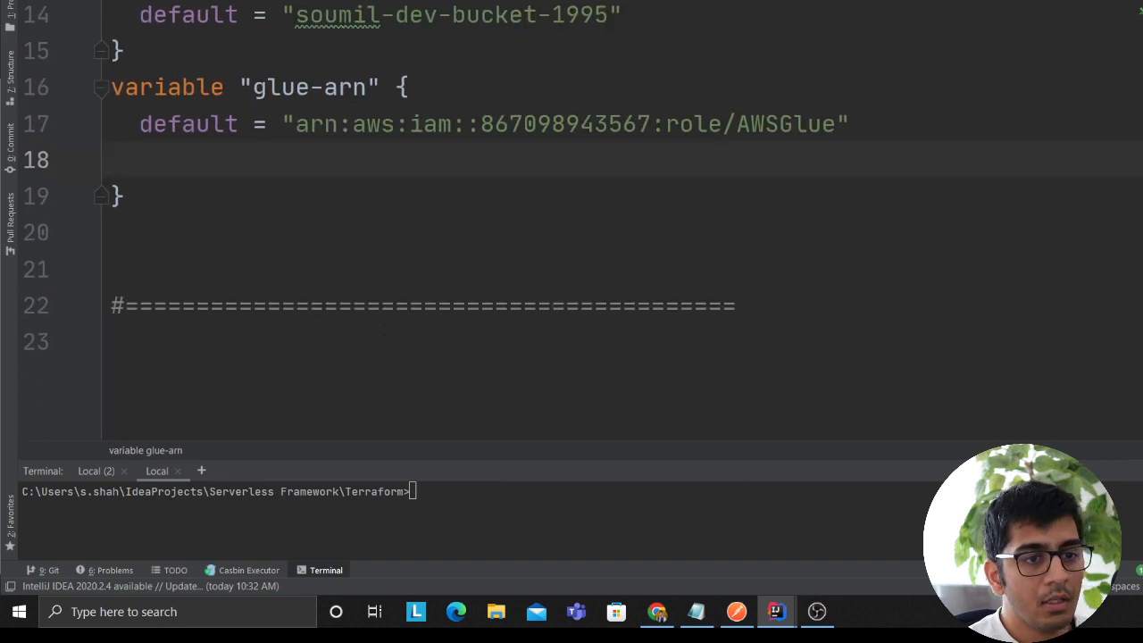
# Step: Add a job-name variable defaulting to 'compress-small-files-large-files'
pyautogui.click(159, 233)
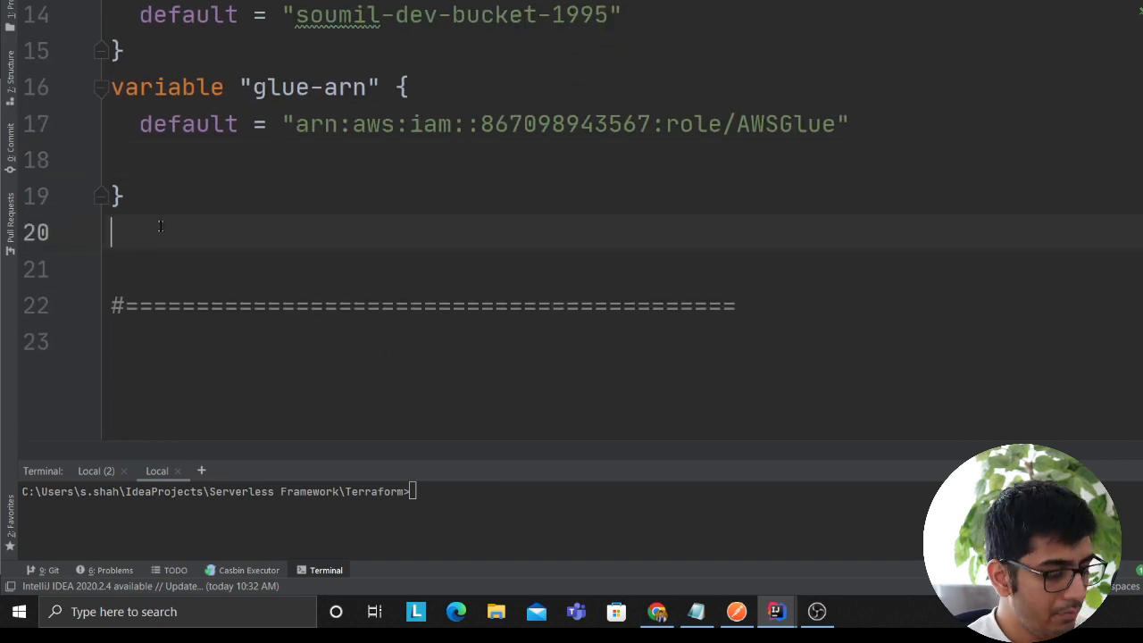
pyautogui.write('variable "job" {}')
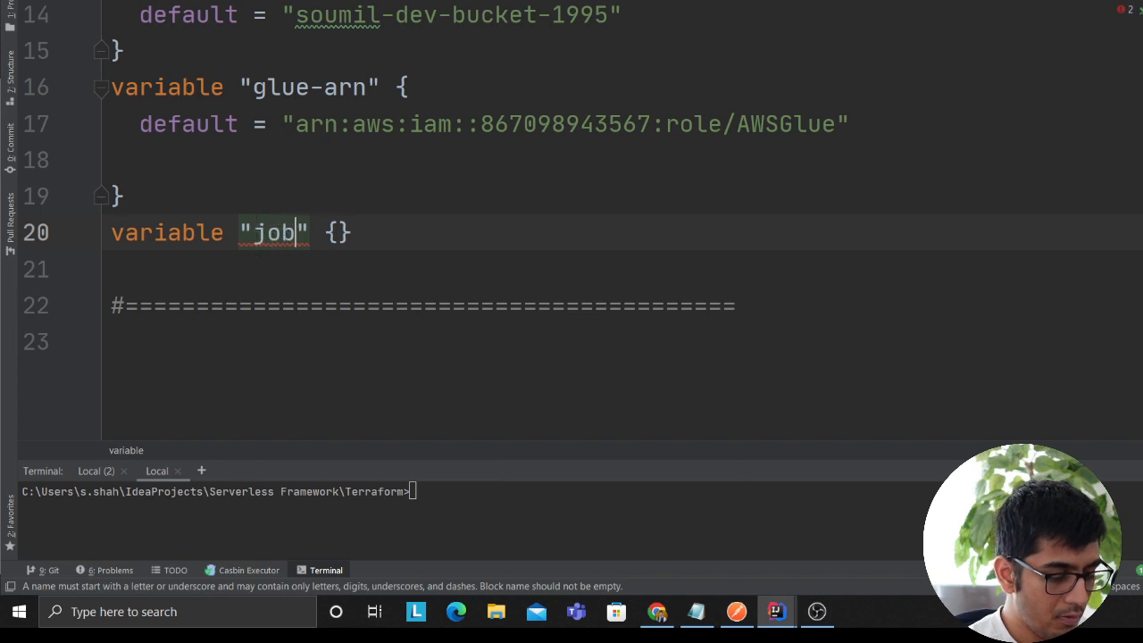
pyautogui.write('-name')
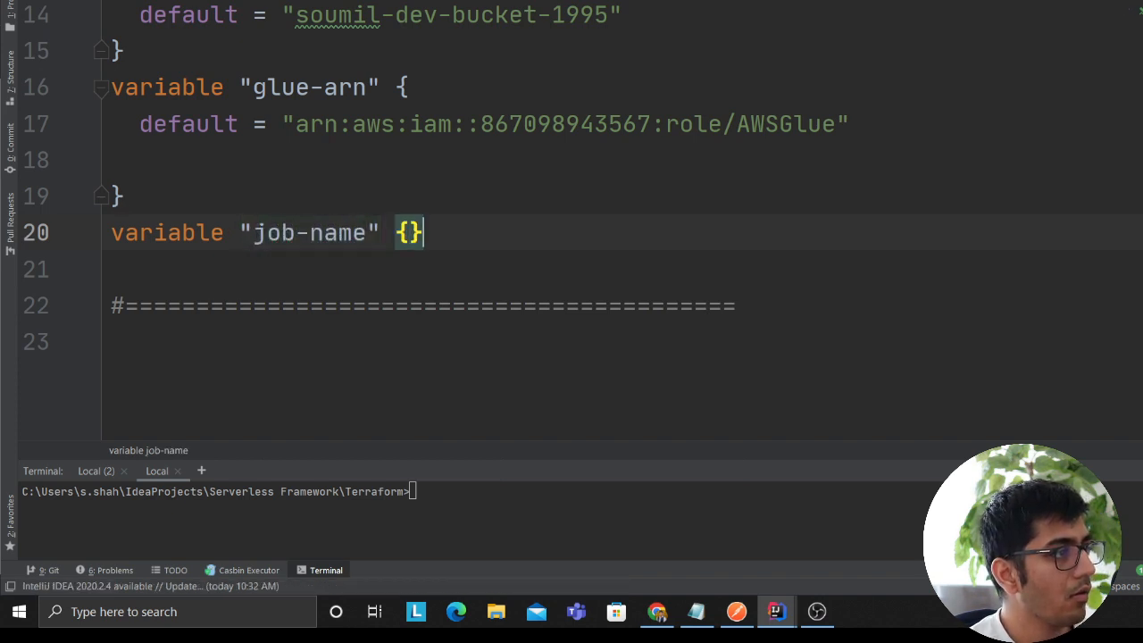
pyautogui.write('default =')
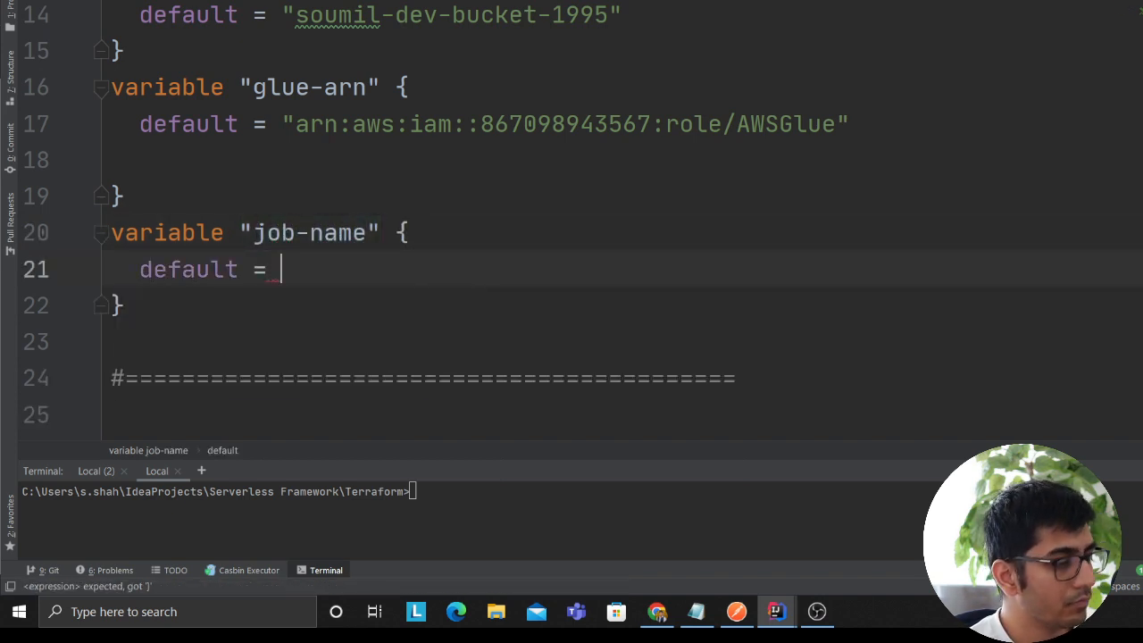
pyautogui.write("'compr'")
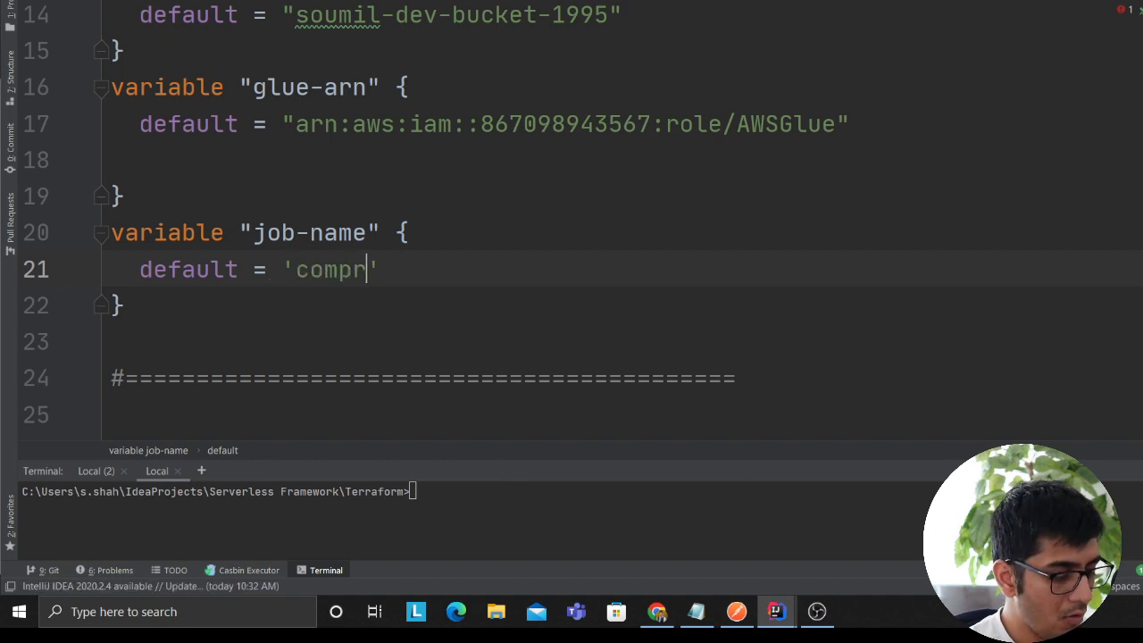
pyautogui.write('ess-')
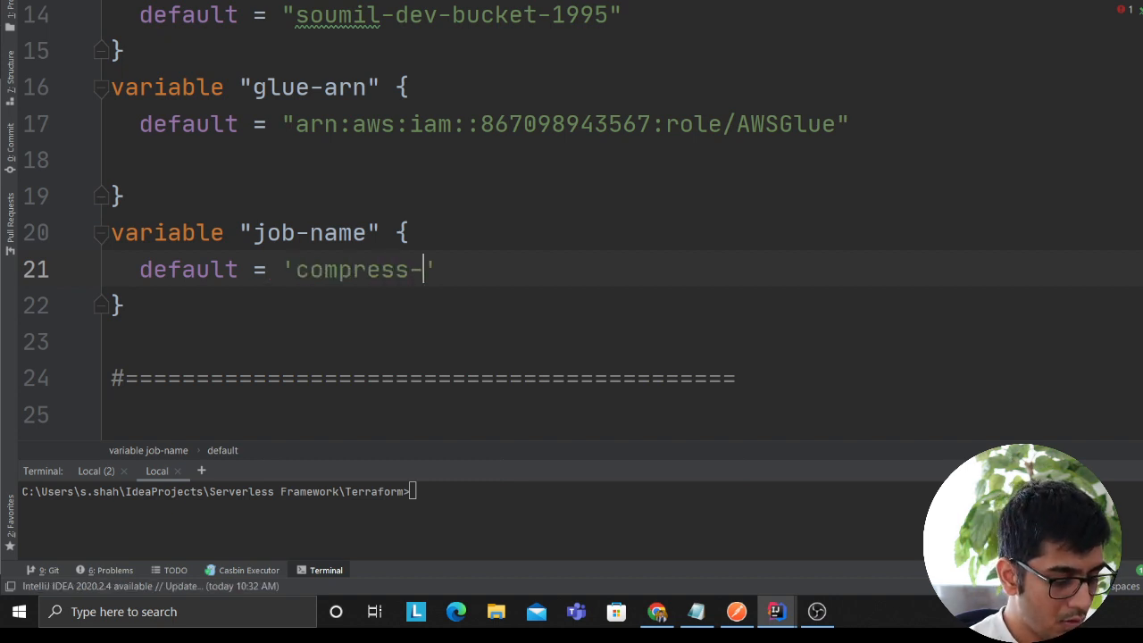
pyautogui.write('small-fi')
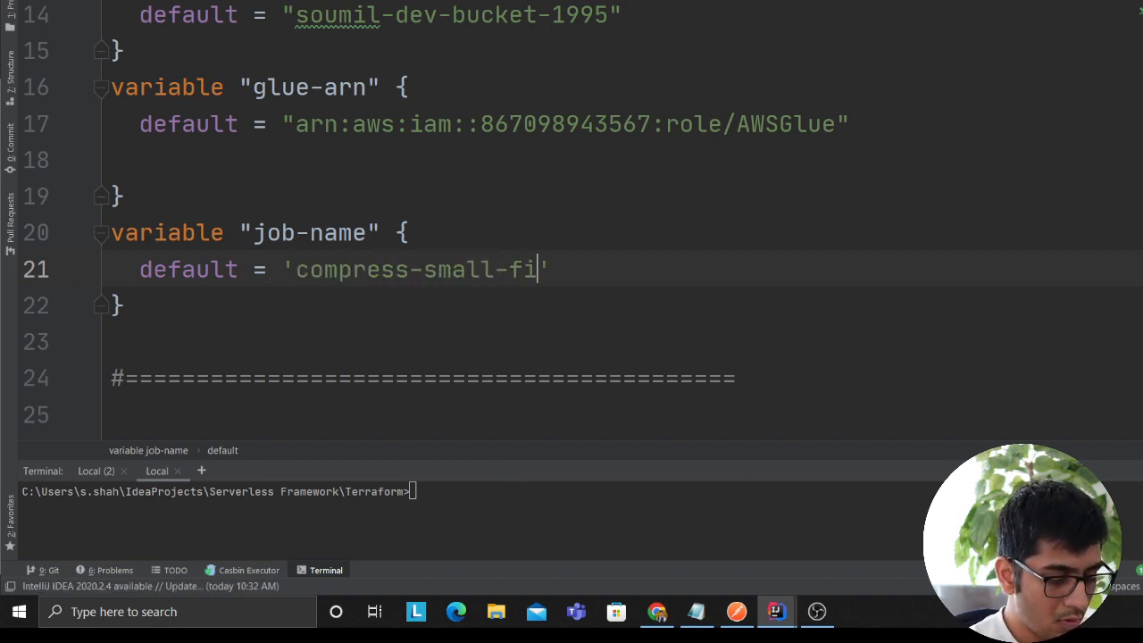
pyautogui.write('les-la')
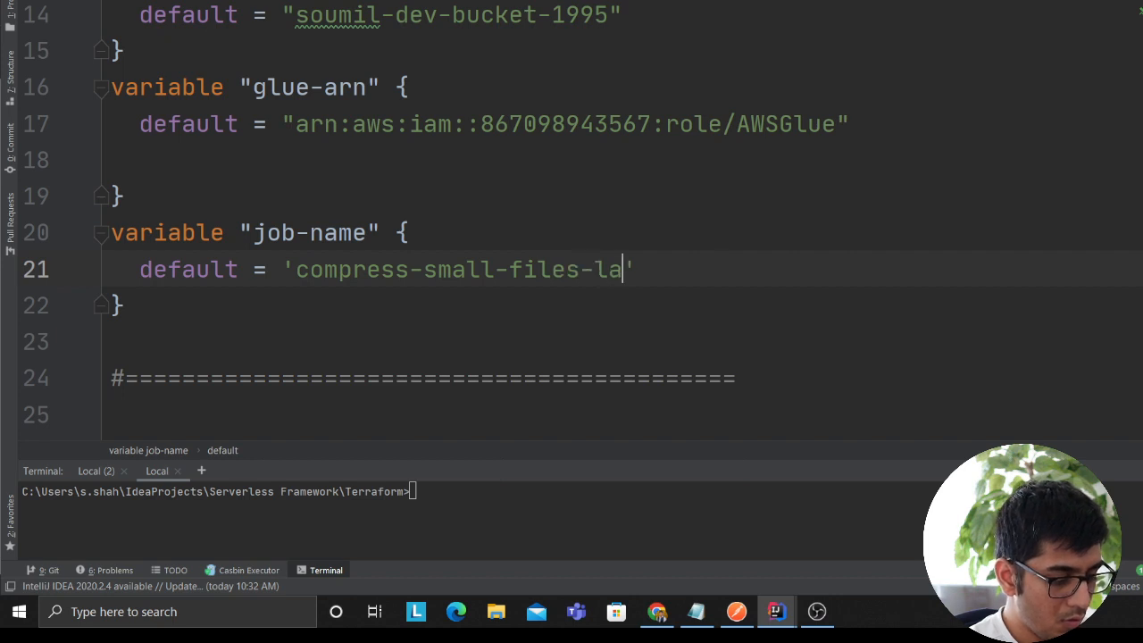
pyautogui.write('rge-files')
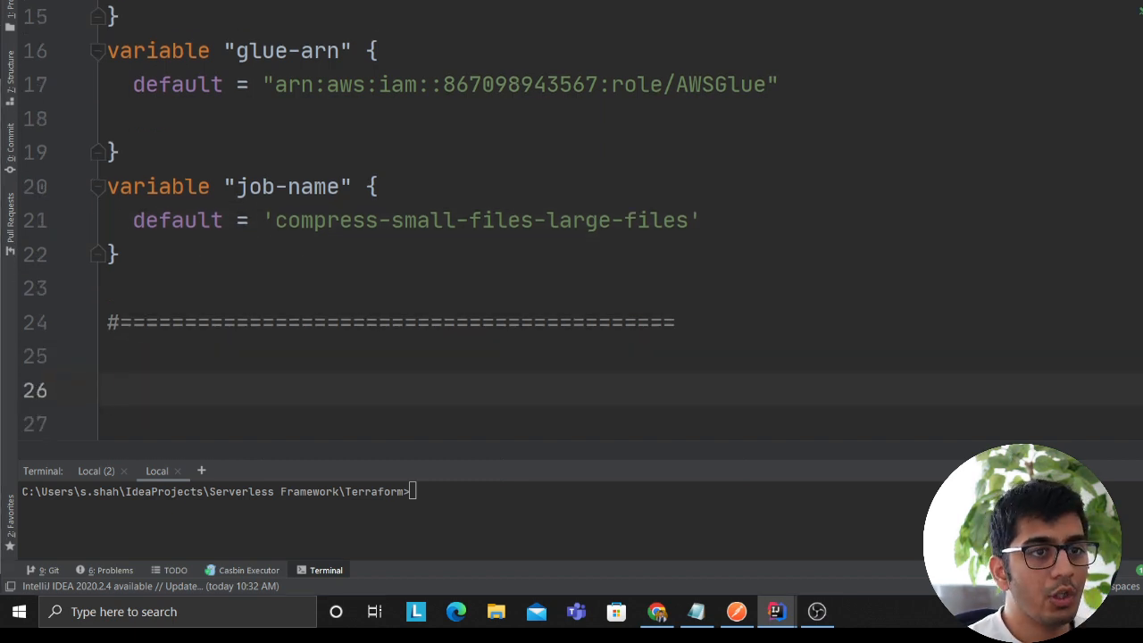
# Step: Declare an aws_s3_bucket_object resource named upload-glue-script
pyautogui.write('resource "" "" {')
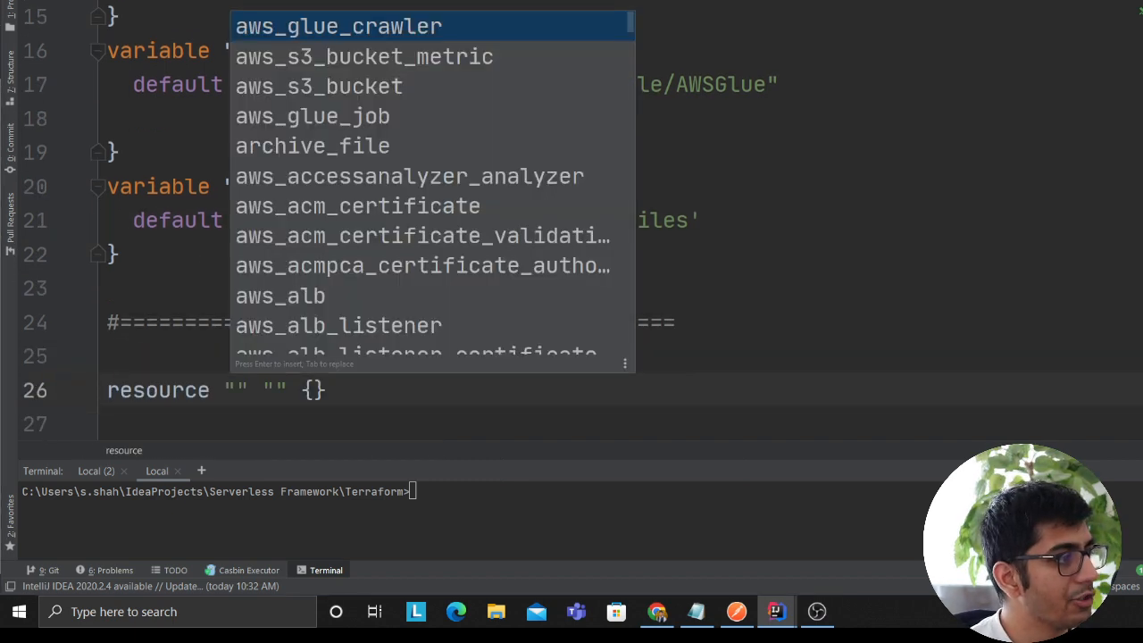
pyautogui.write('aws')
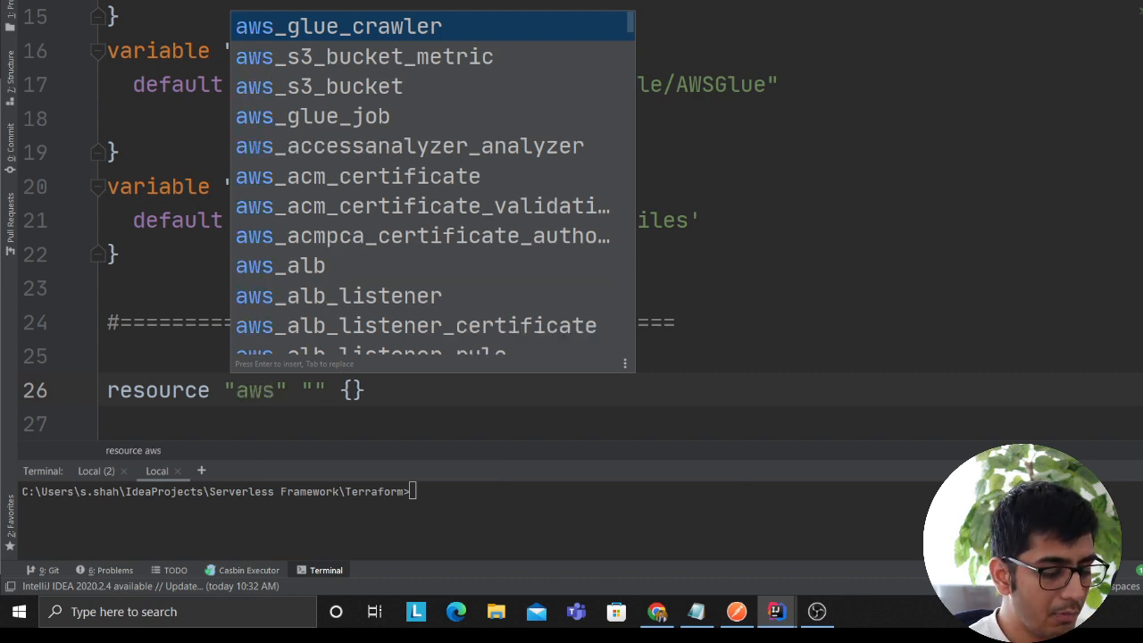
pyautogui.write('_s3_bucket')
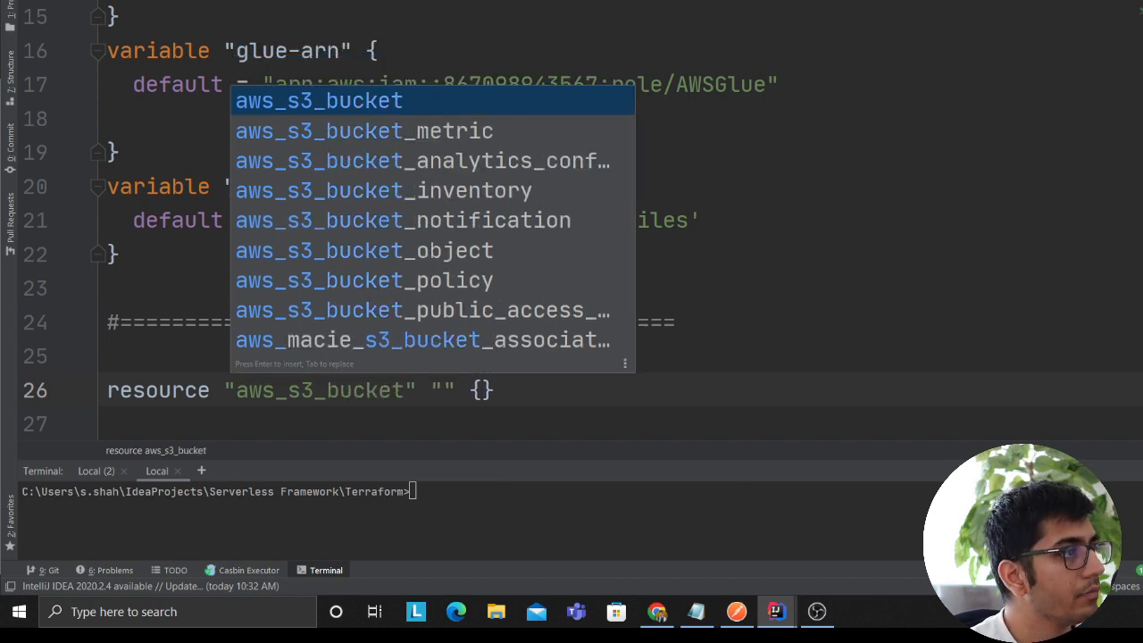
pyautogui.write('object')
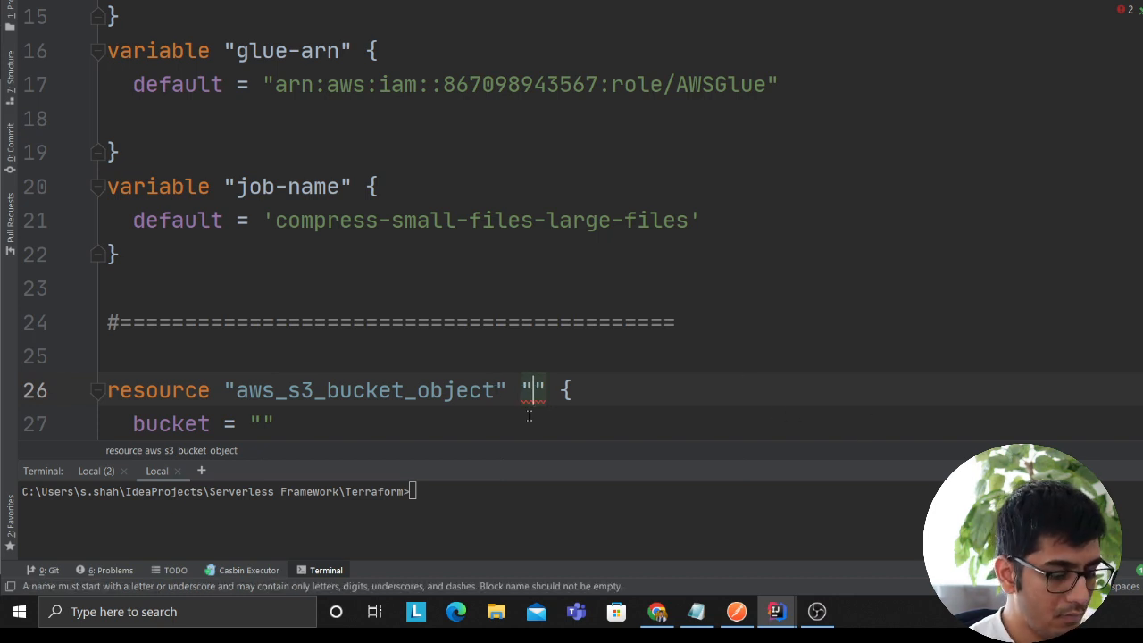
pyautogui.write('upload')
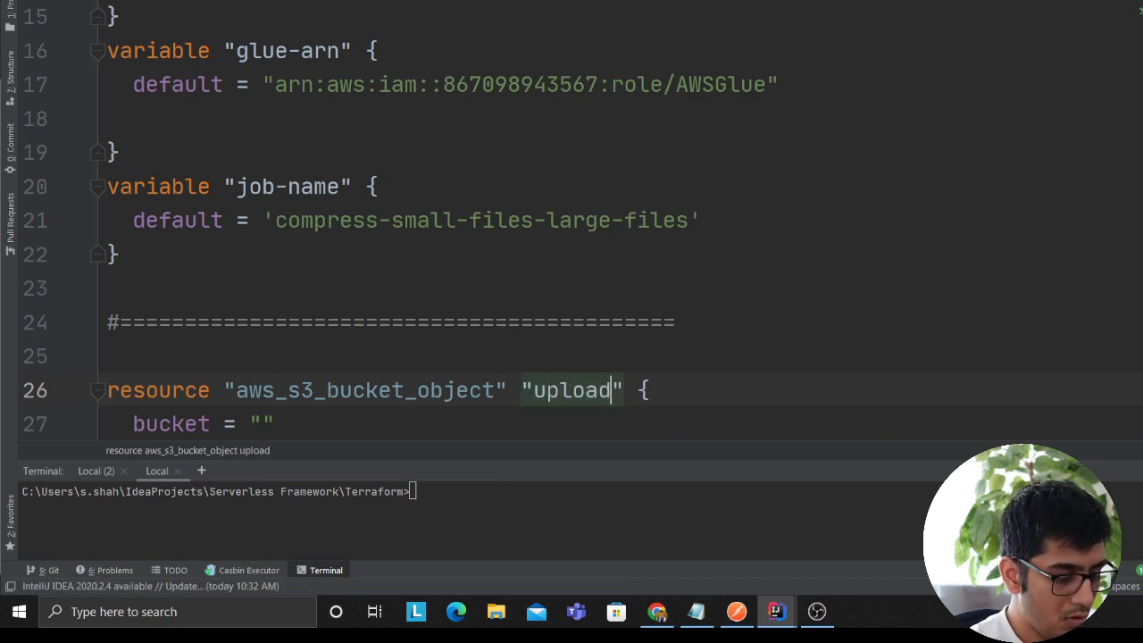
pyautogui.write('-glue-script')
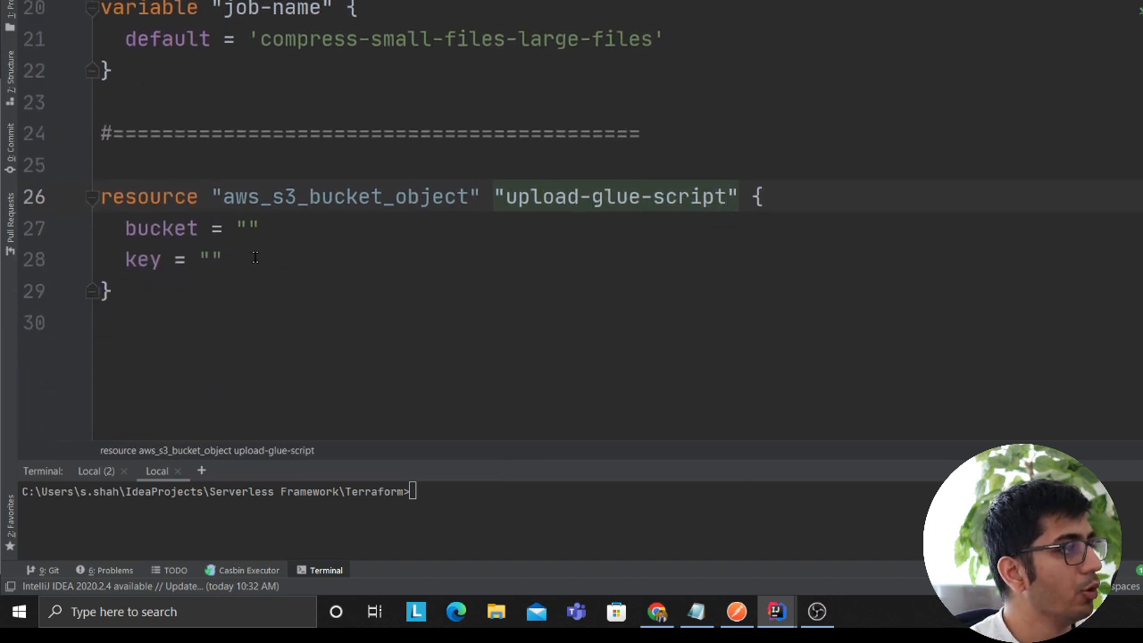
# Step: Set the upload's bucket to var.bucket-name and key to Scripts/glue-compress.py
pyautogui.click(249, 229)
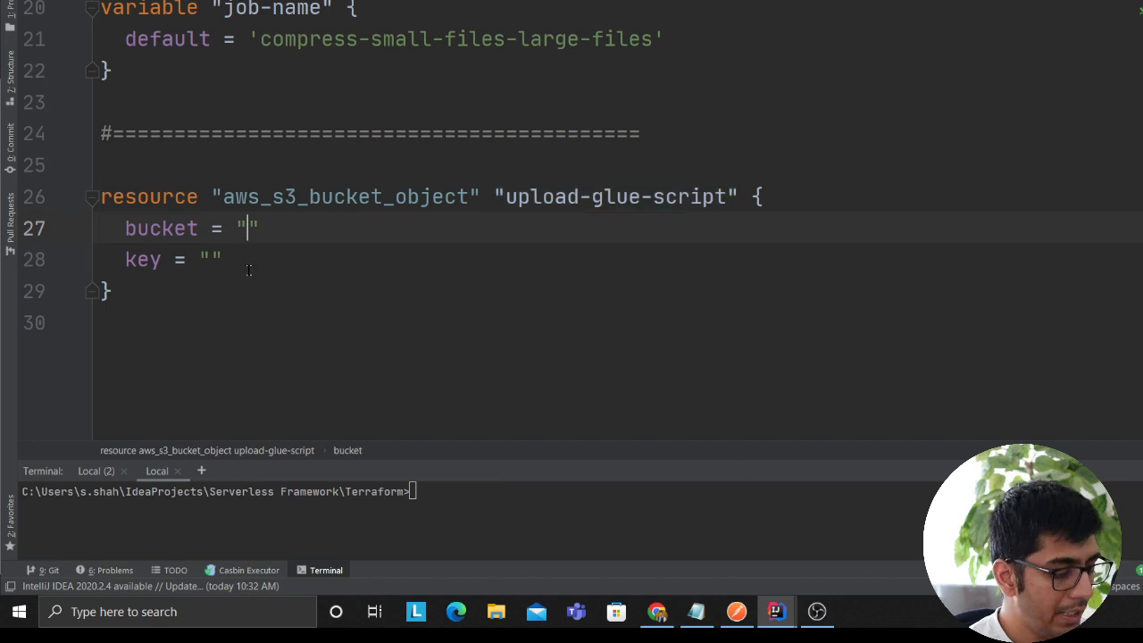
pyautogui.write('${')
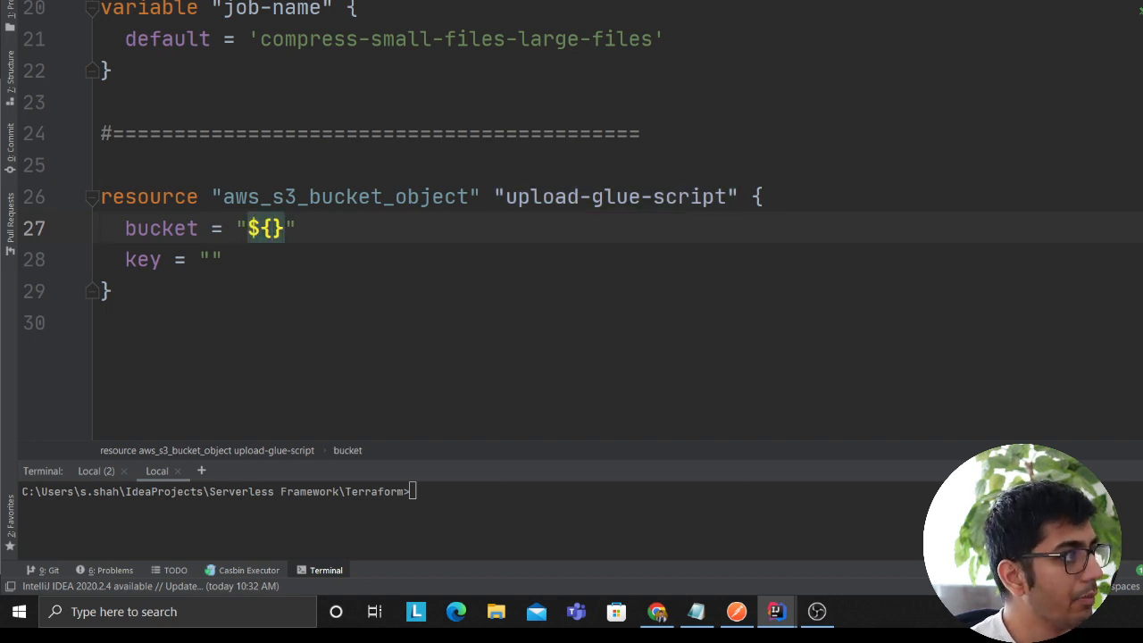
pyautogui.write('var.')
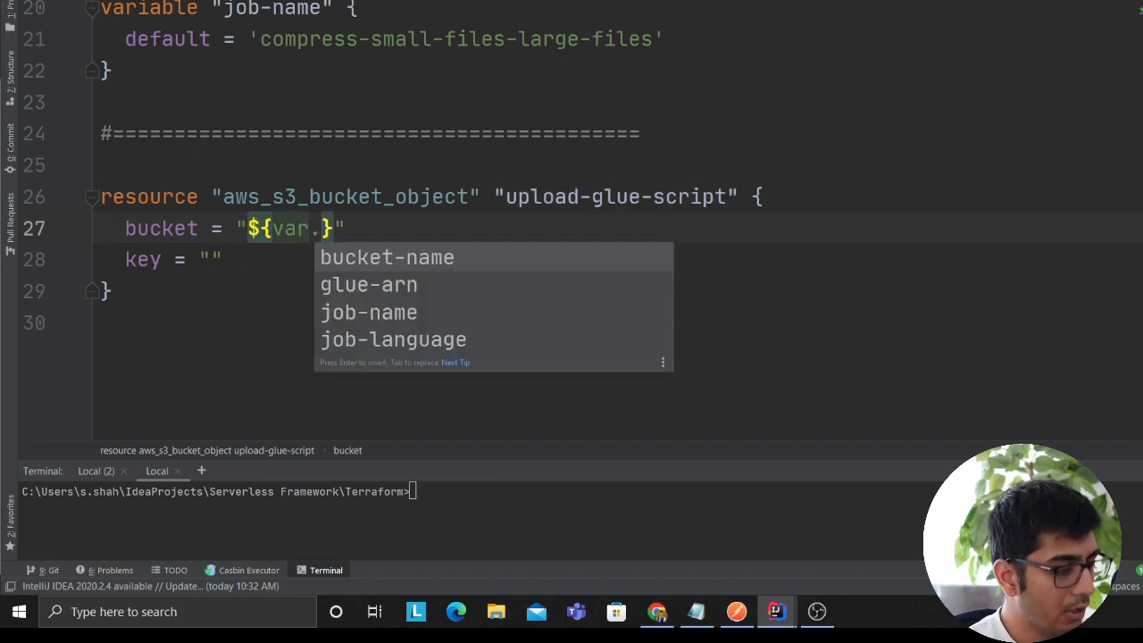
pyautogui.click(387, 258)
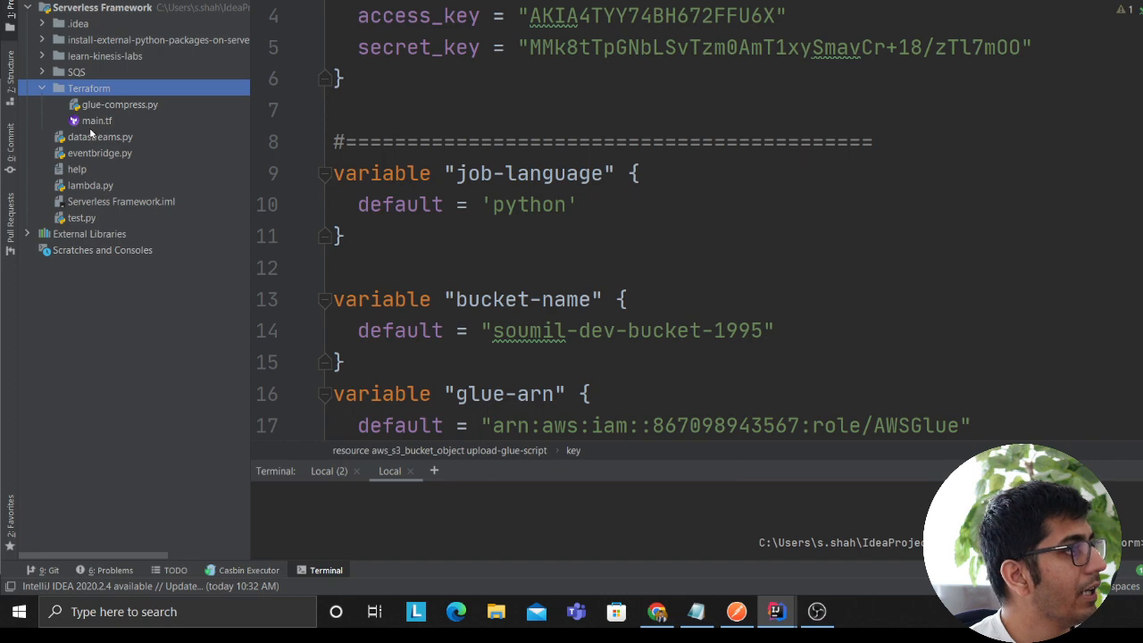
pyautogui.rightClick(119, 105)
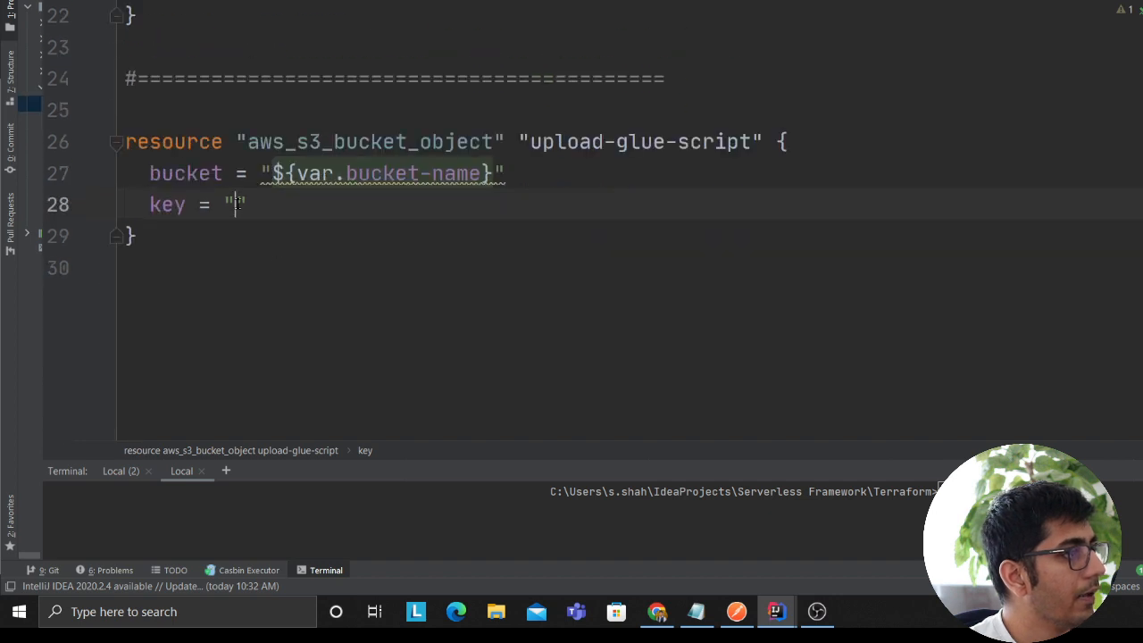
pyautogui.write('glue-compress.py')
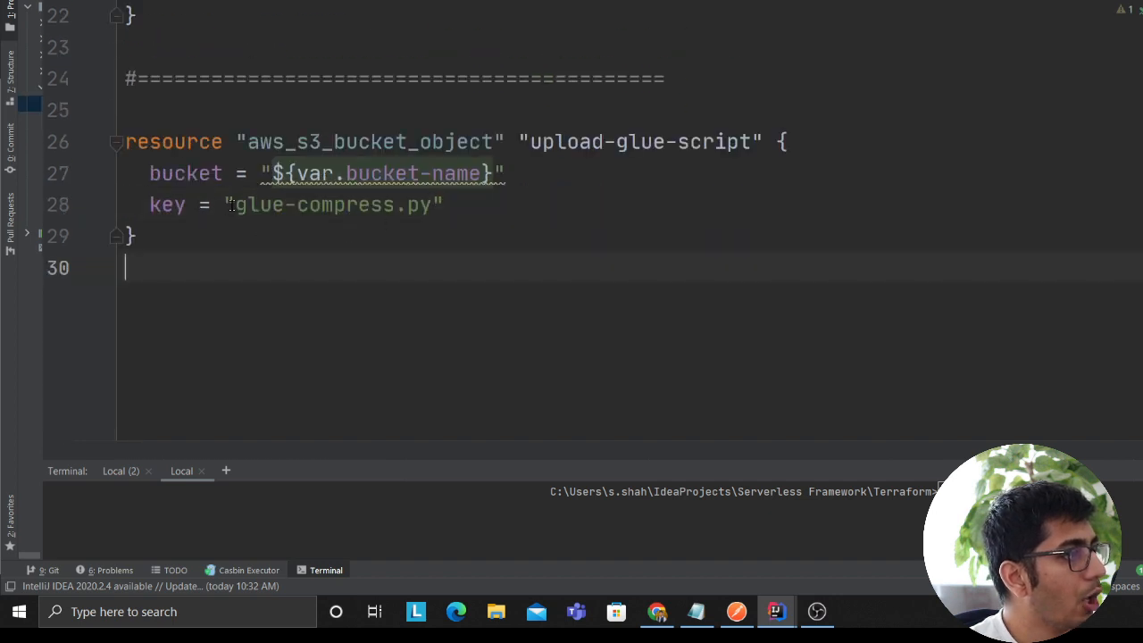
pyautogui.write('Script')
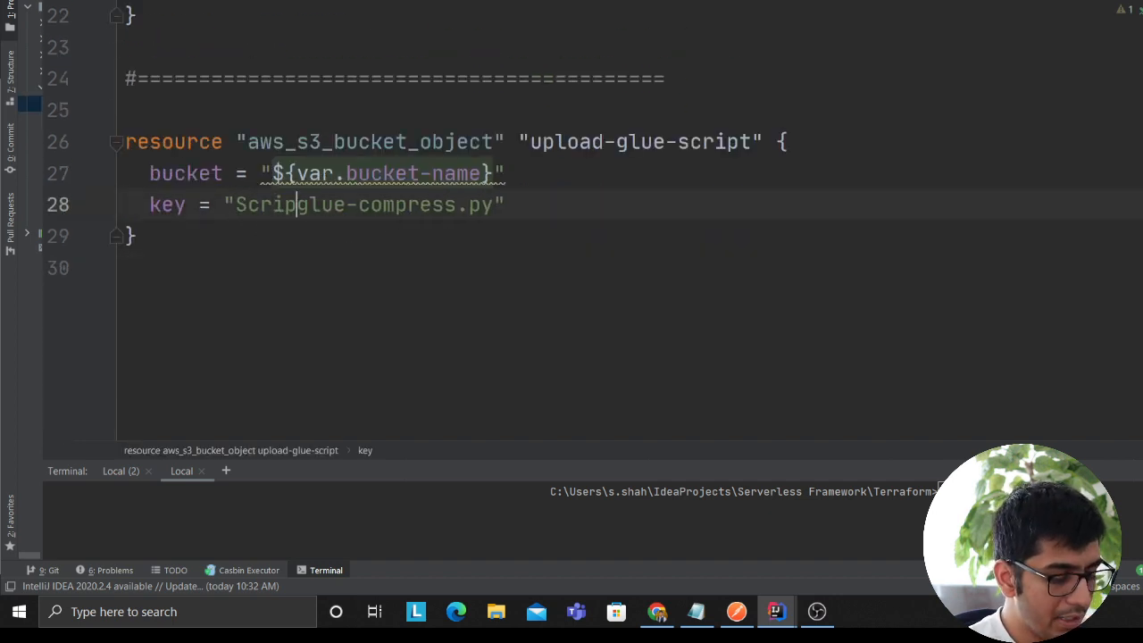
pyautogui.write('s/')
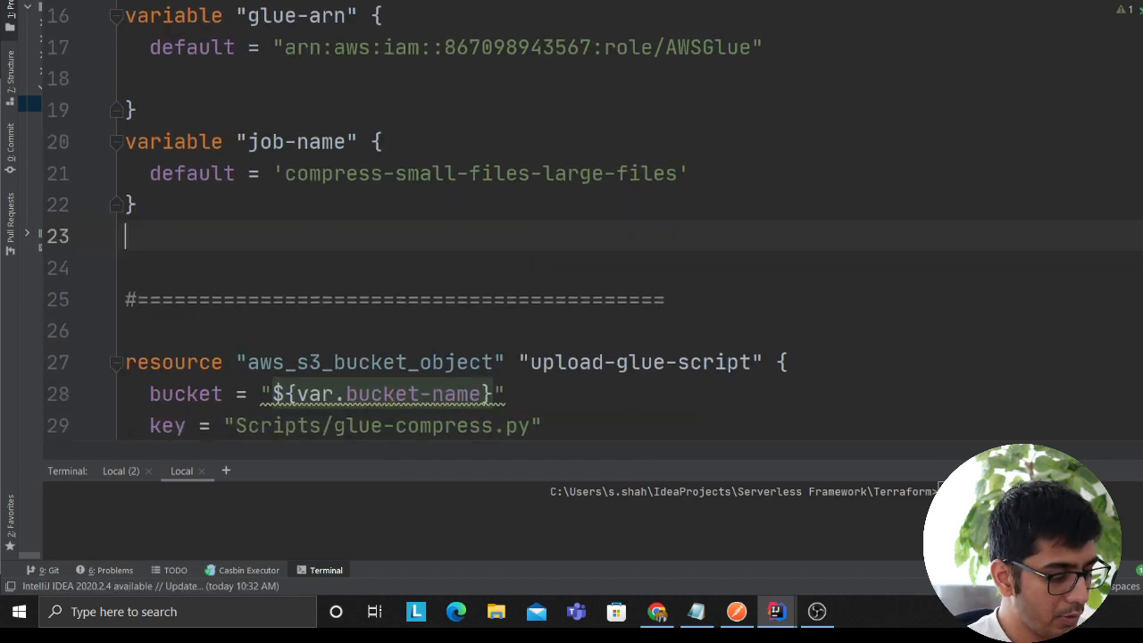
# Step: Declare a file-name variable with default 'glue-compress.py' above the resources section
pyautogui.write('variable "file" {}')
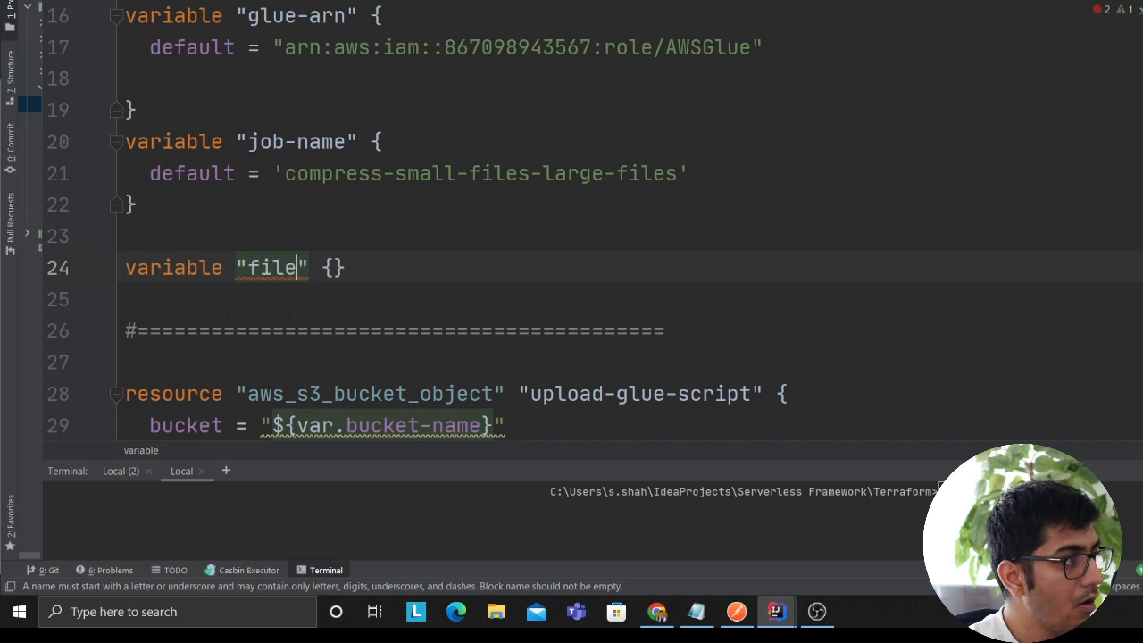
pyautogui.write('-name')
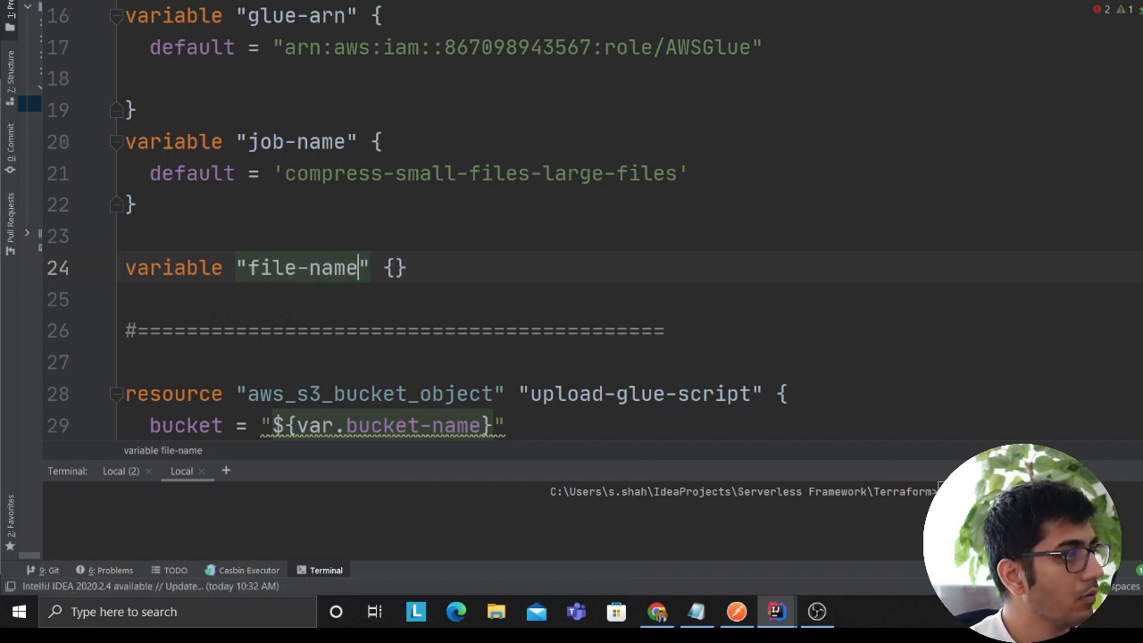
pyautogui.press('BackSpace')
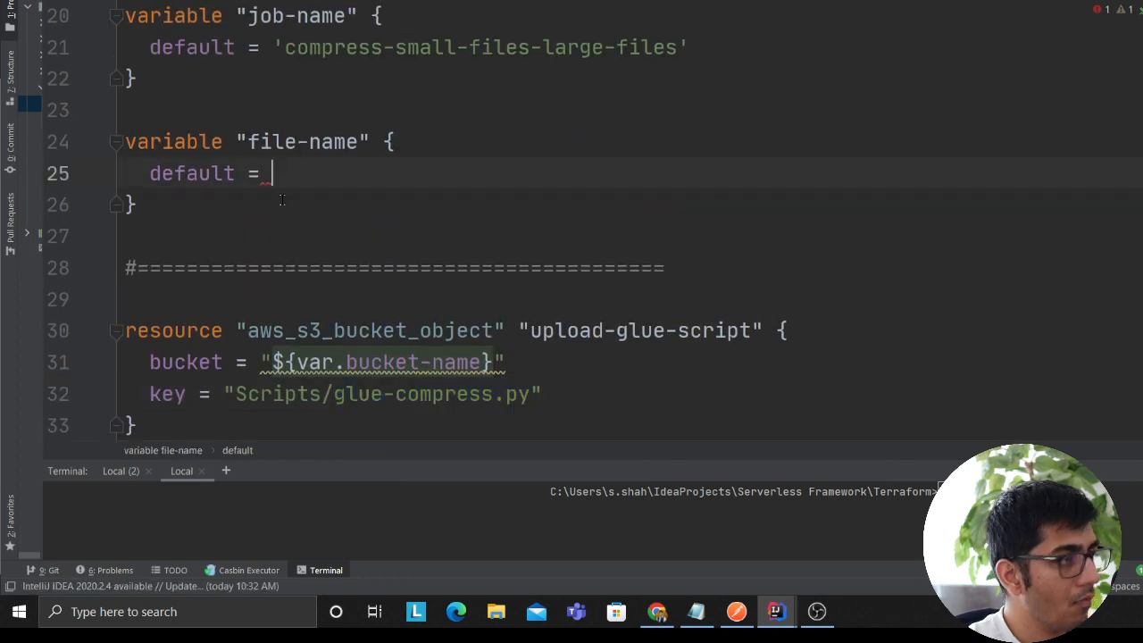
pyautogui.write("'glue-compress.py'")
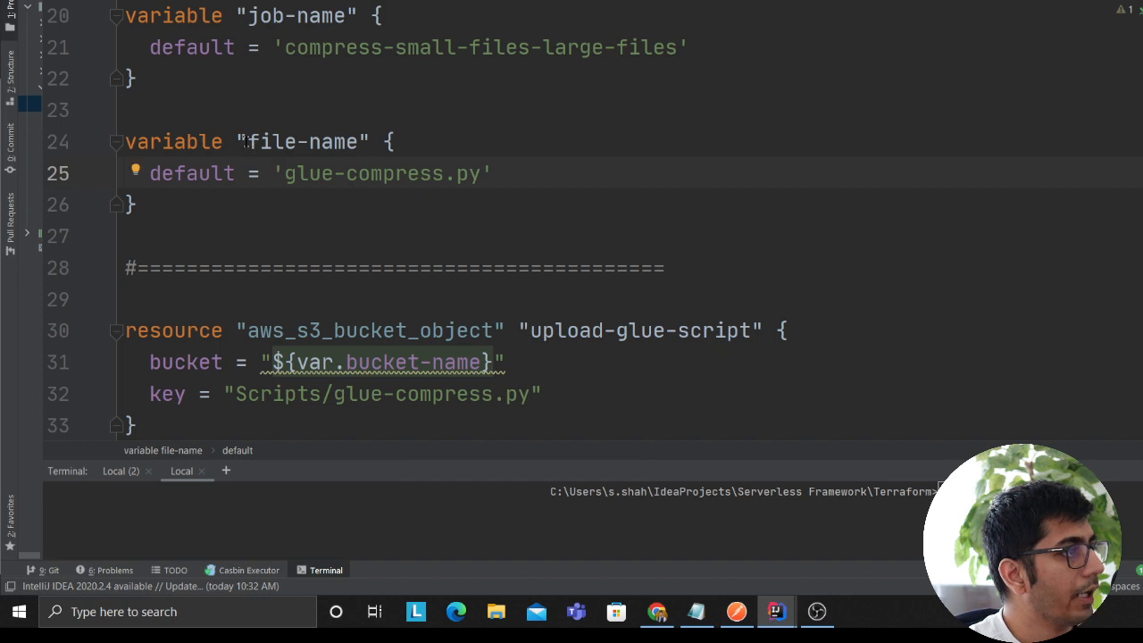
# Step: Change the upload key to Scripts/${var.file-name} and start a variable-based source line
pyautogui.scroll(-3)
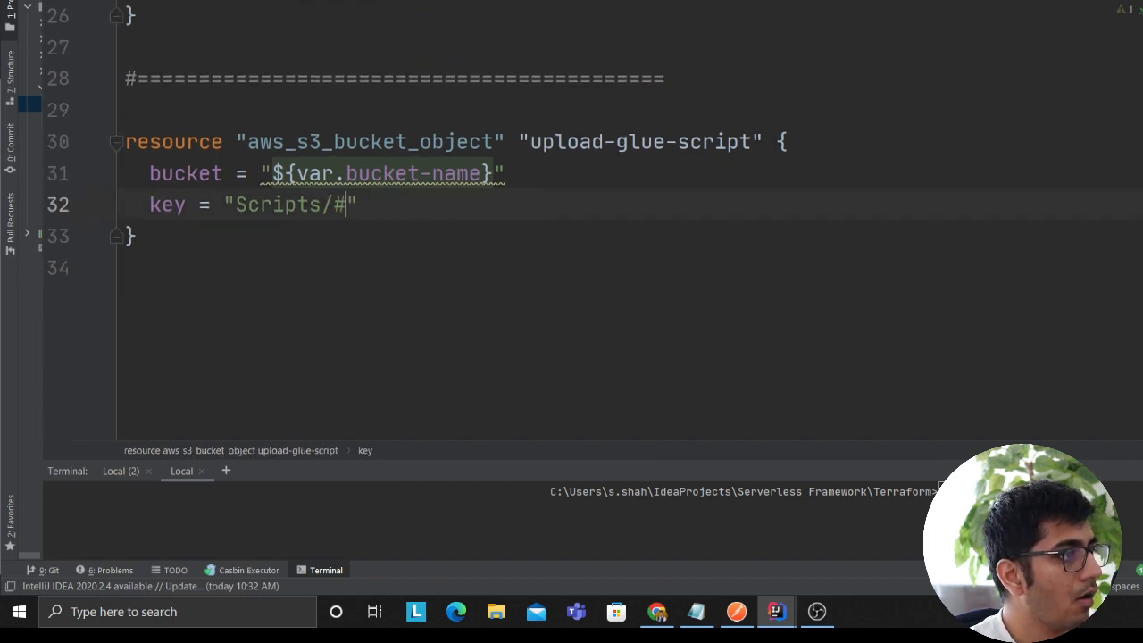
pyautogui.write('${')
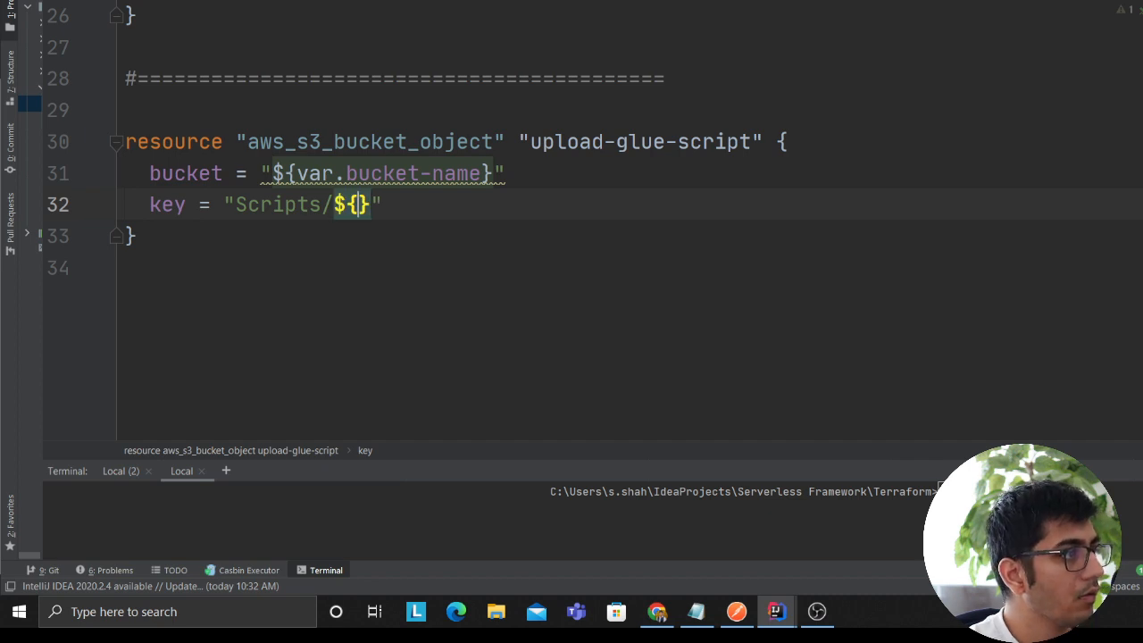
pyautogui.write('var.')
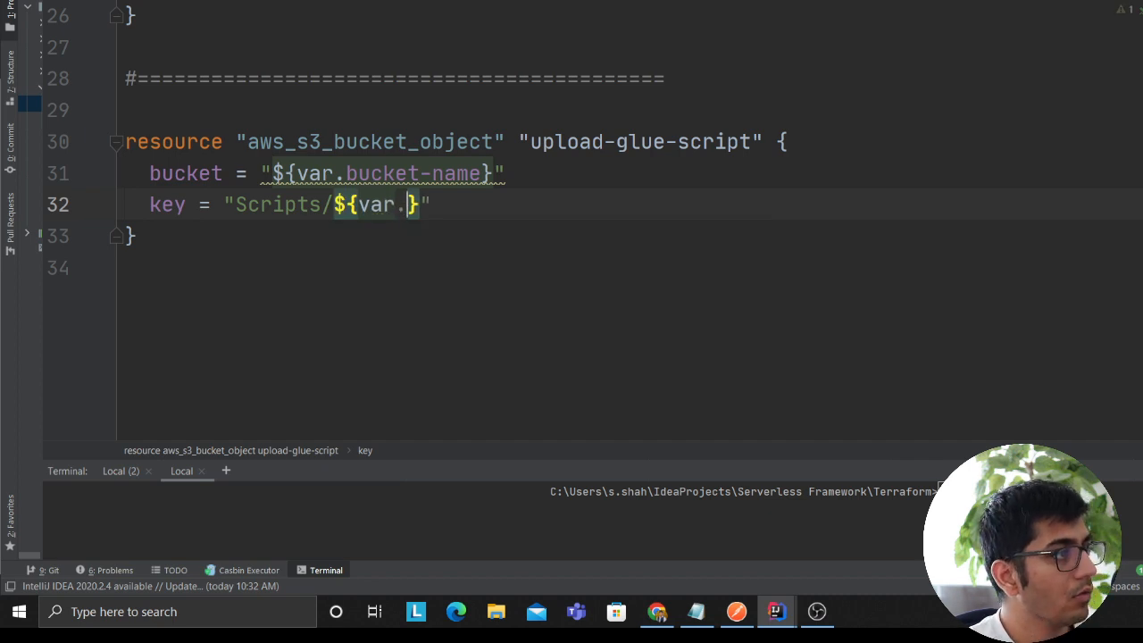
pyautogui.write('file-name')
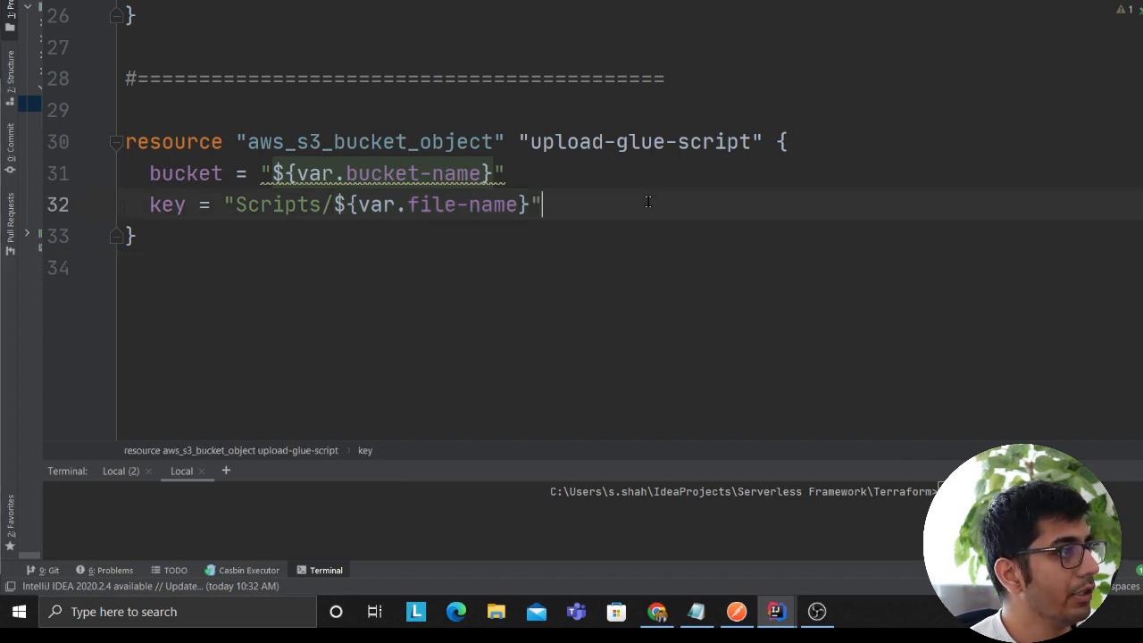
pyautogui.write('source = ""')
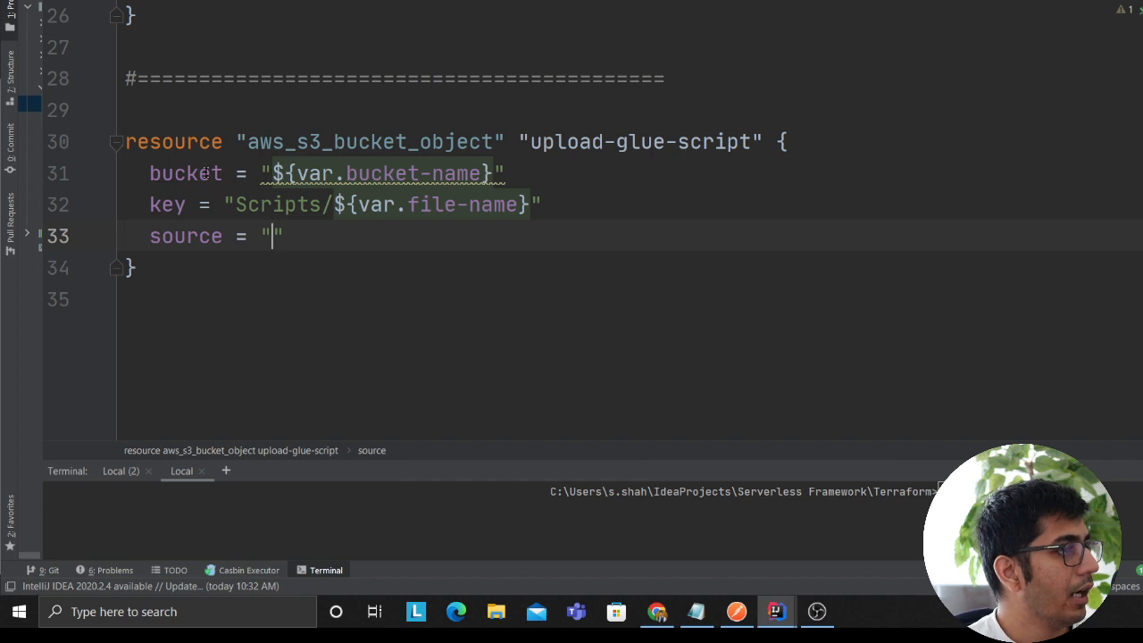
pyautogui.write('${')
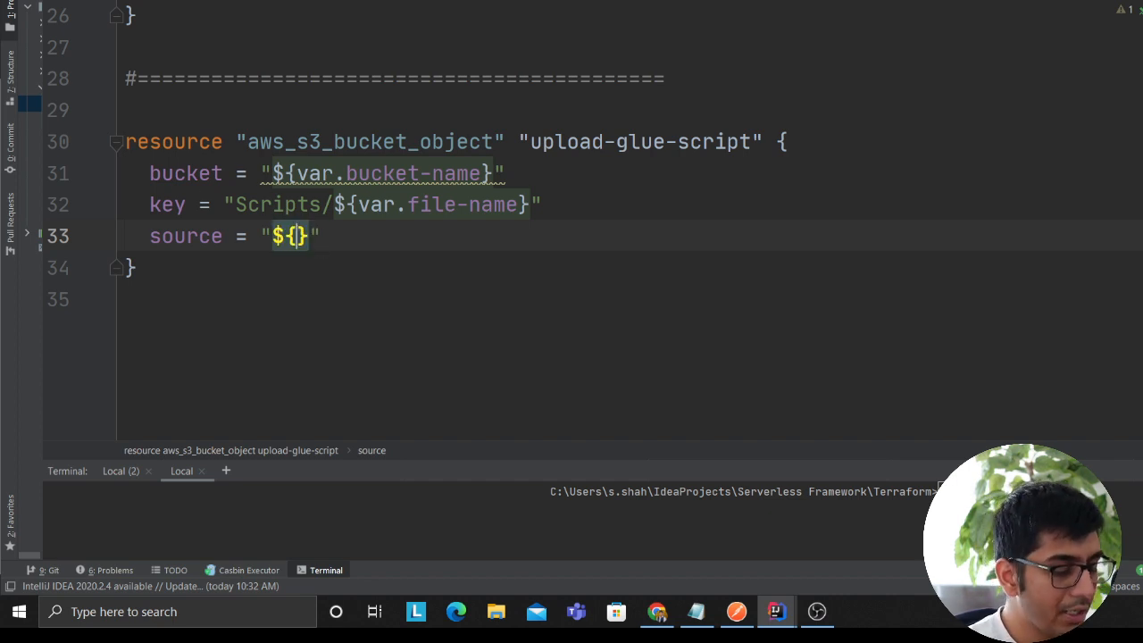
pyautogui.write('var.')
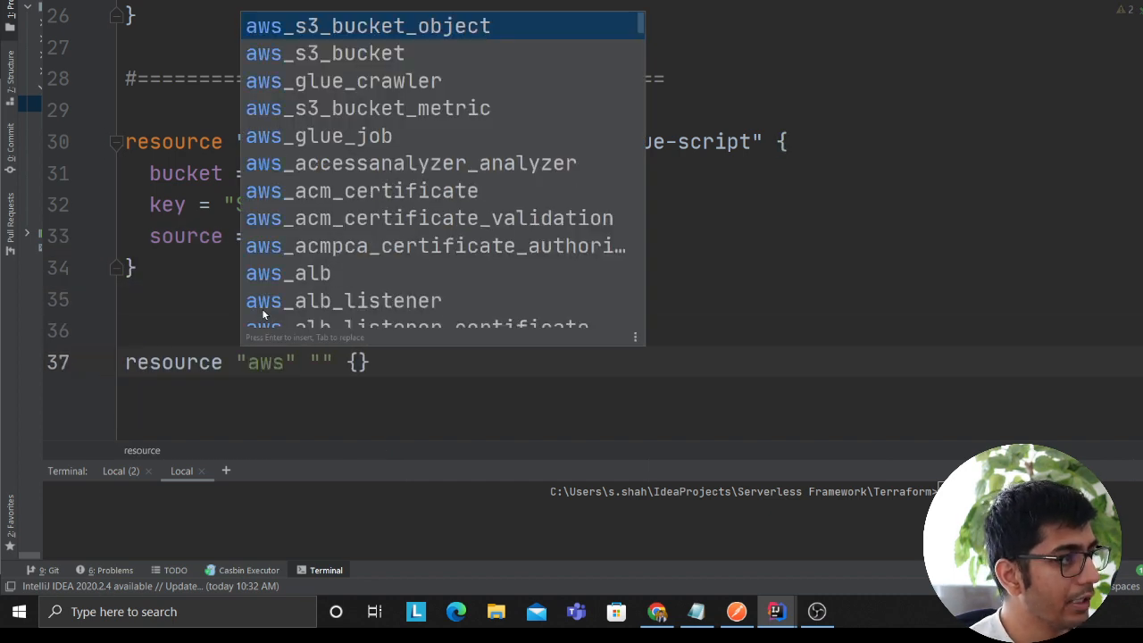
# Step: Add an aws_glue_job resource glue-job whose name and role_arn reference the job-name and glue-arn variables
pyautogui.write('_')
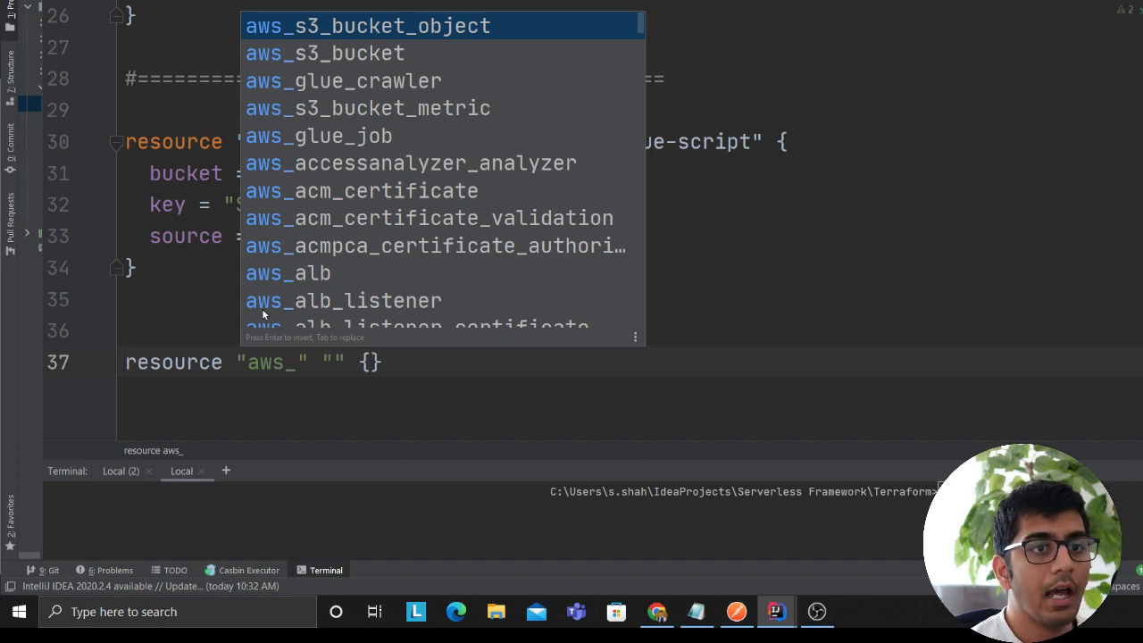
pyautogui.write('gle')
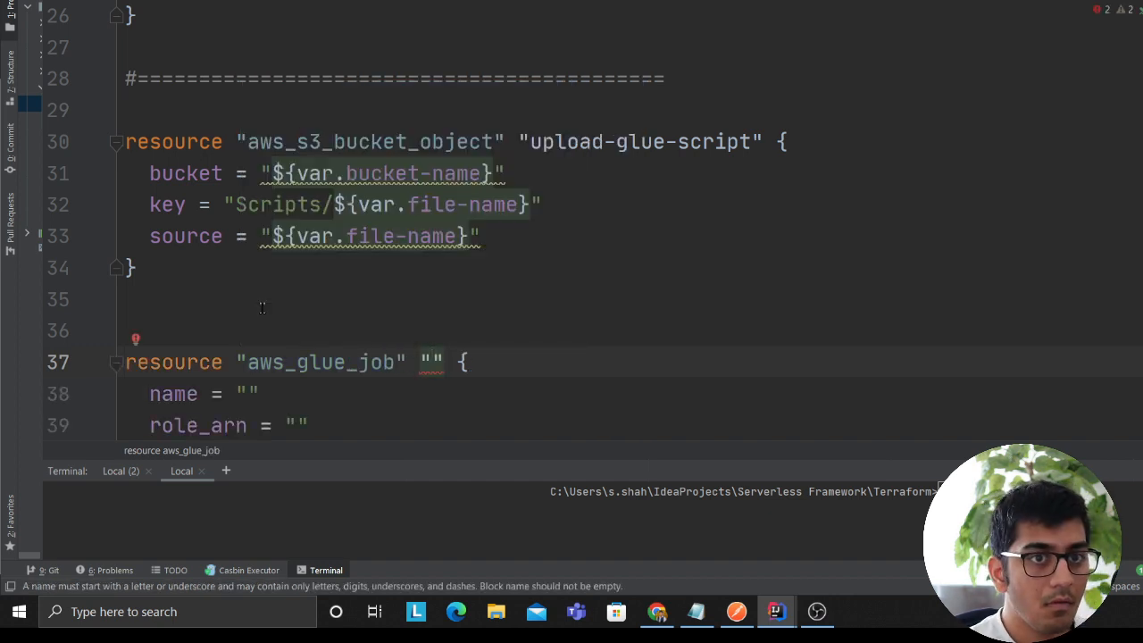
pyautogui.write('glue-job')
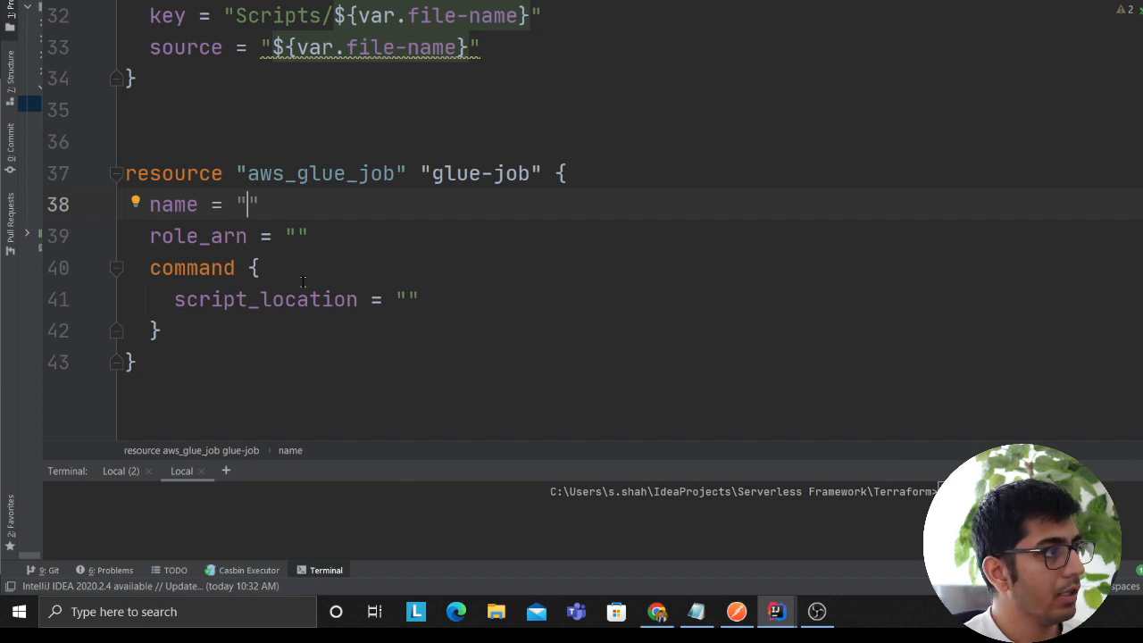
pyautogui.write('${')
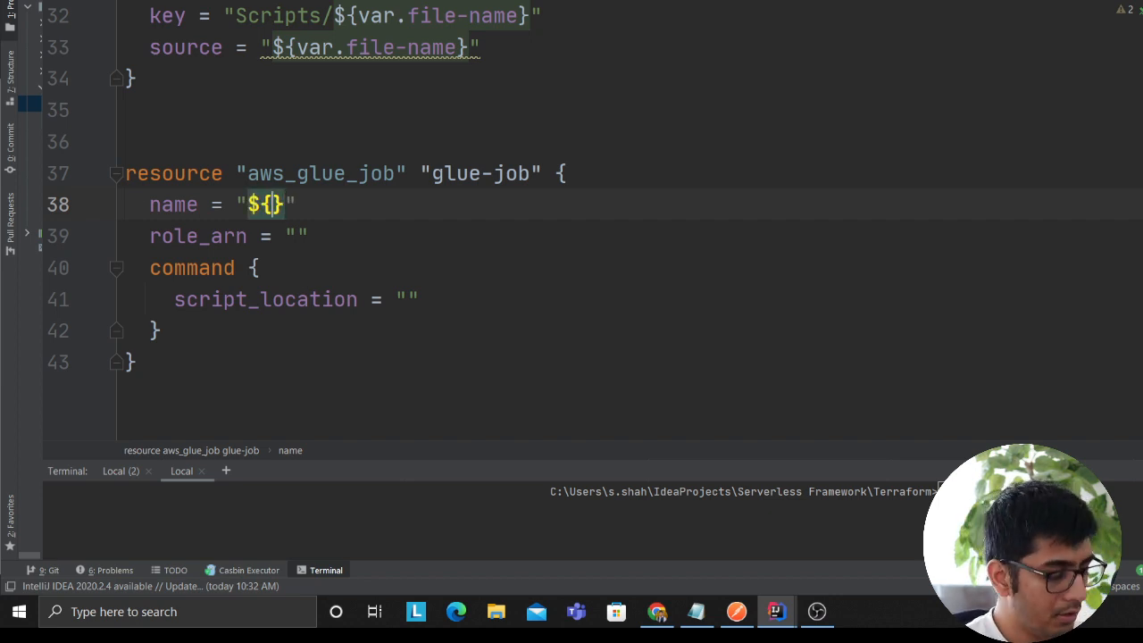
pyautogui.write('var.name')
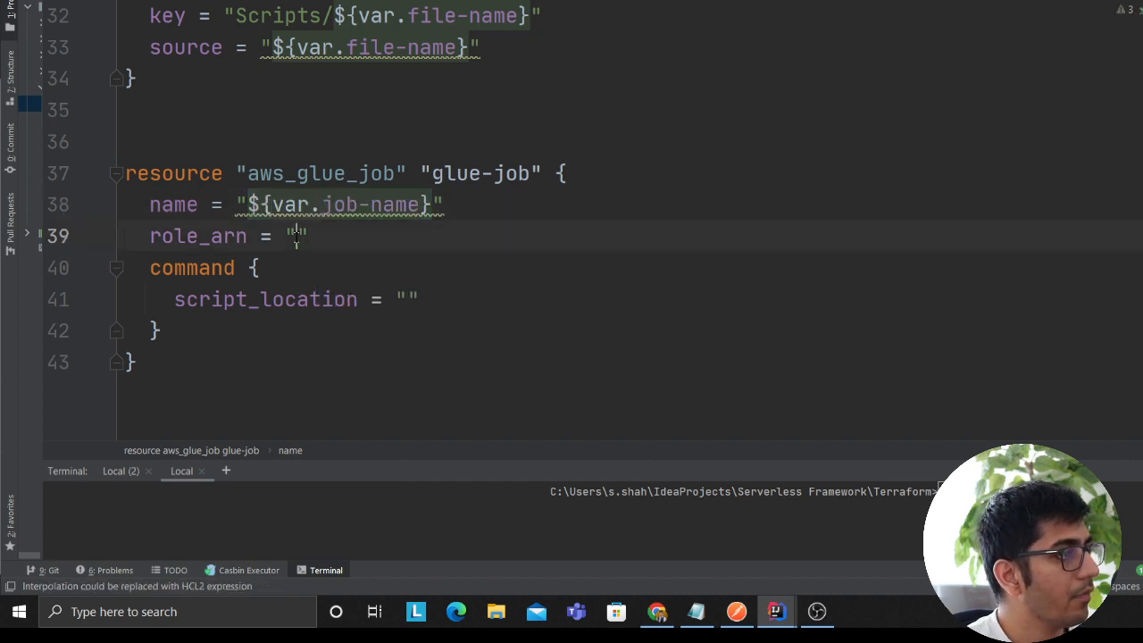
pyautogui.write('${')
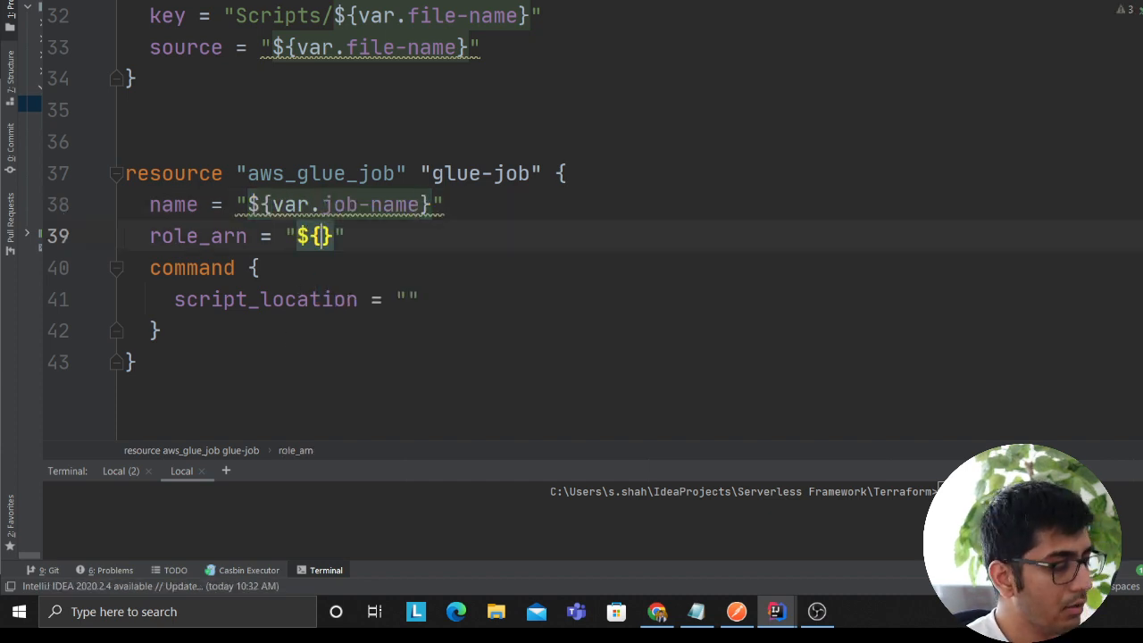
pyautogui.write('var.glue-arn')
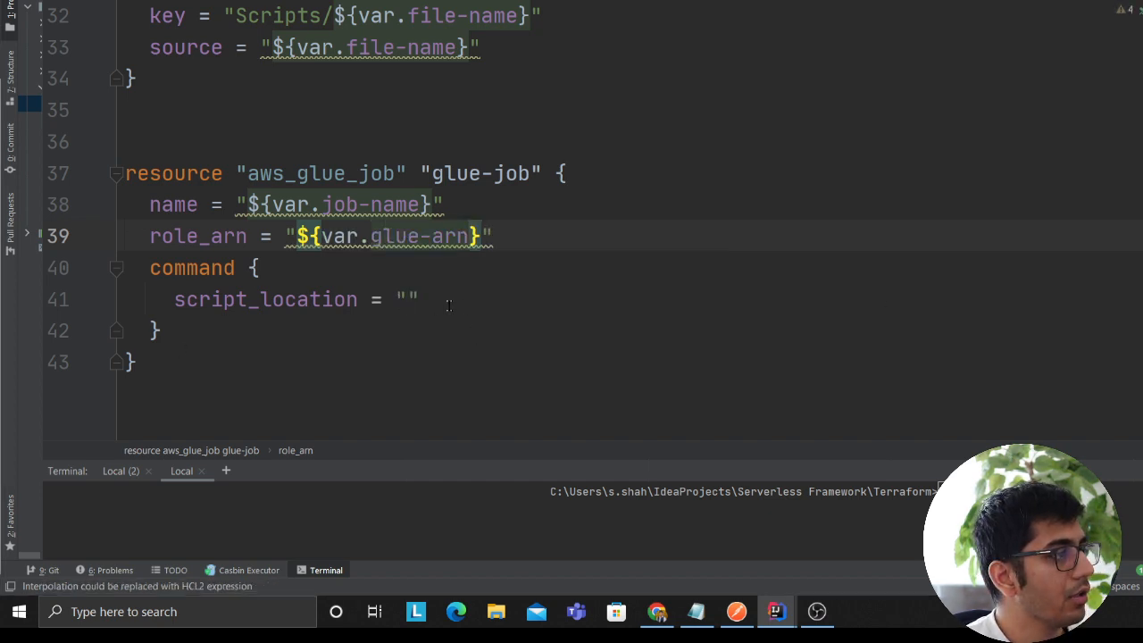
# Step: Give the Glue job a description, max_retries "1" and timeout 2880
pyautogui.write('description = "This is script to create large files from small files "')
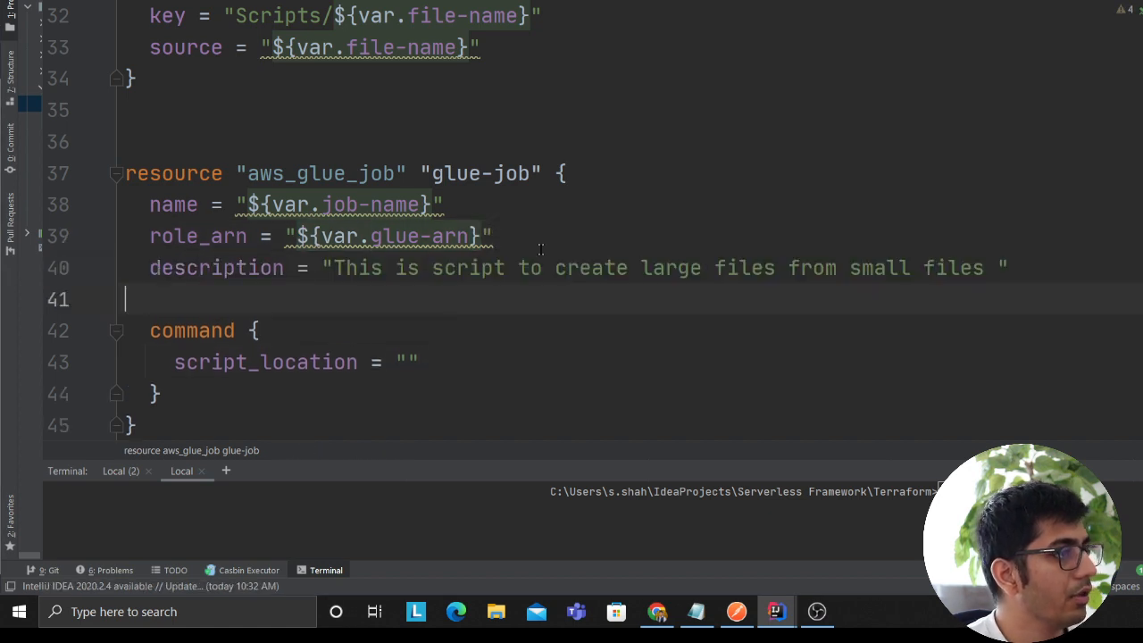
pyautogui.press('Backspace')
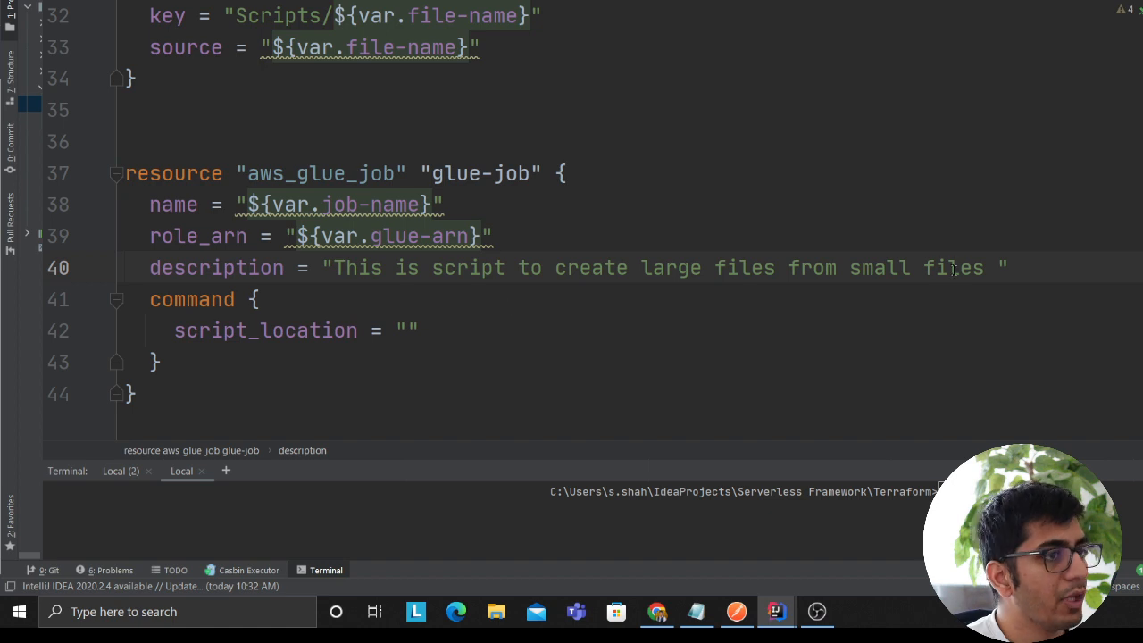
pyautogui.write('max_retries = "1"')
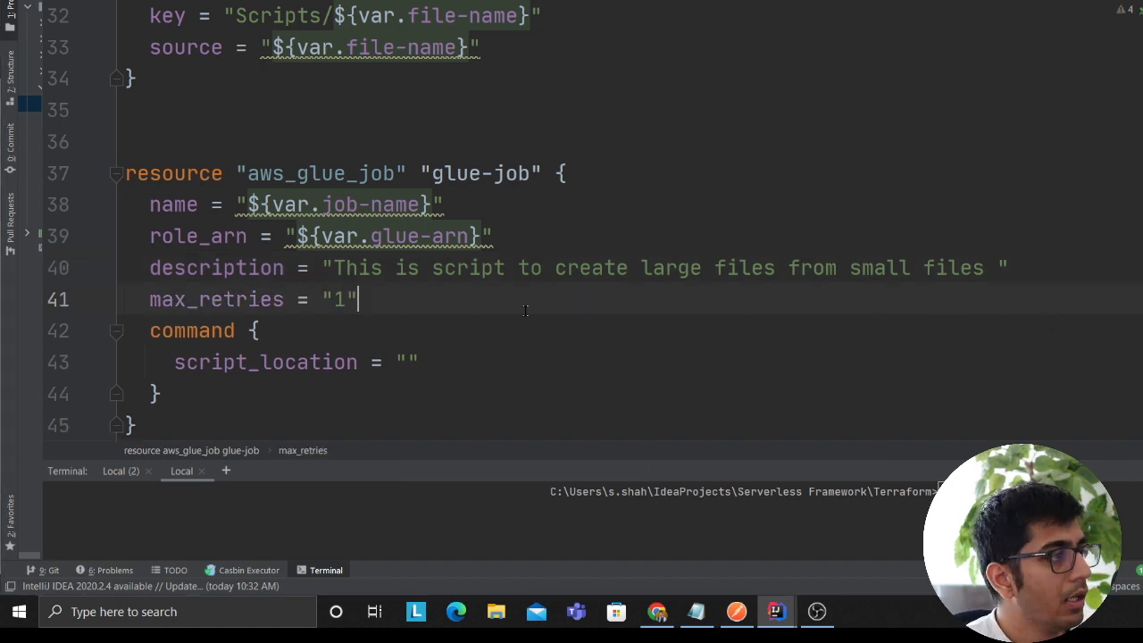
pyautogui.write('timeout = 2880')
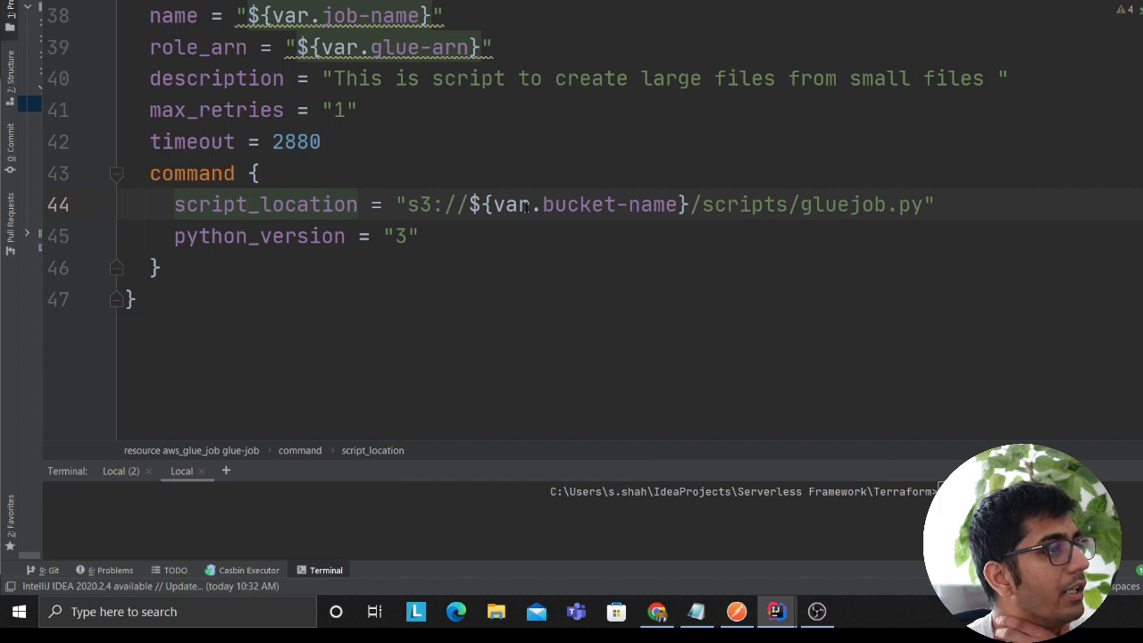
# Step: Build the script location from bucket-name and file-name variables and set glue_version "3.0"
pyautogui.doubleClick(652, 205)
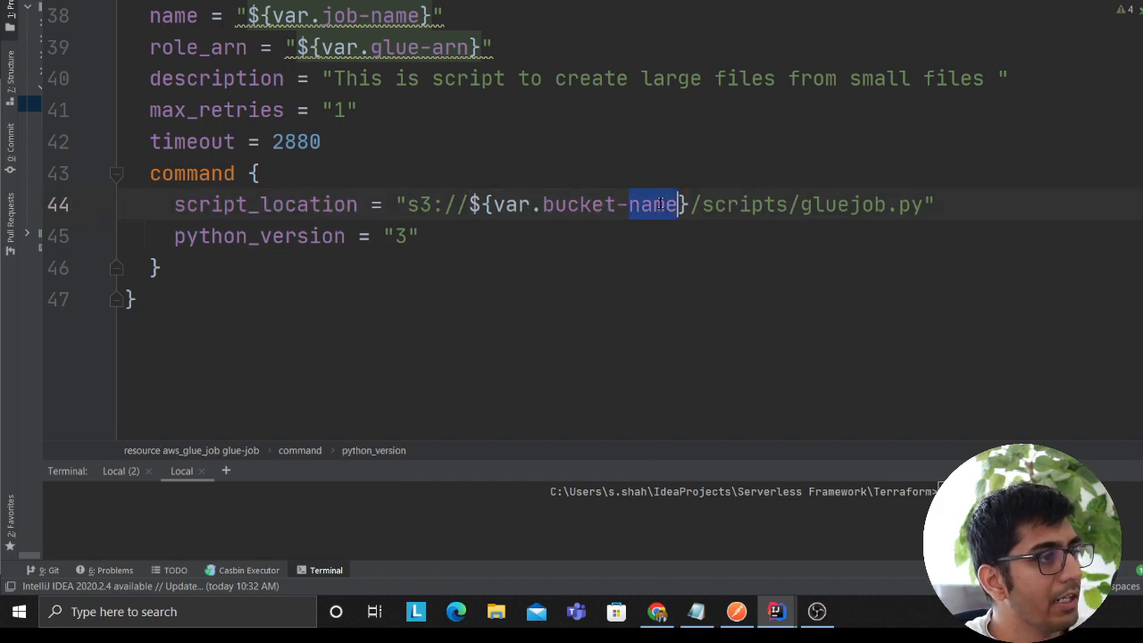
pyautogui.press('Delete')
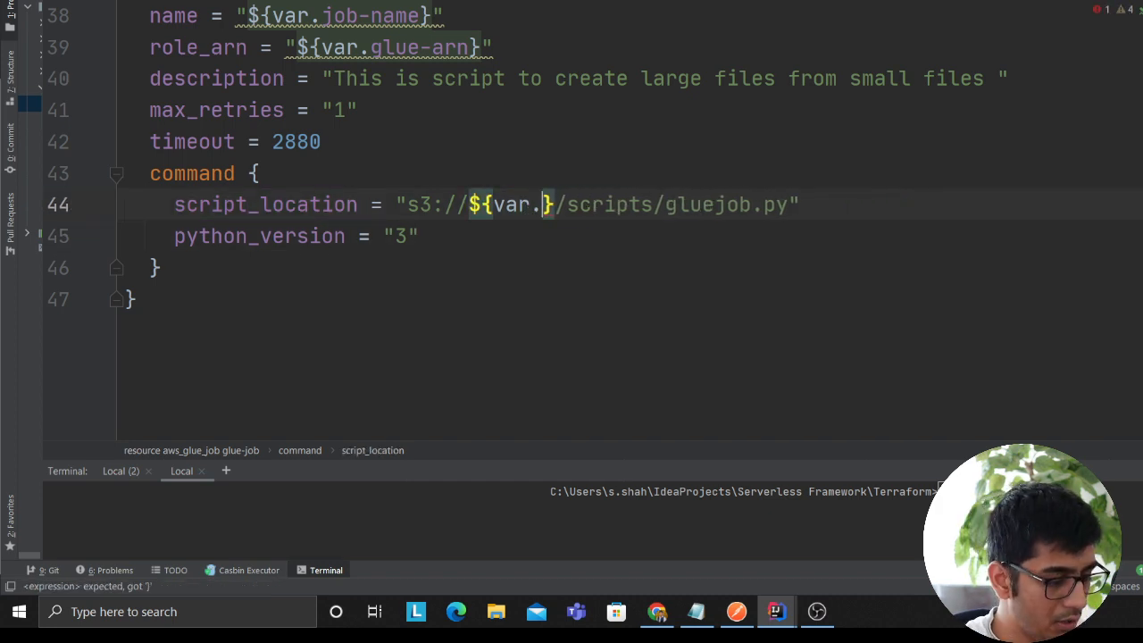
pyautogui.write('bucket-name')
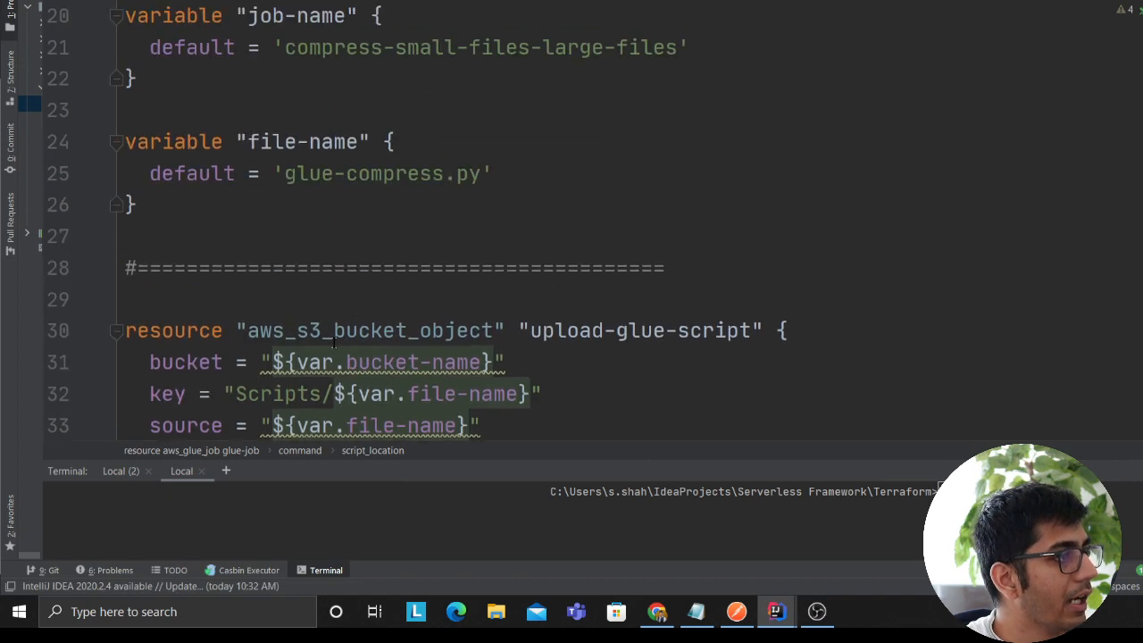
pyautogui.scroll(-3)
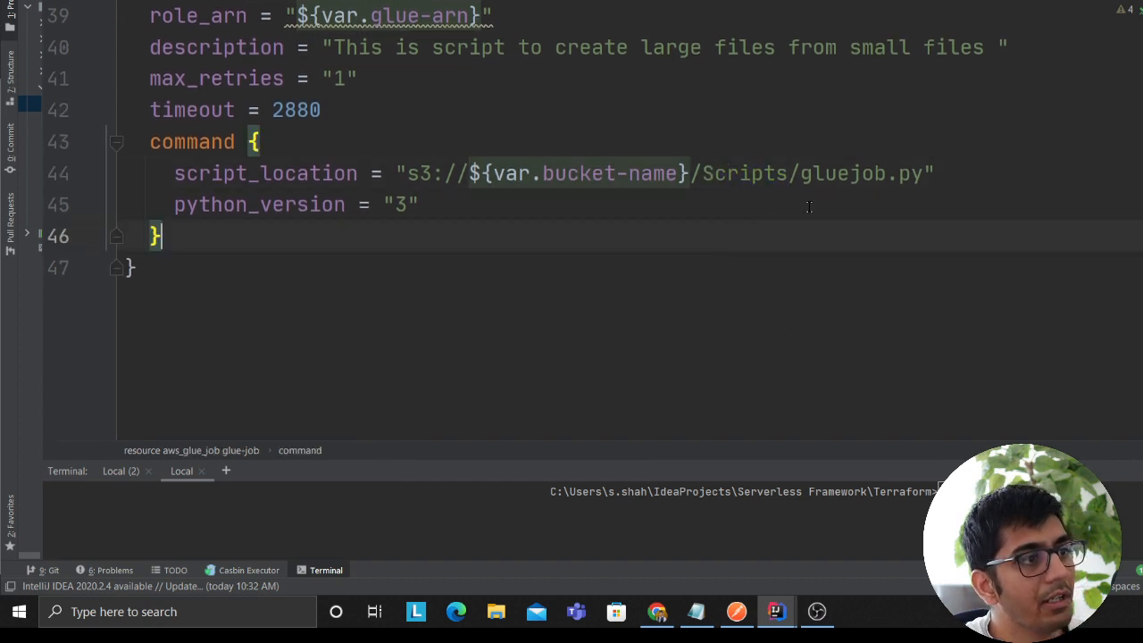
pyautogui.doubleClick(858, 174)
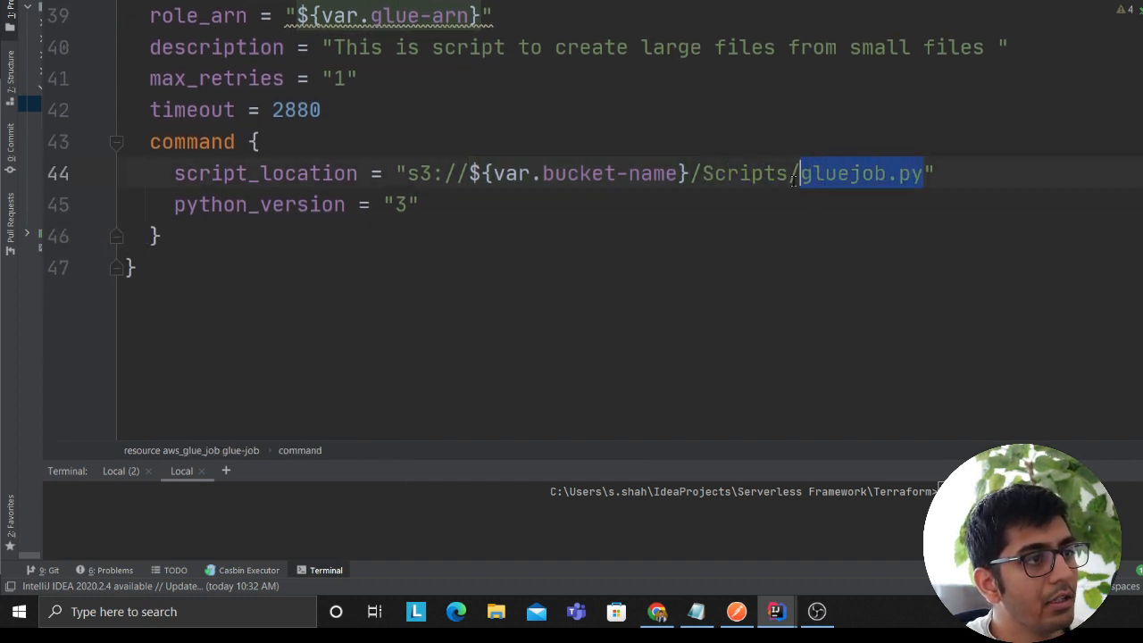
pyautogui.write('${')
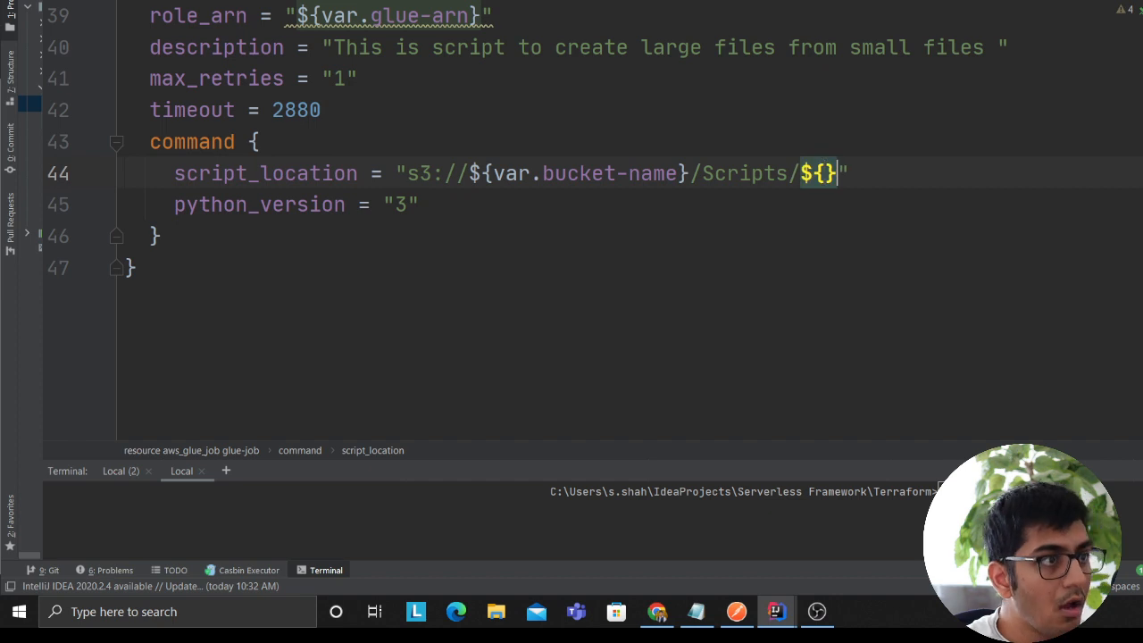
pyautogui.write('var.file-name')
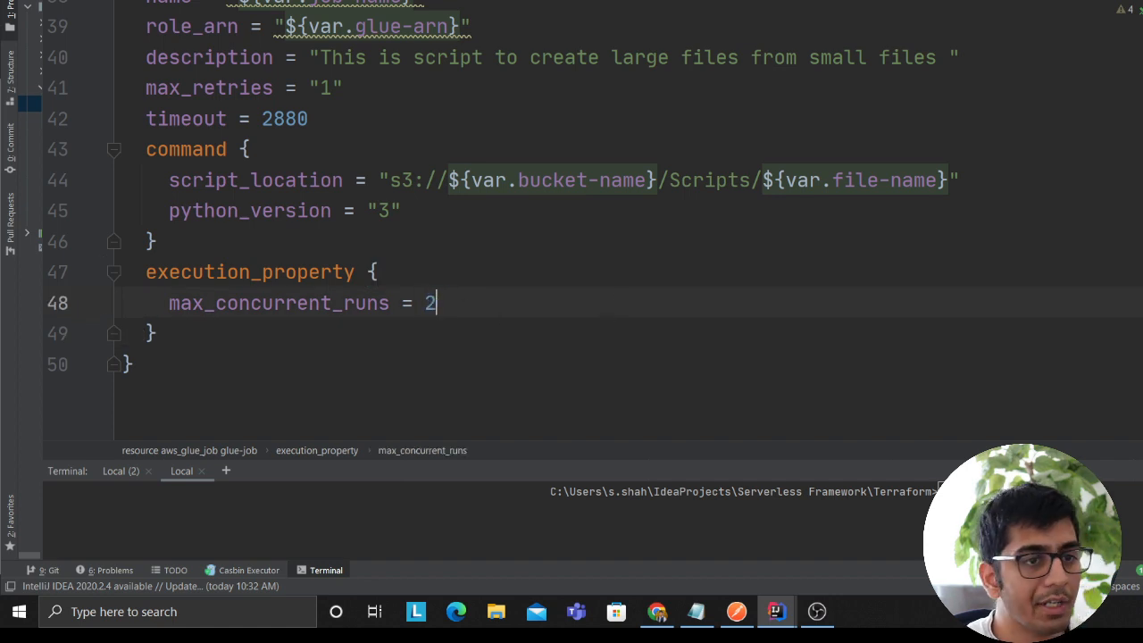
pyautogui.moveTo(306, 381)
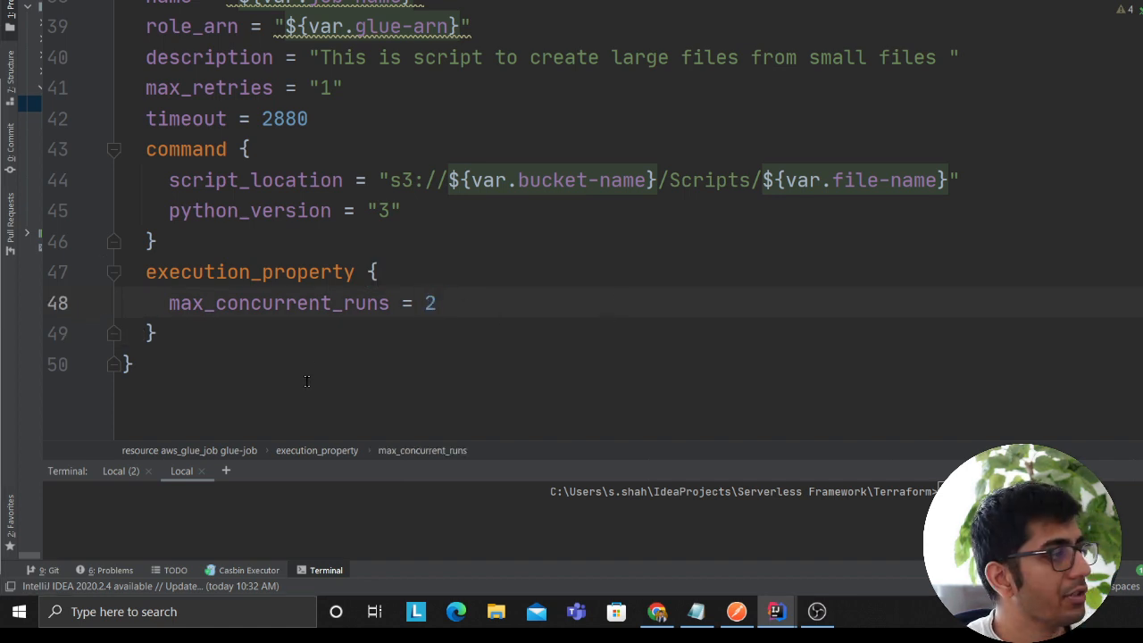
pyautogui.write('glue_version = "3.0"')
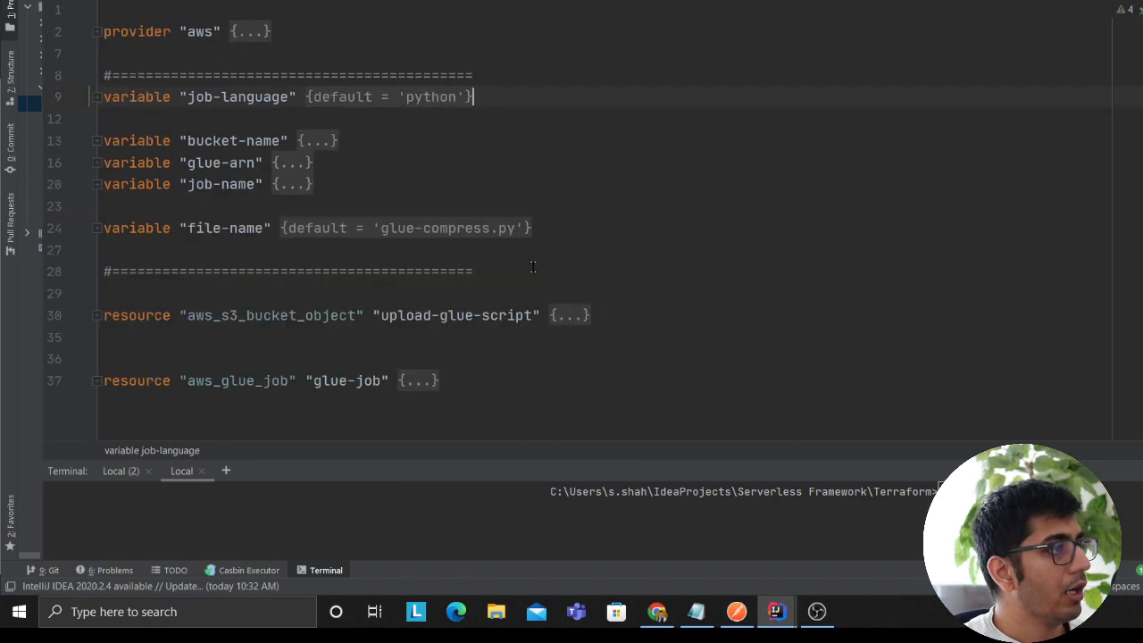
pyautogui.scroll(-3)
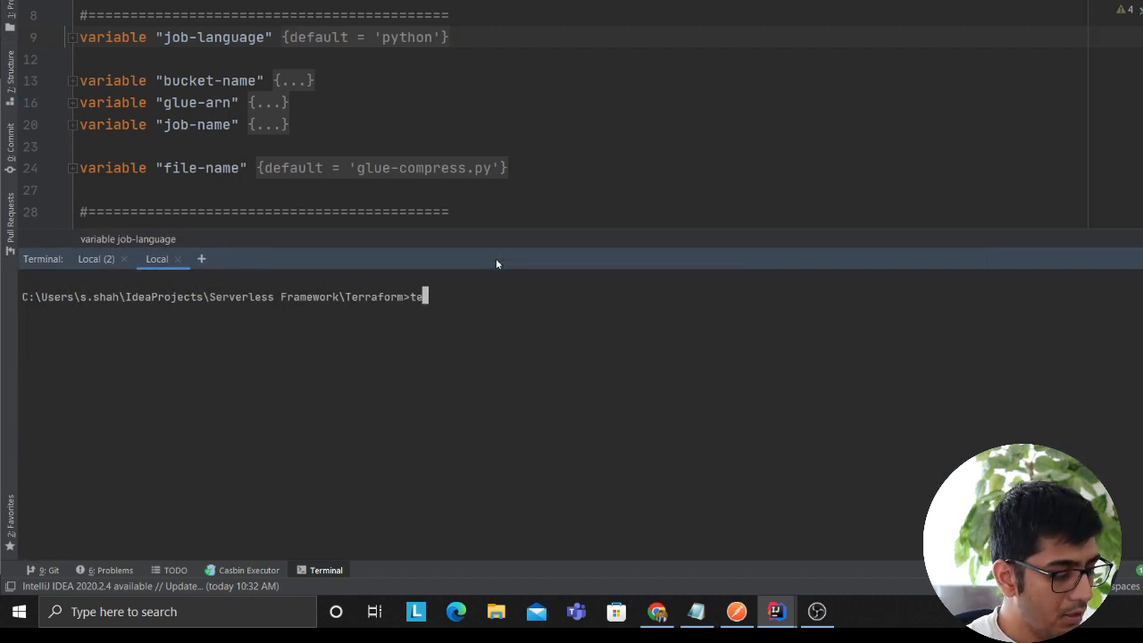
# Step: Run terraform apply, which fails on single quotes in the job-language variable
pyautogui.write('rraform appl')
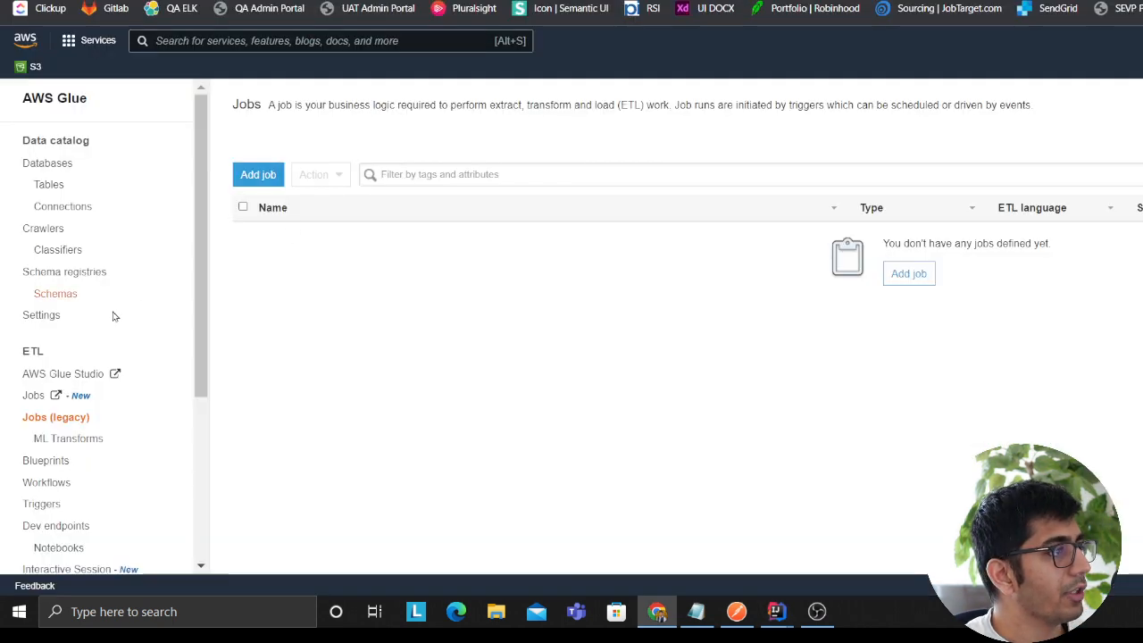
pyautogui.moveTo(687, 365)
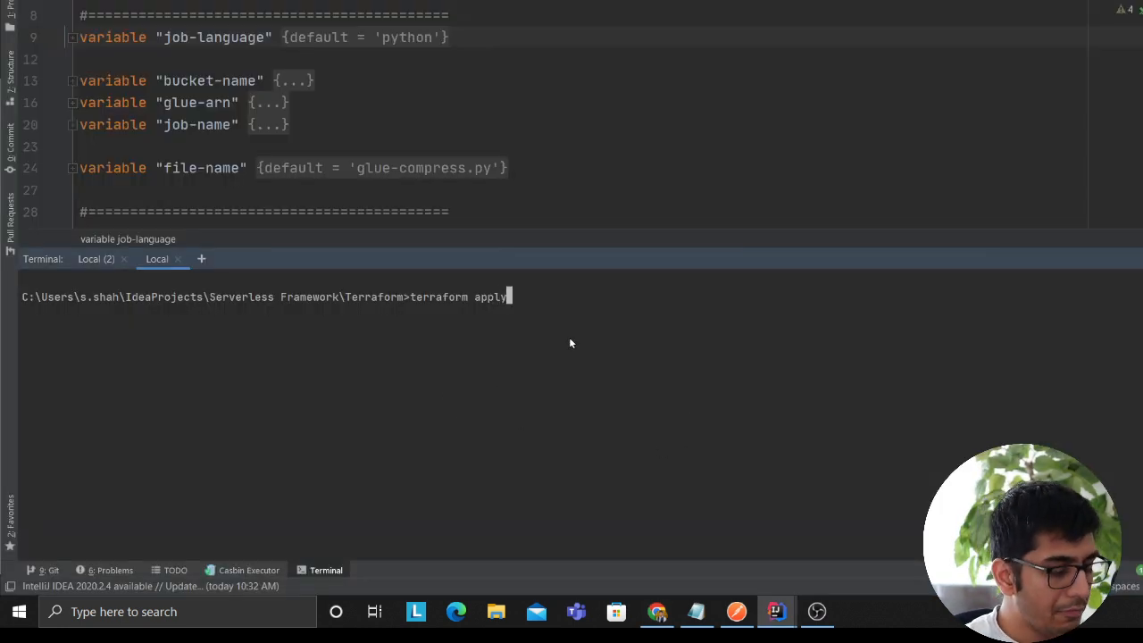
pyautogui.press('enter')
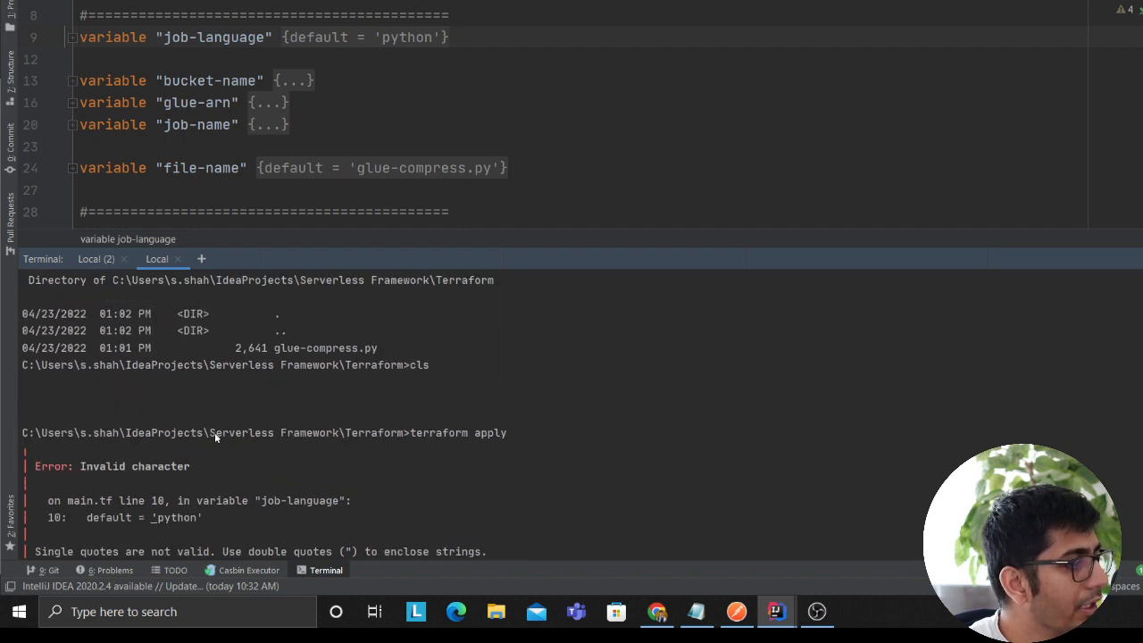
pyautogui.moveTo(163, 516)
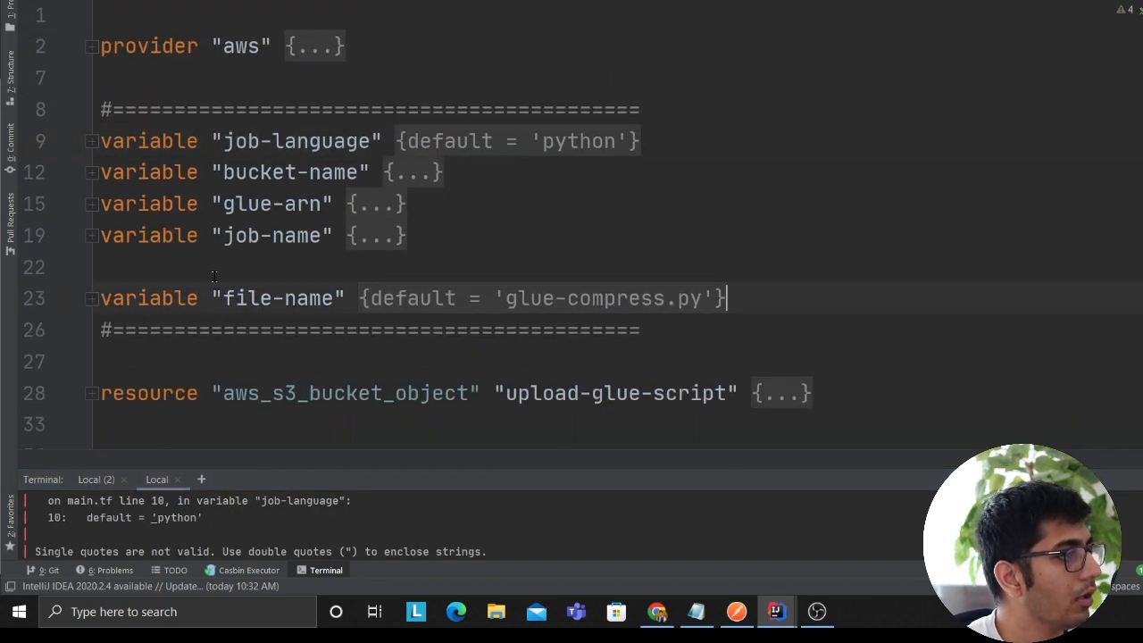
# Step: Give job-language a double-quoted python default on its own line and unfold the command block
pyautogui.click(92, 45)
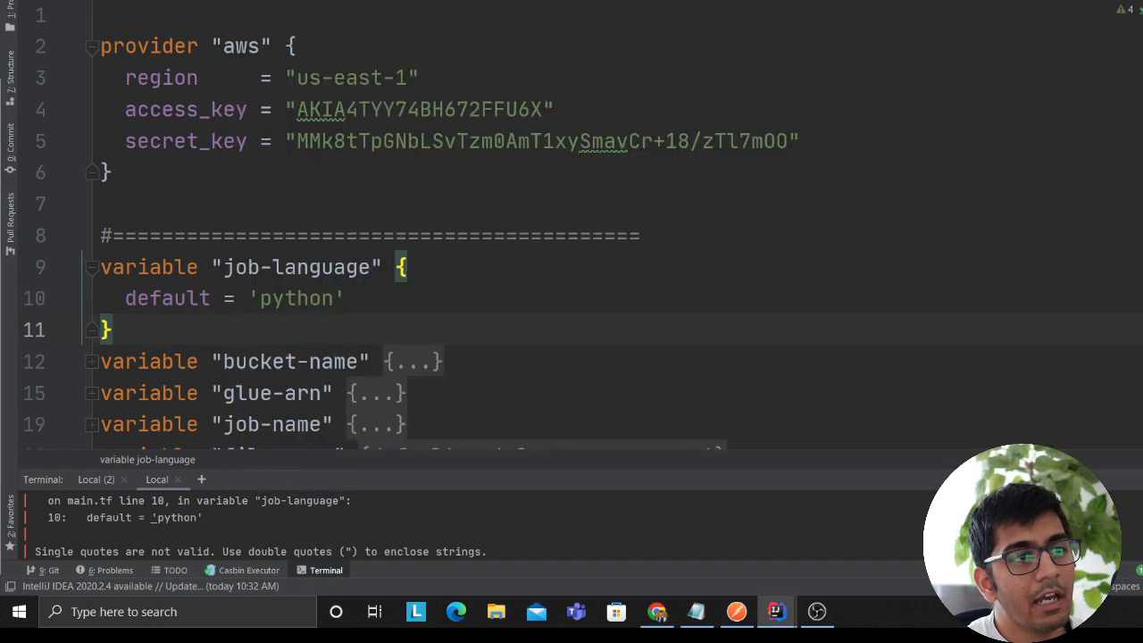
pyautogui.moveTo(516, 188)
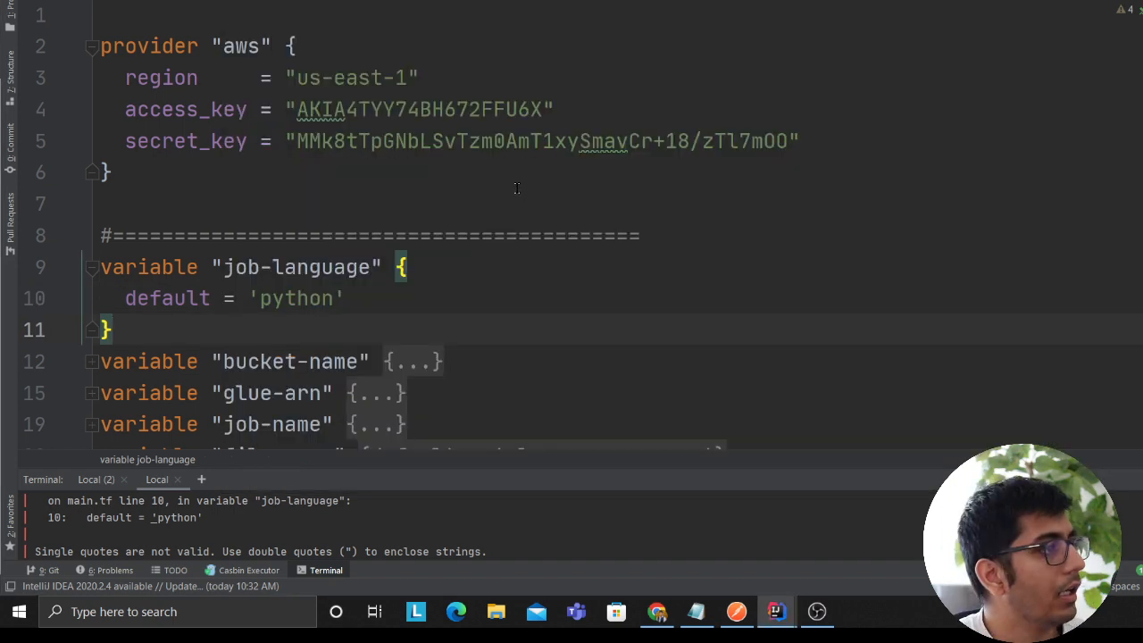
pyautogui.click(260, 298)
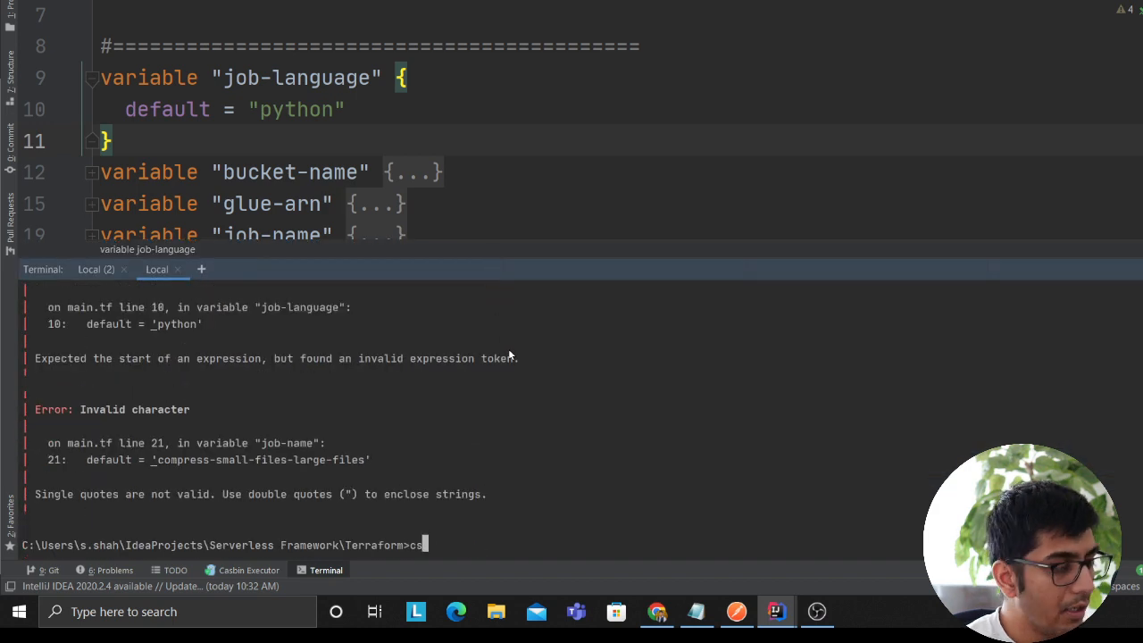
pyautogui.write('terraform apply')
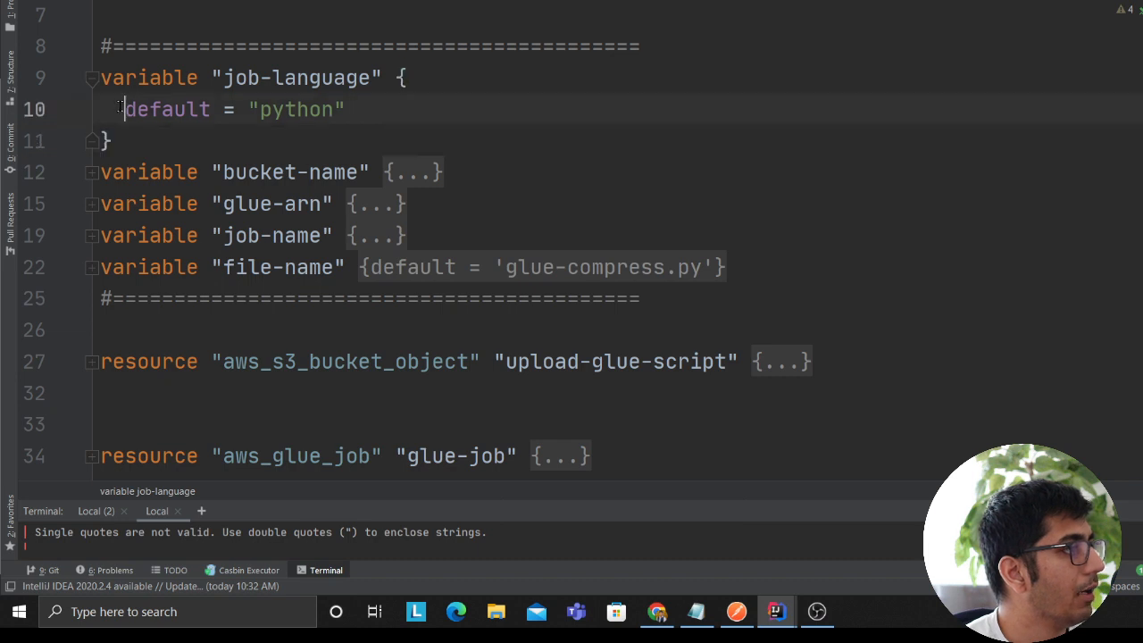
pyautogui.click(90, 77)
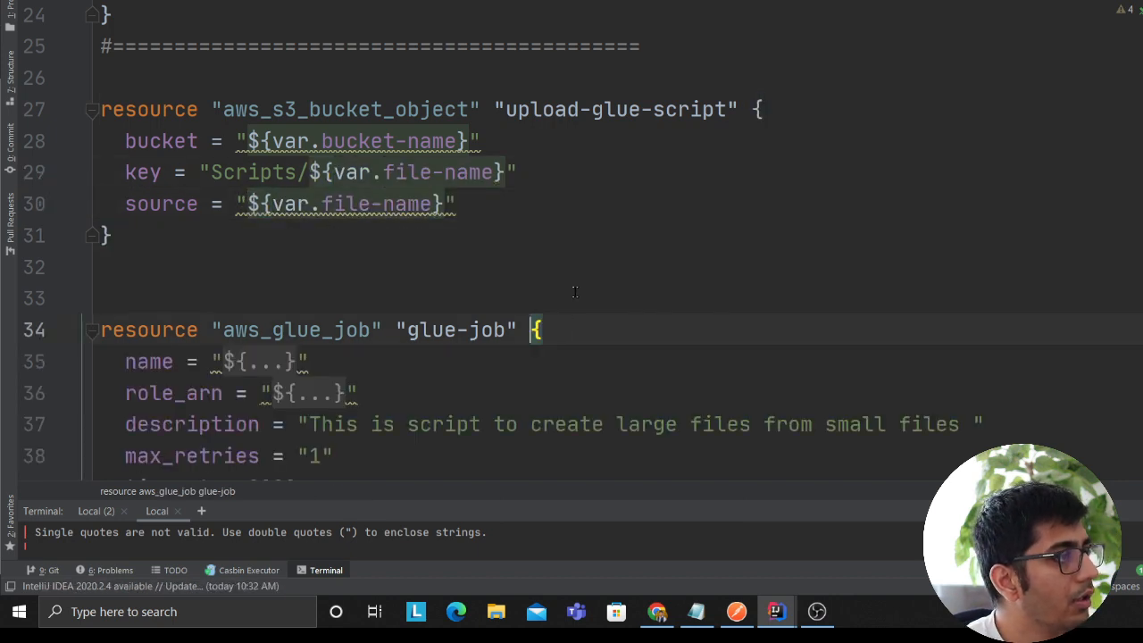
pyautogui.scroll(-3)
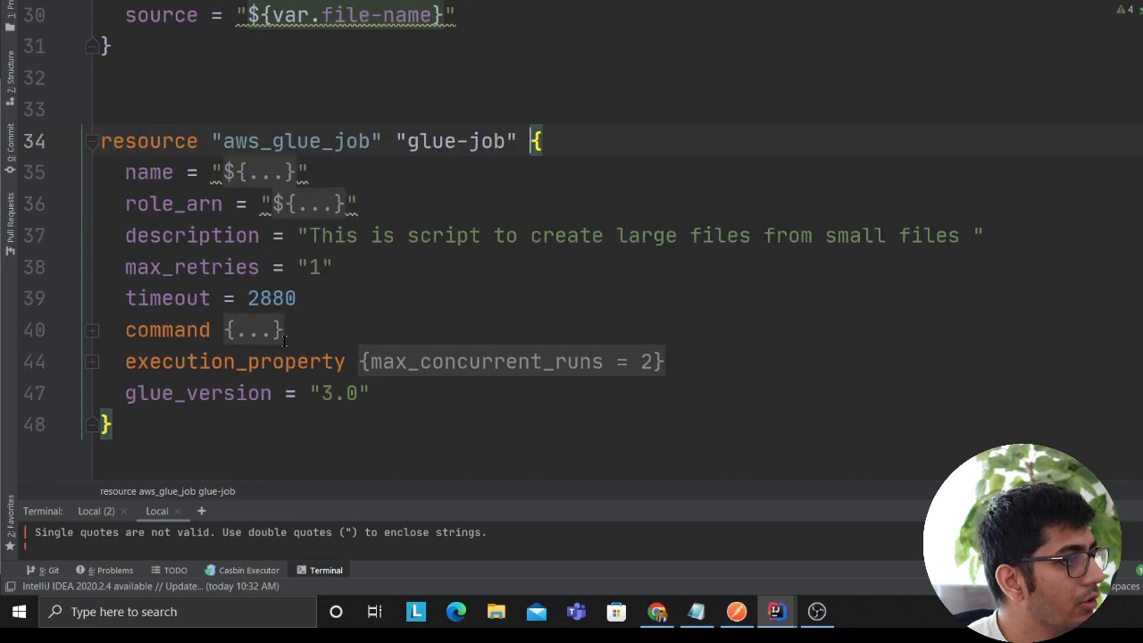
pyautogui.click(253, 330)
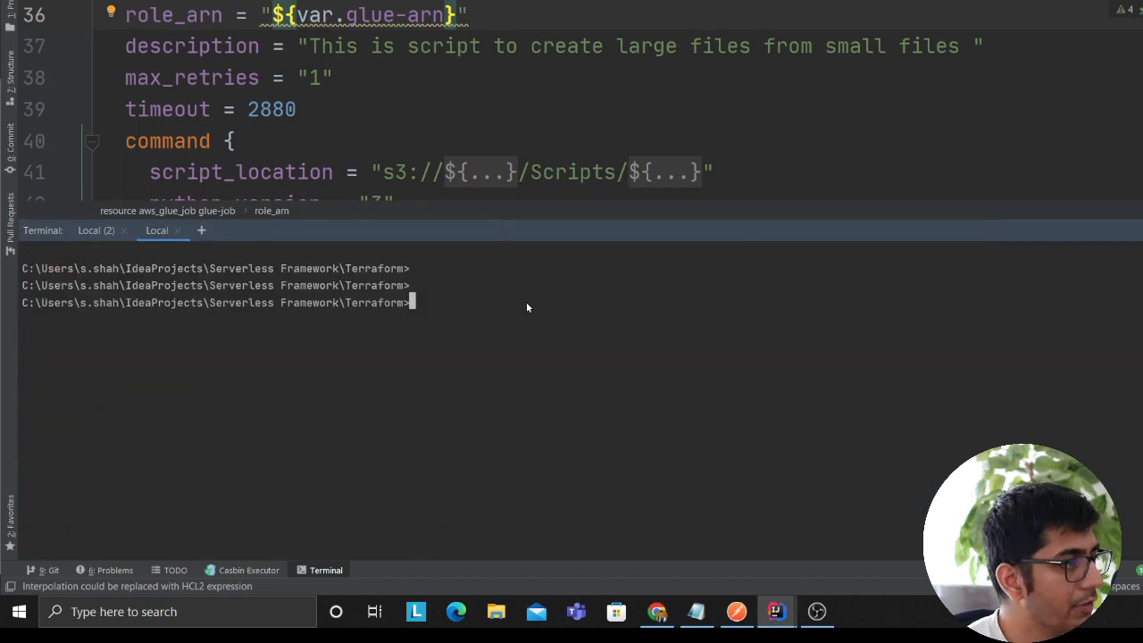
# Step: Rerun terraform apply and trace the line 9 error to the job-language variable in main.tf
pyautogui.write('terraform apply')
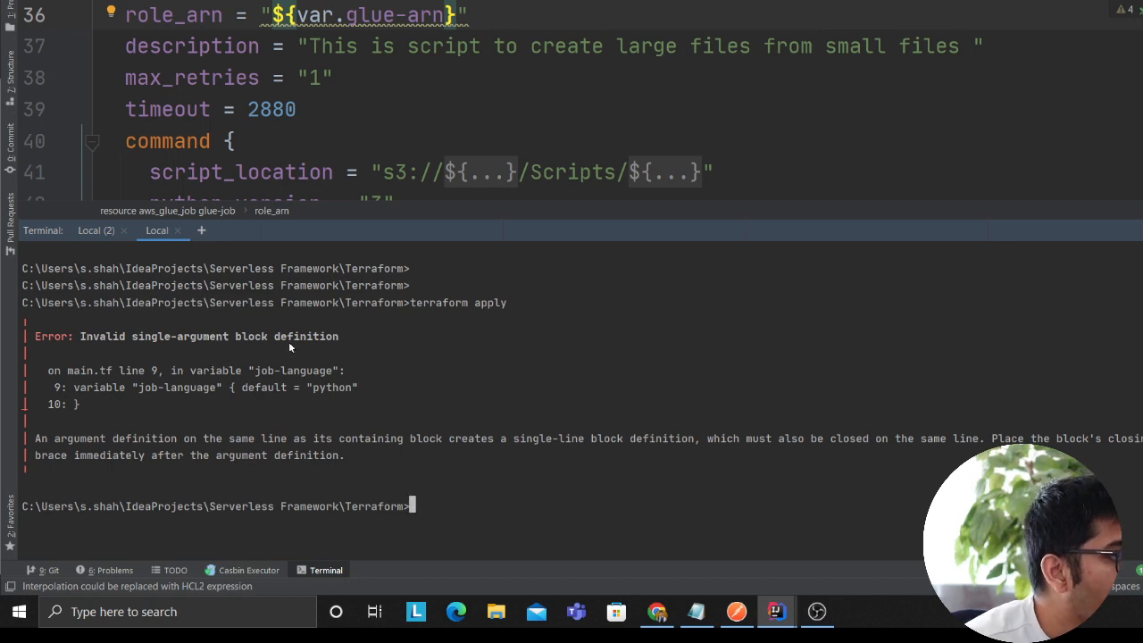
pyautogui.doubleClick(147, 387)
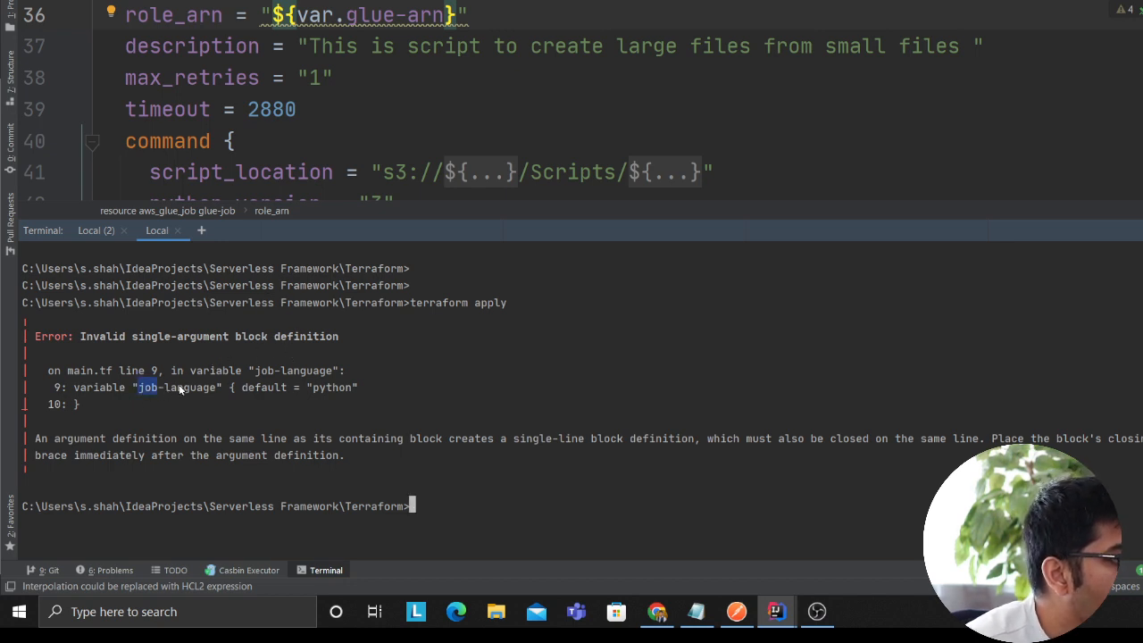
pyautogui.doubleClick(178, 387)
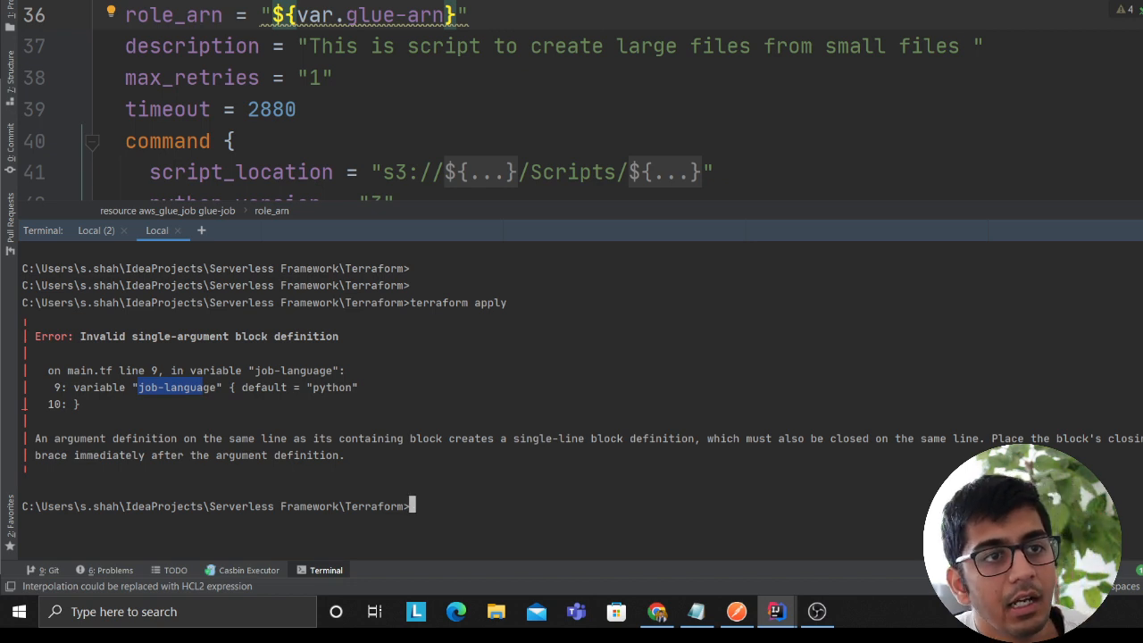
pyautogui.moveTo(460, 254)
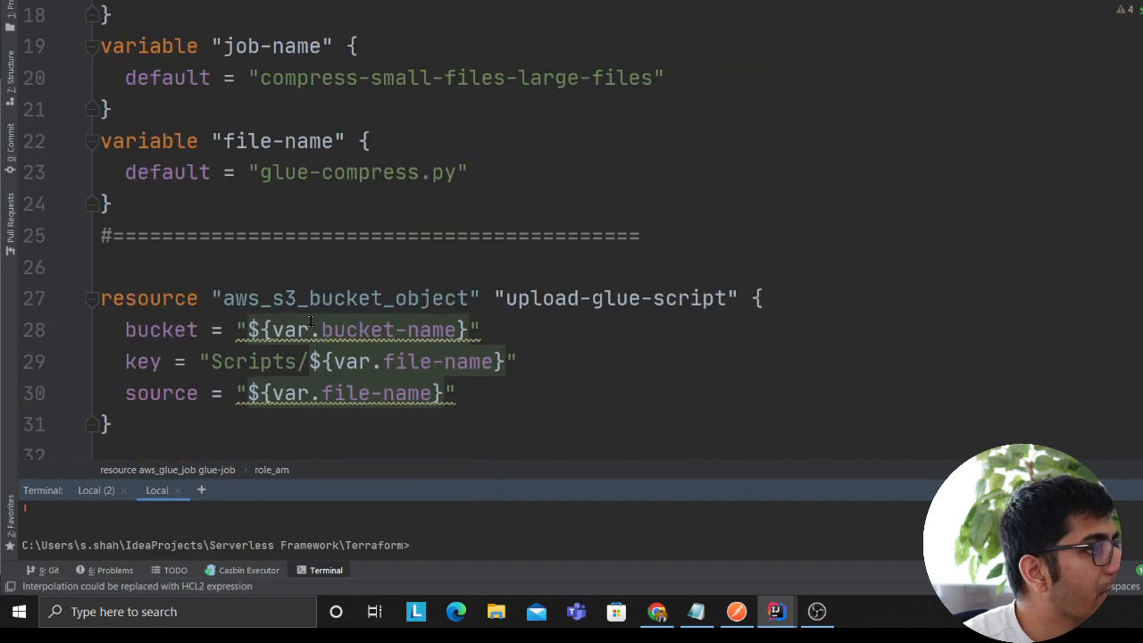
pyautogui.scroll(3)
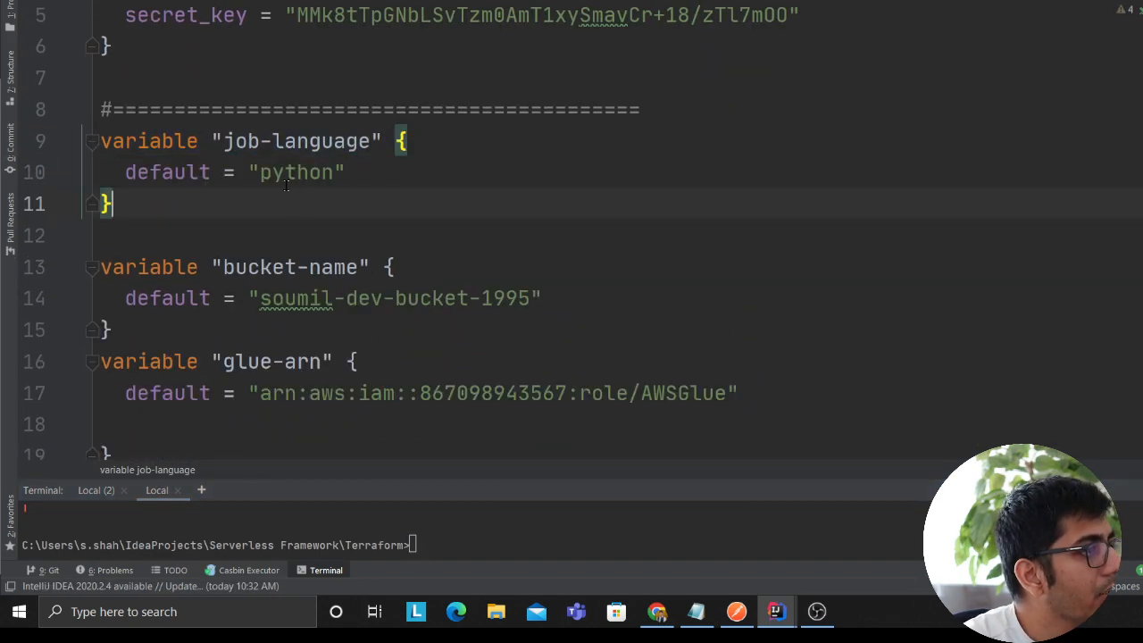
pyautogui.doubleClick(296, 142)
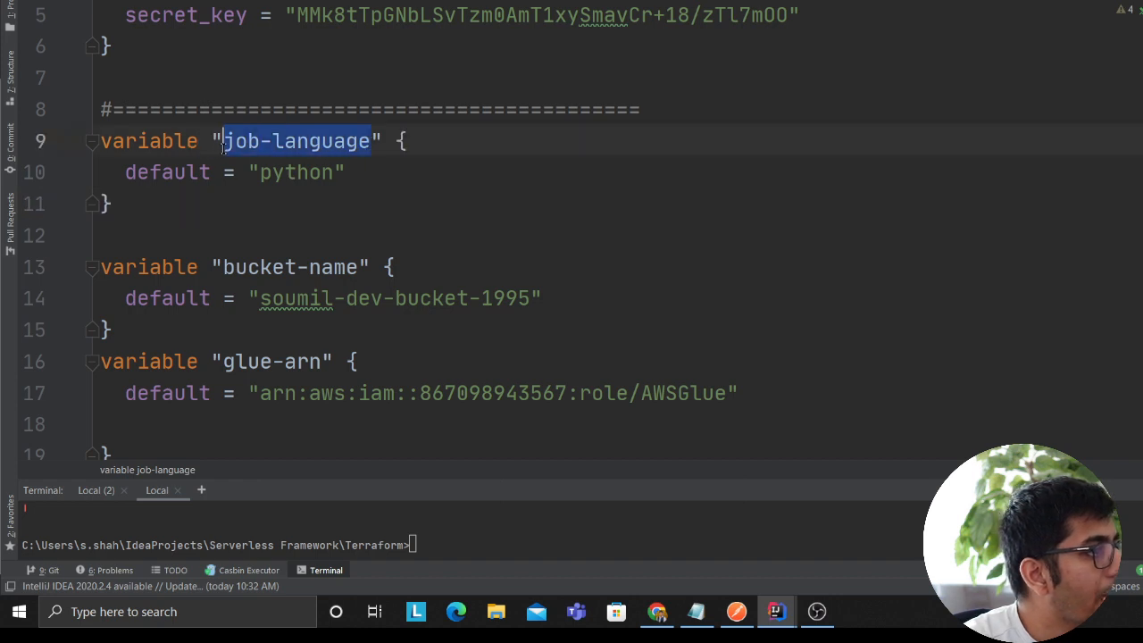
pyautogui.scroll(3)
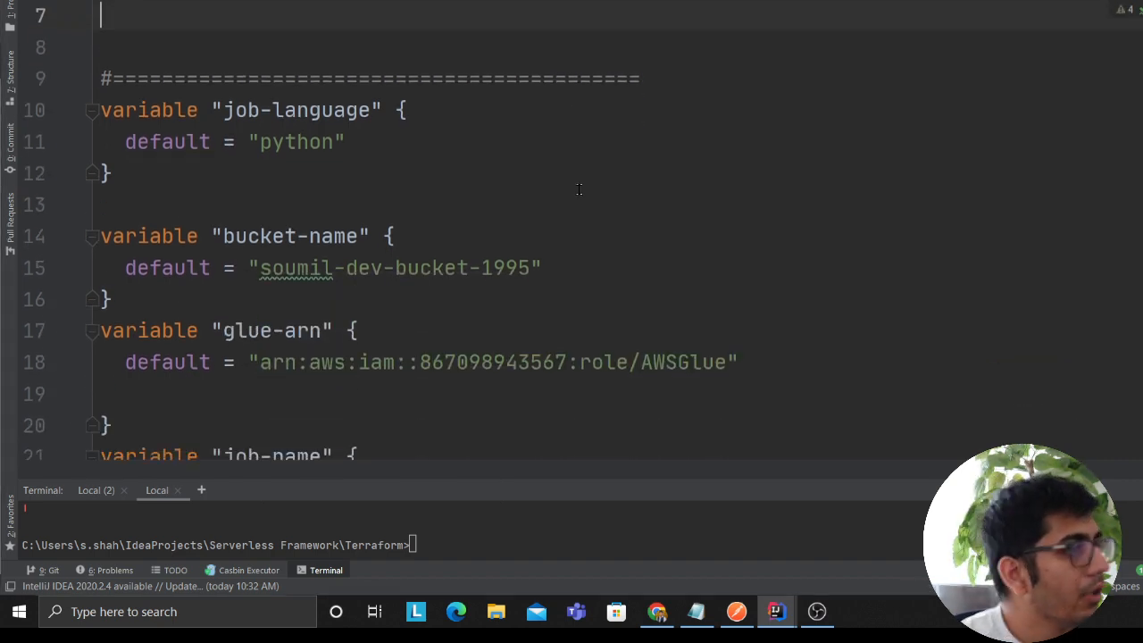
pyautogui.scroll(-3)
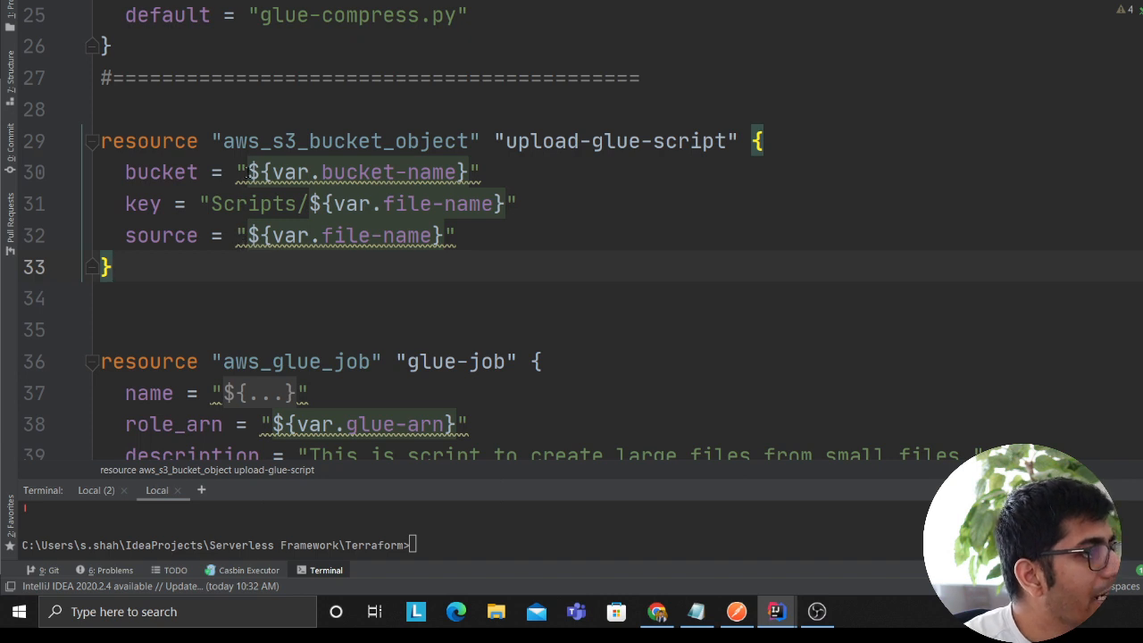
pyautogui.moveTo(672, 404)
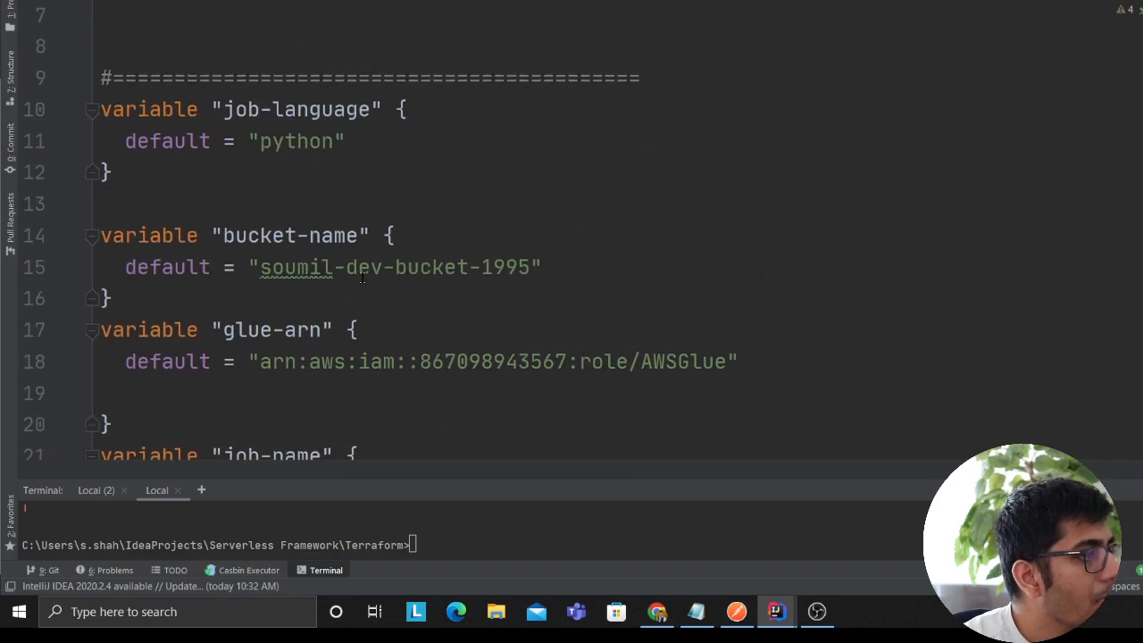
# Step: Check the AWS Glue jobs page, then return to the IDE terminal
pyautogui.click(656, 612)
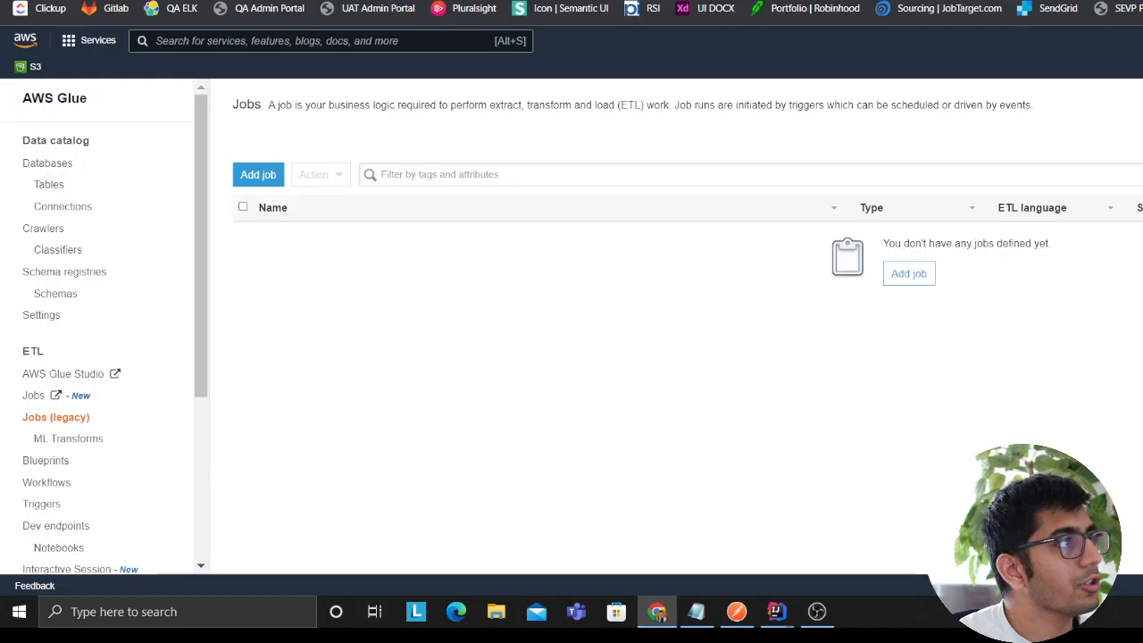
pyautogui.write('s3')
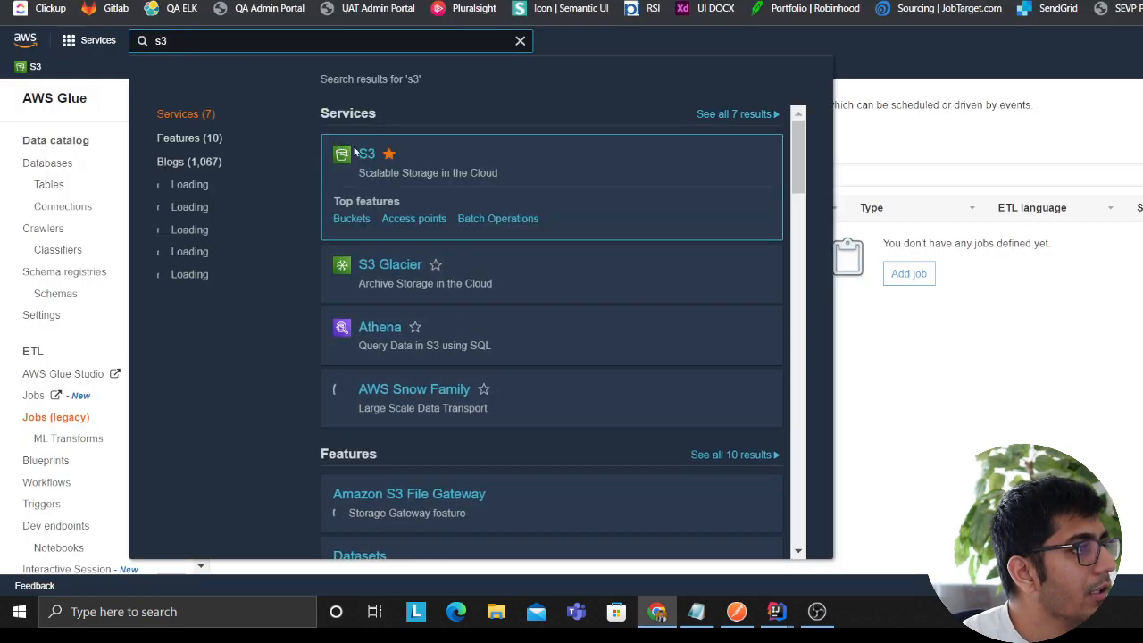
pyautogui.click(775, 612)
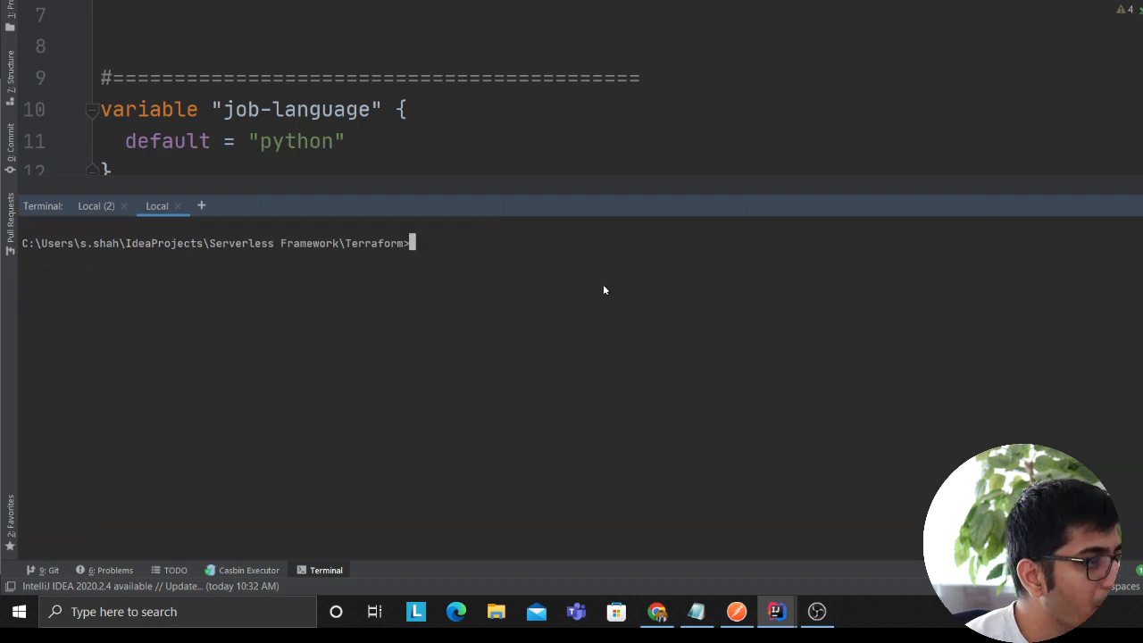
# Step: Rerun terraform apply, getting the dependency lock file error, and browse the project tree
pyautogui.write('terraform apply')
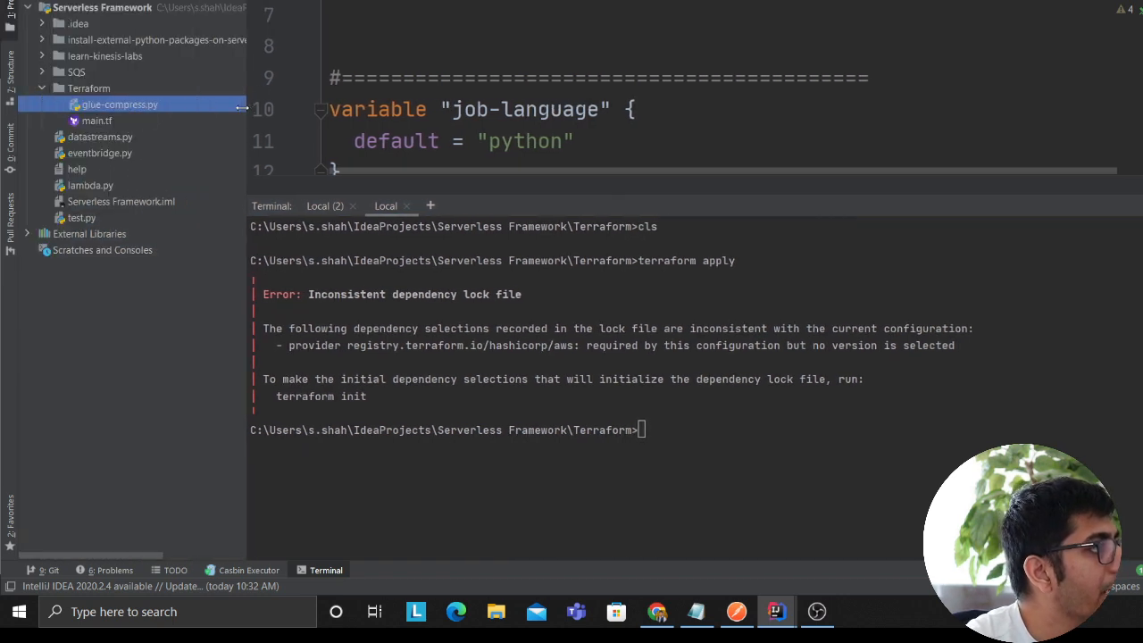
pyautogui.click(42, 72)
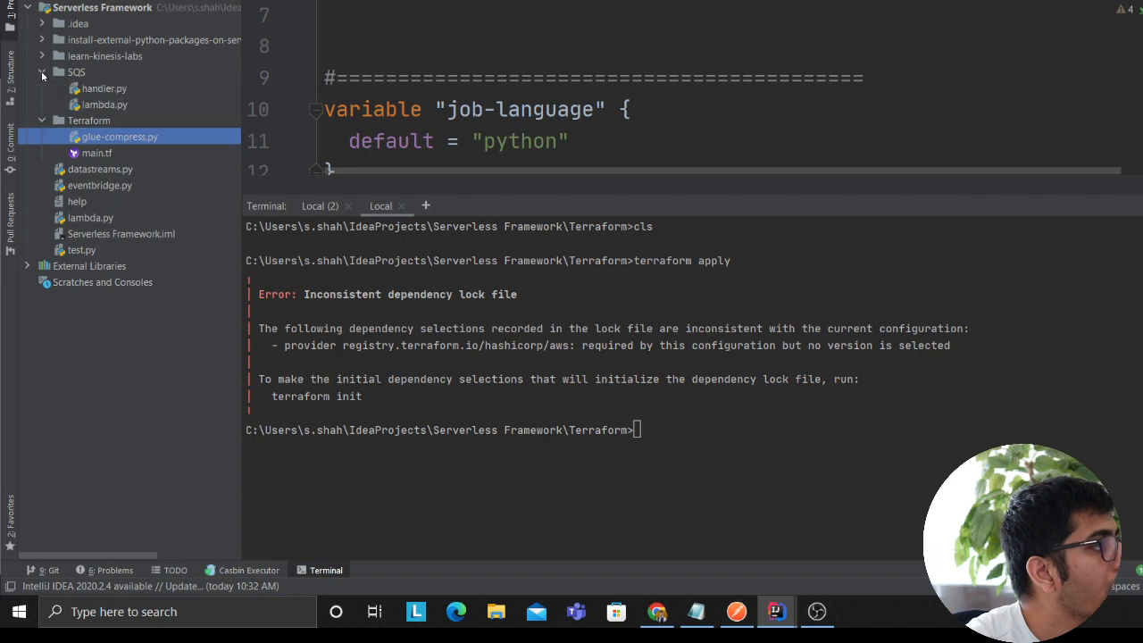
pyautogui.click(42, 71)
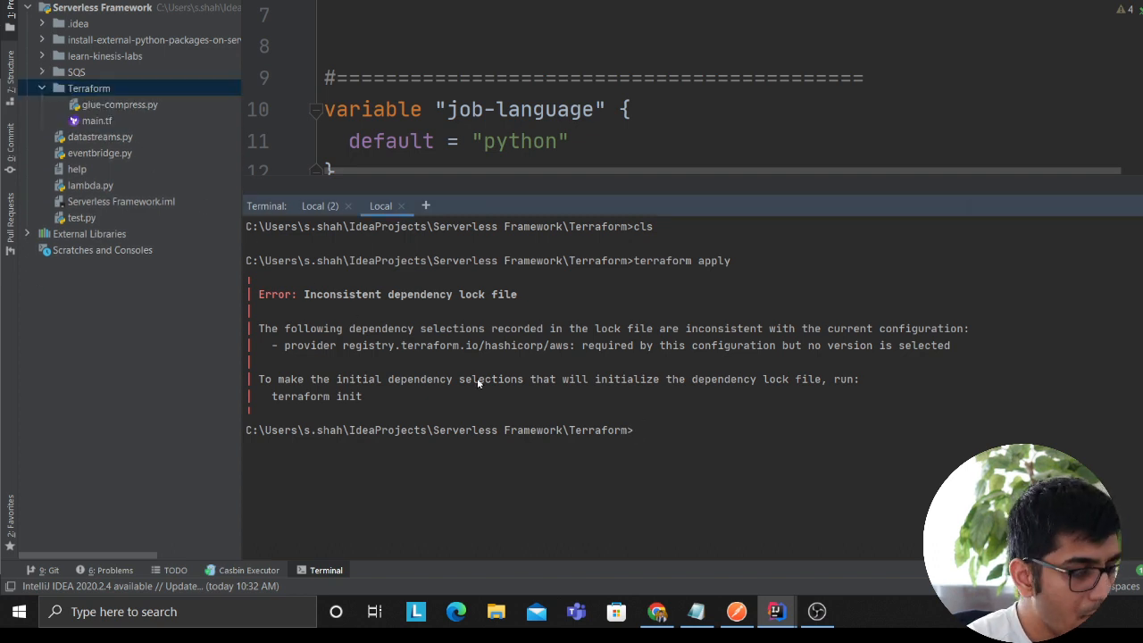
# Step: List the folder with dir, run terraform init, then terraform apply and confirm with yes
pyautogui.write('dir')
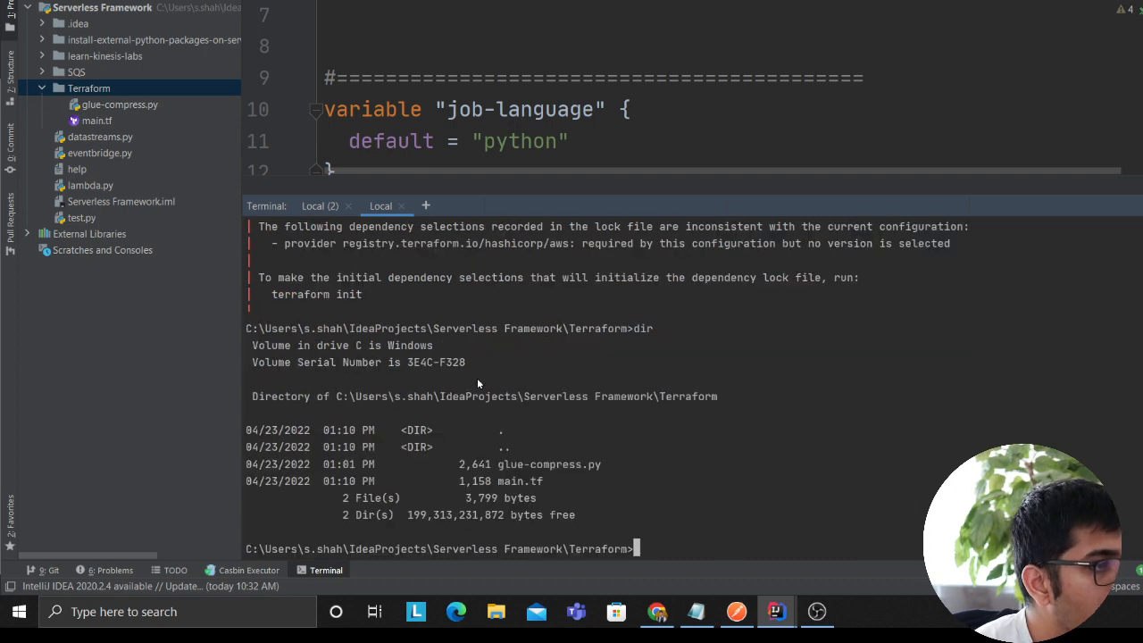
pyautogui.write('t')
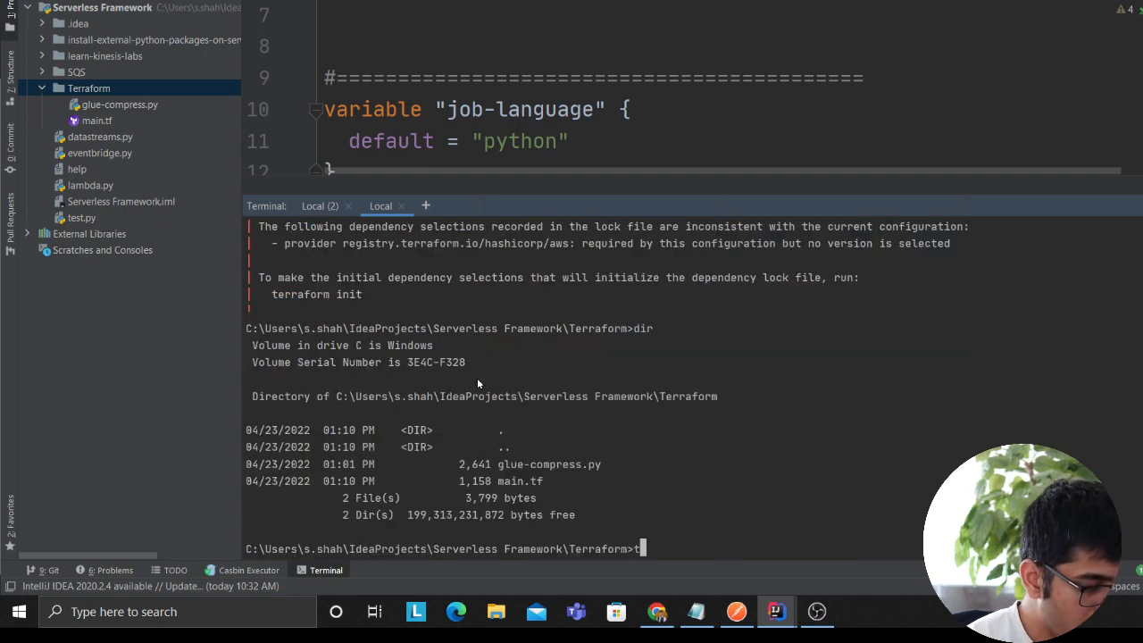
pyautogui.write('terraform init')
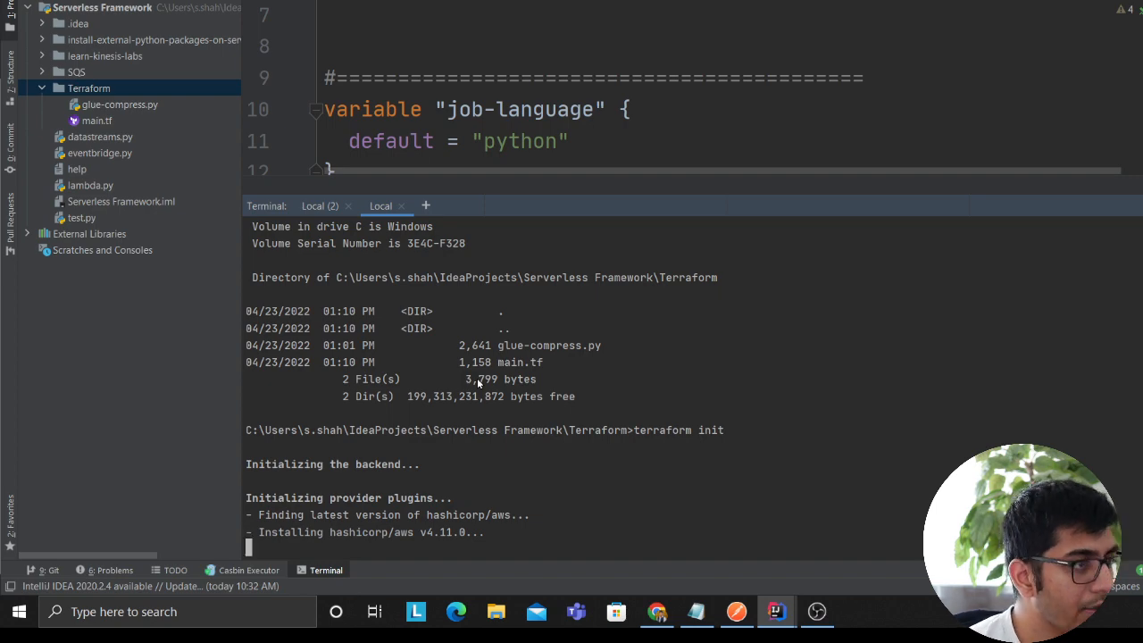
pyautogui.click(41, 88)
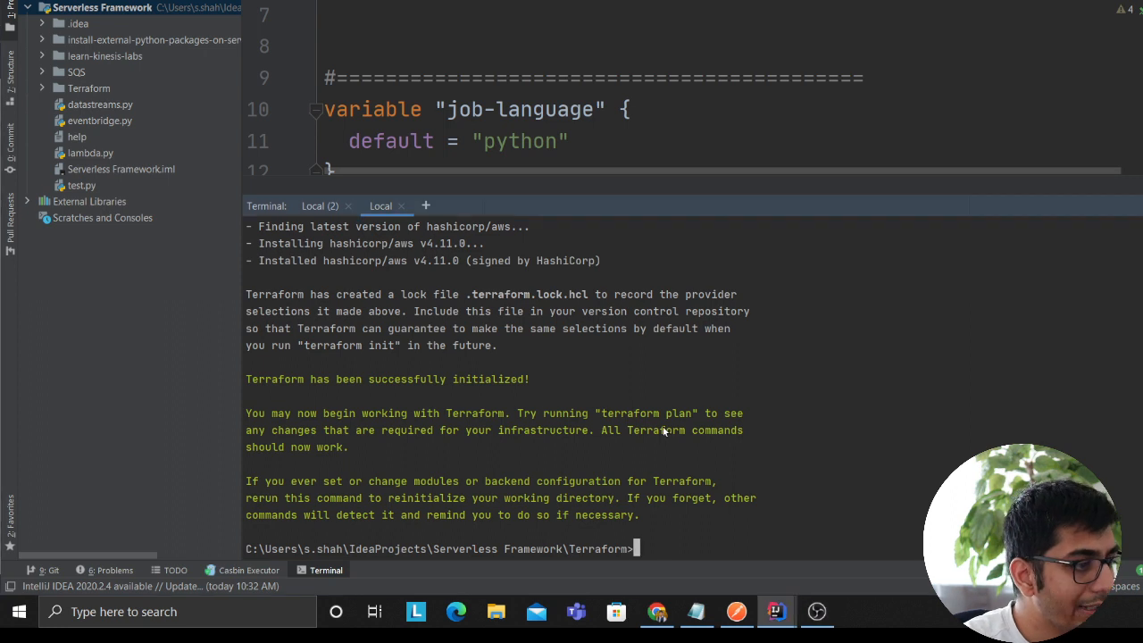
pyautogui.write('te')
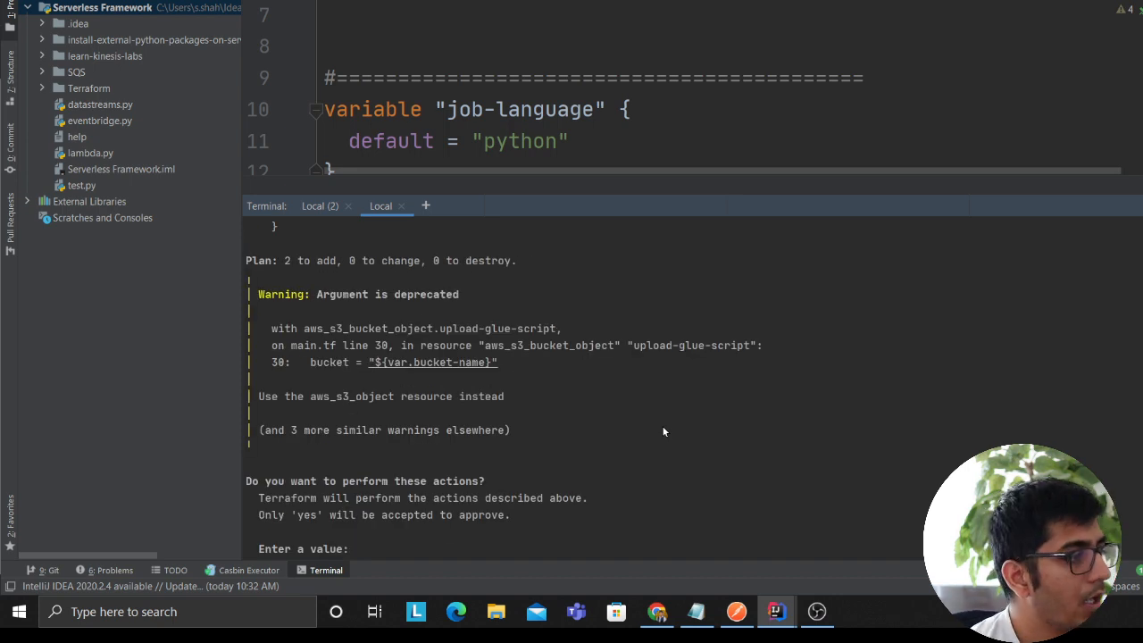
pyautogui.write('yes')
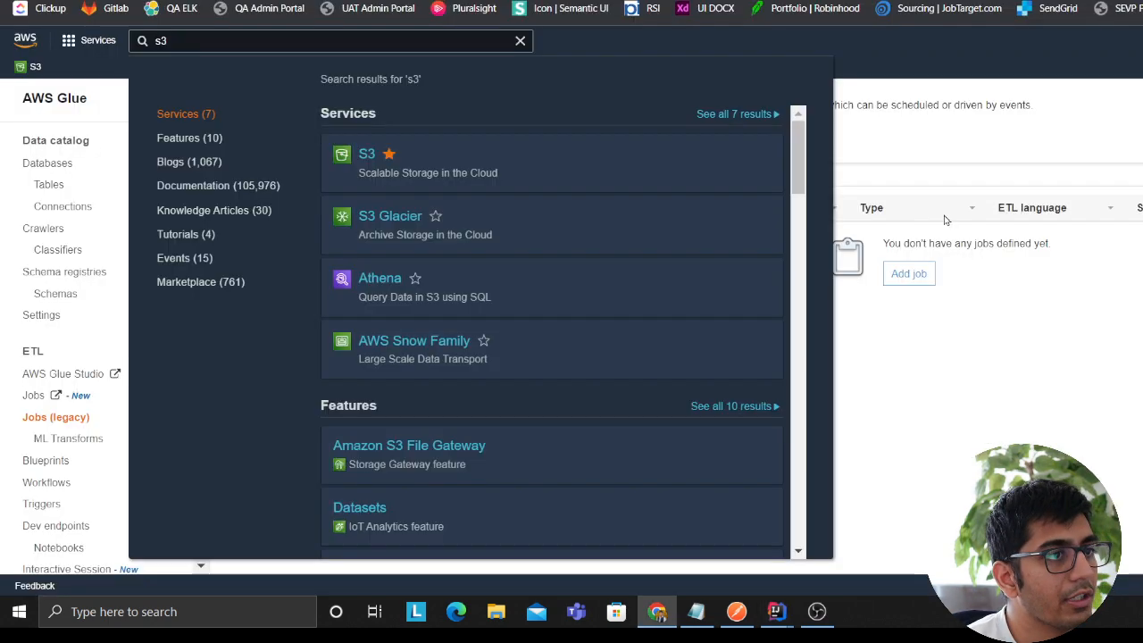
# Step: Refresh Glue jobs, select compress-small-files-large-files and view its empty History tab
pyautogui.click(521, 40)
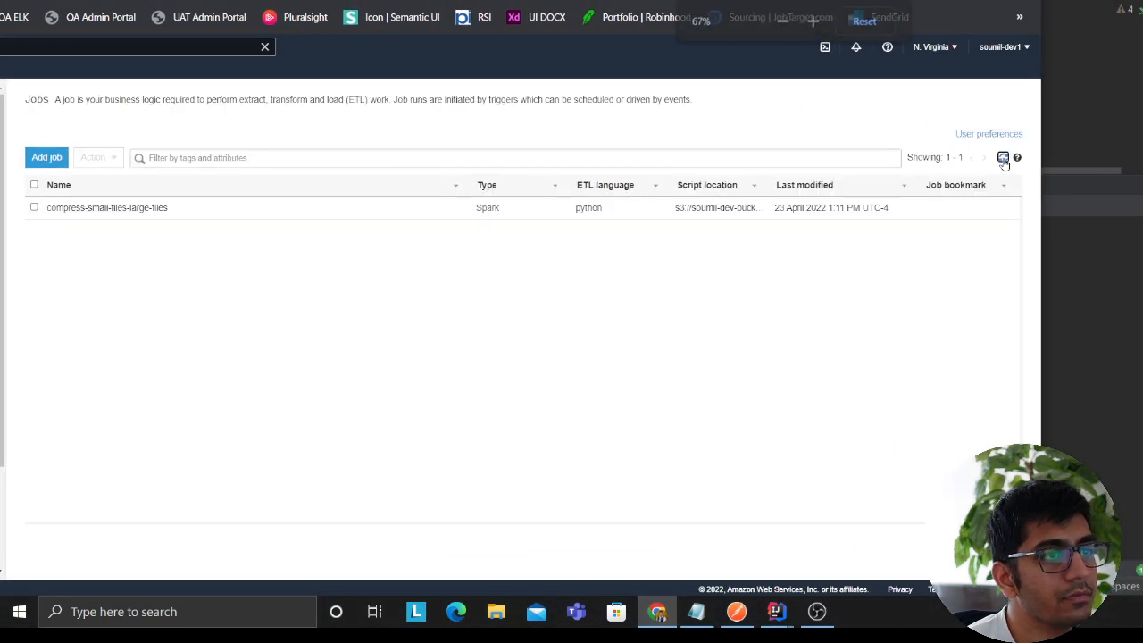
pyautogui.click(34, 207)
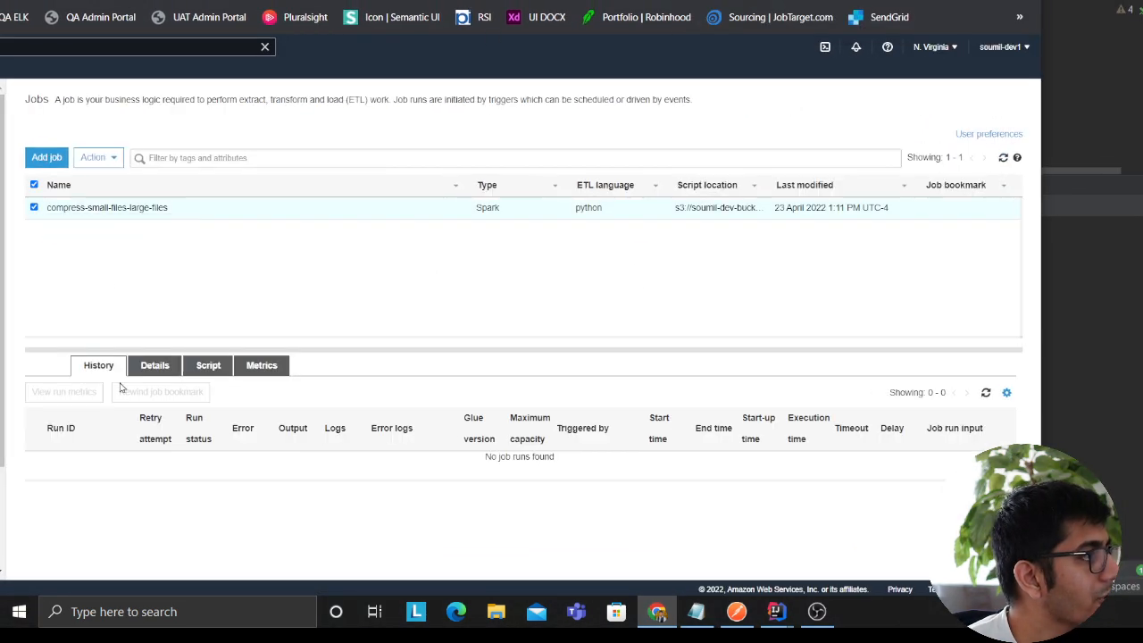
pyautogui.click(207, 364)
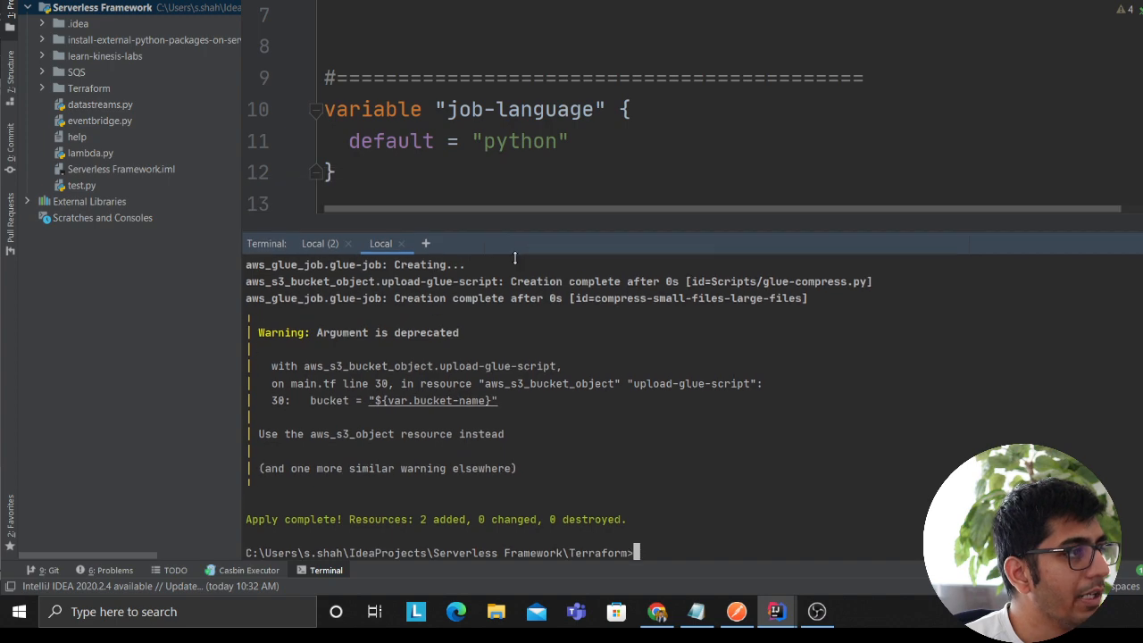
# Step: Scroll through main.tf past the S3 upload and glue-job resources after 'Apply complete'
pyautogui.scroll(-3)
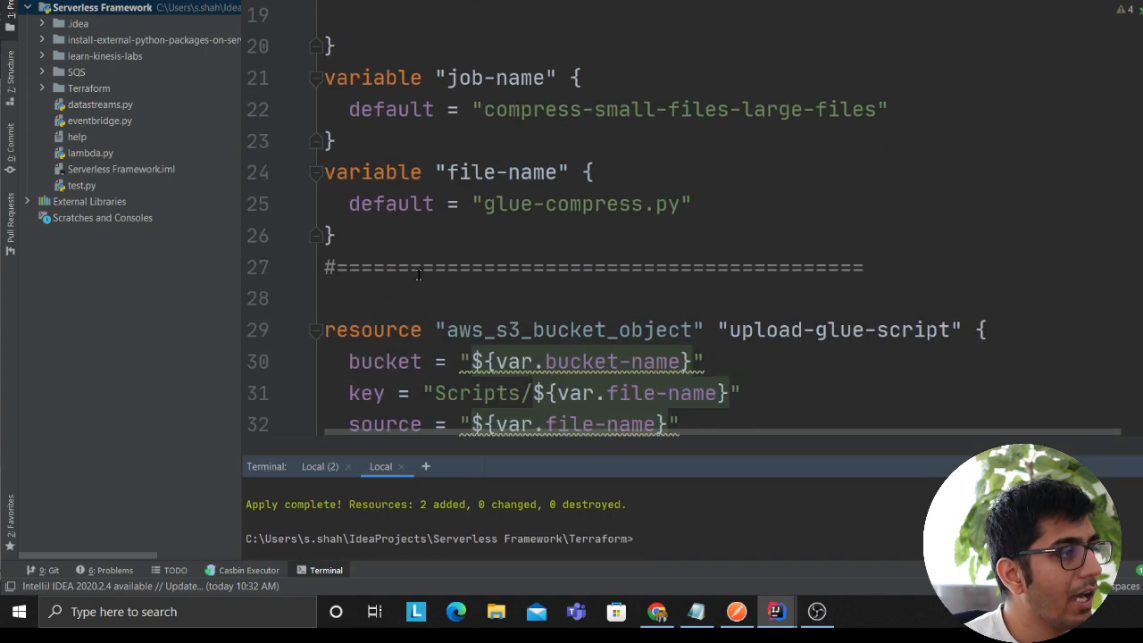
pyautogui.scroll(-3)
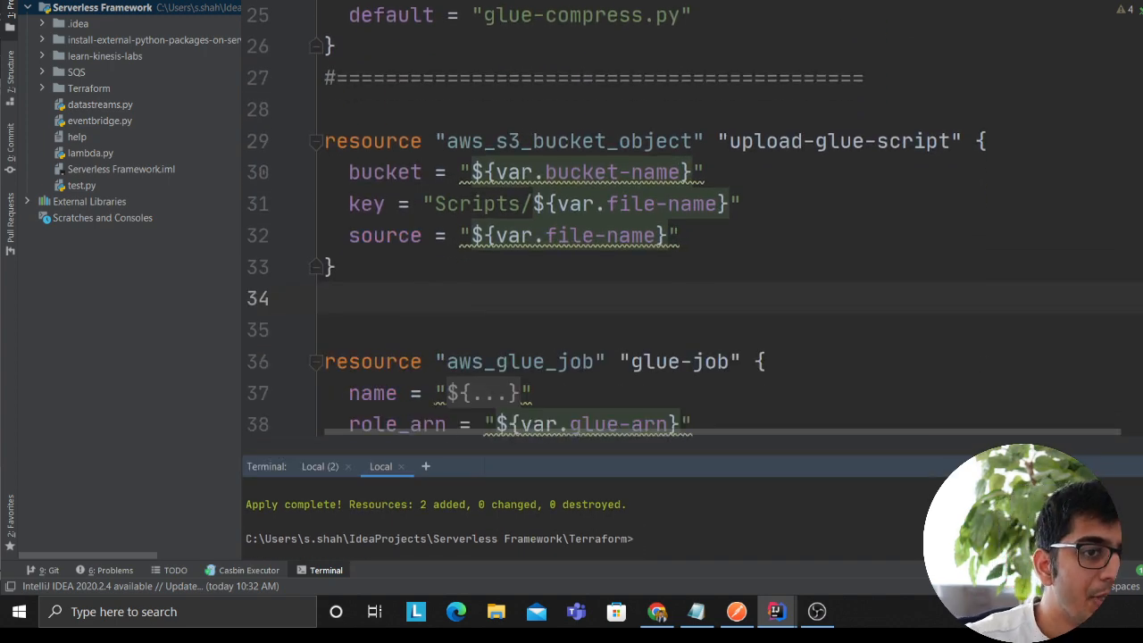